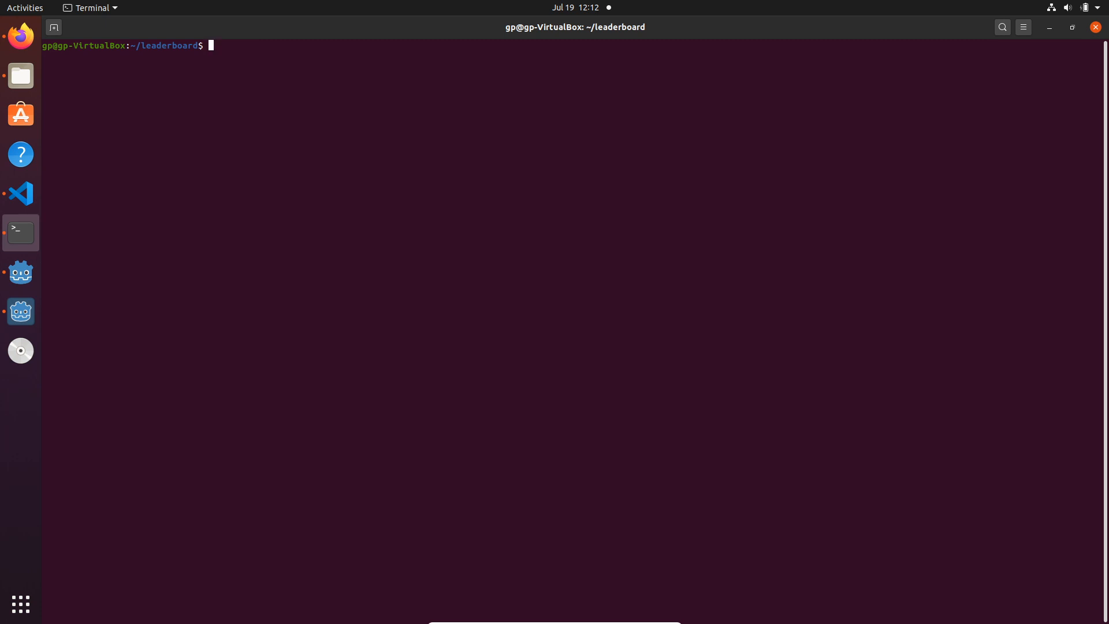
mouse_move(1038, 290)
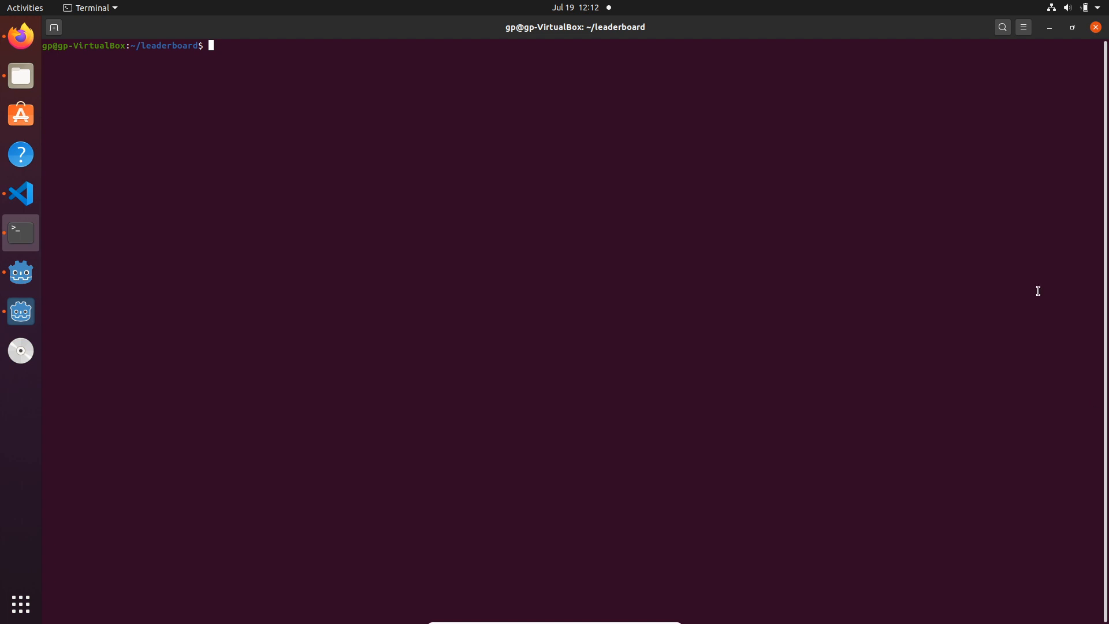
mouse_move(628, 236)
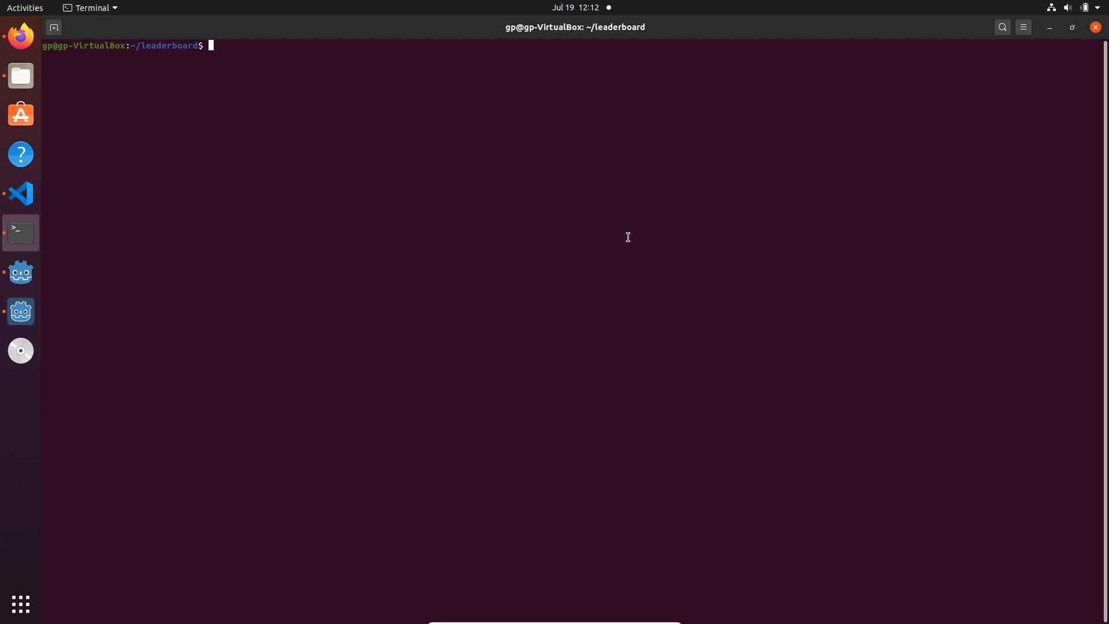
Run a PHP development server on 192.168.1.91:8000 with the public folder as document root.
text(php)
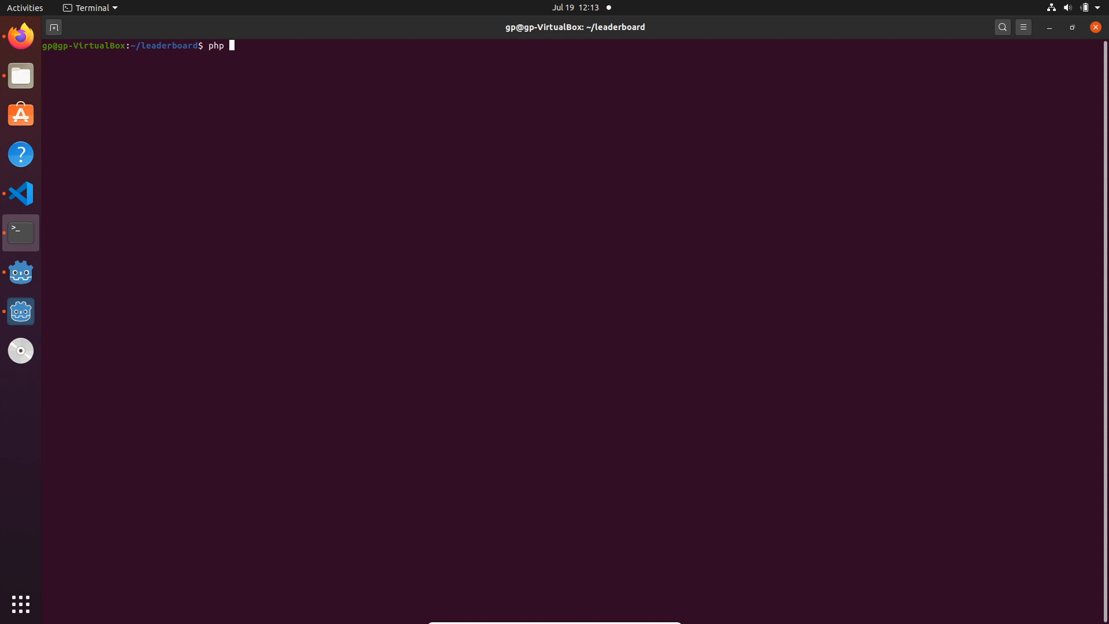
text(-S local)
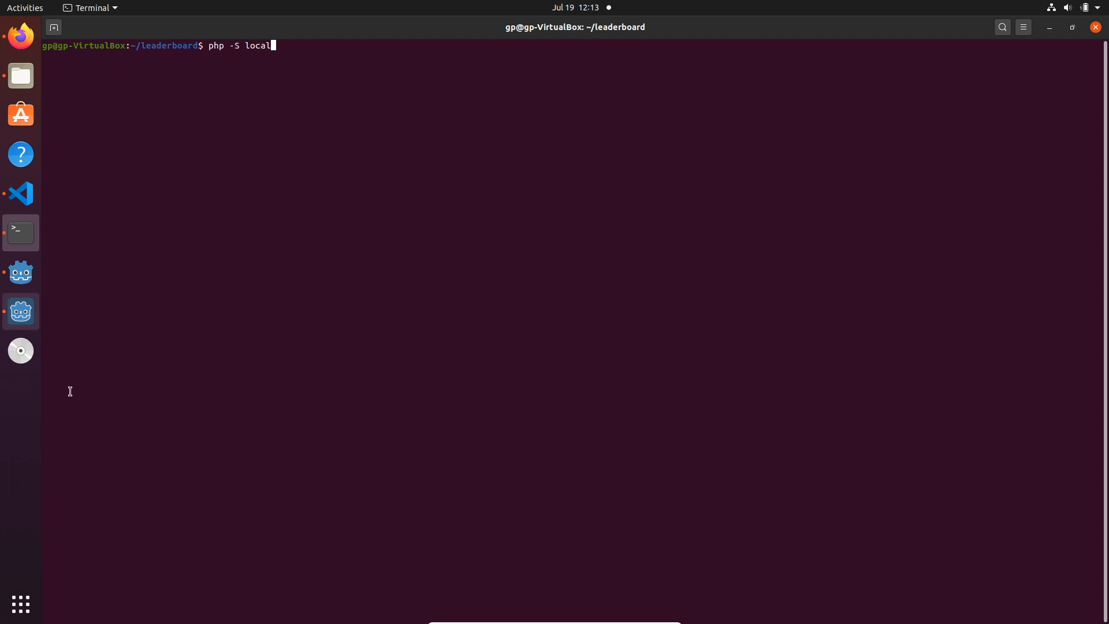
mouse_move(479, 249)
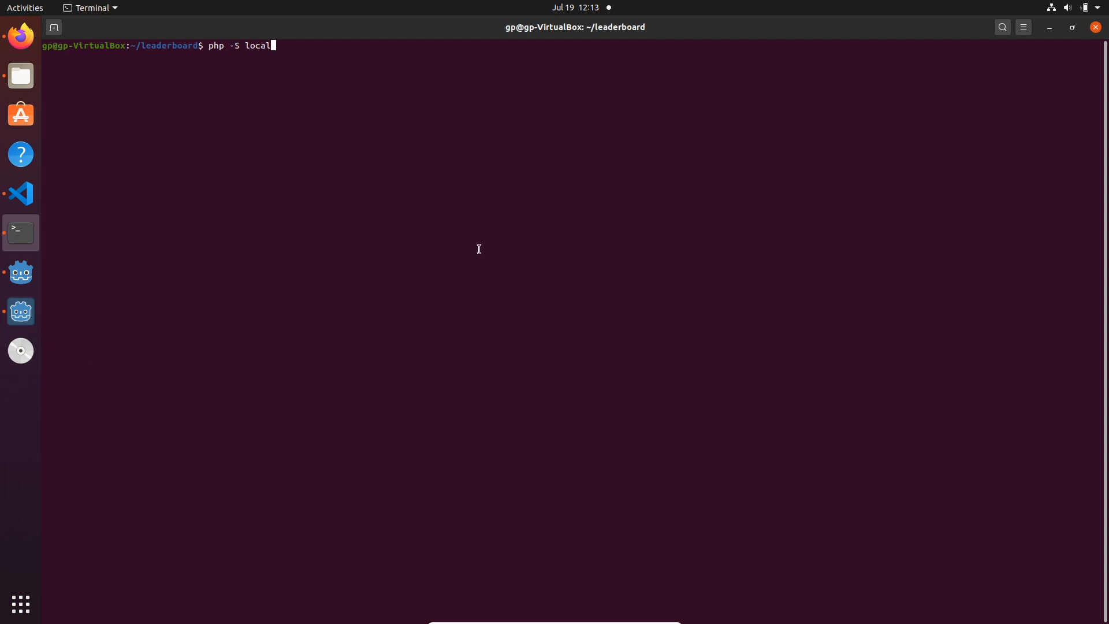
key(BackSpace)
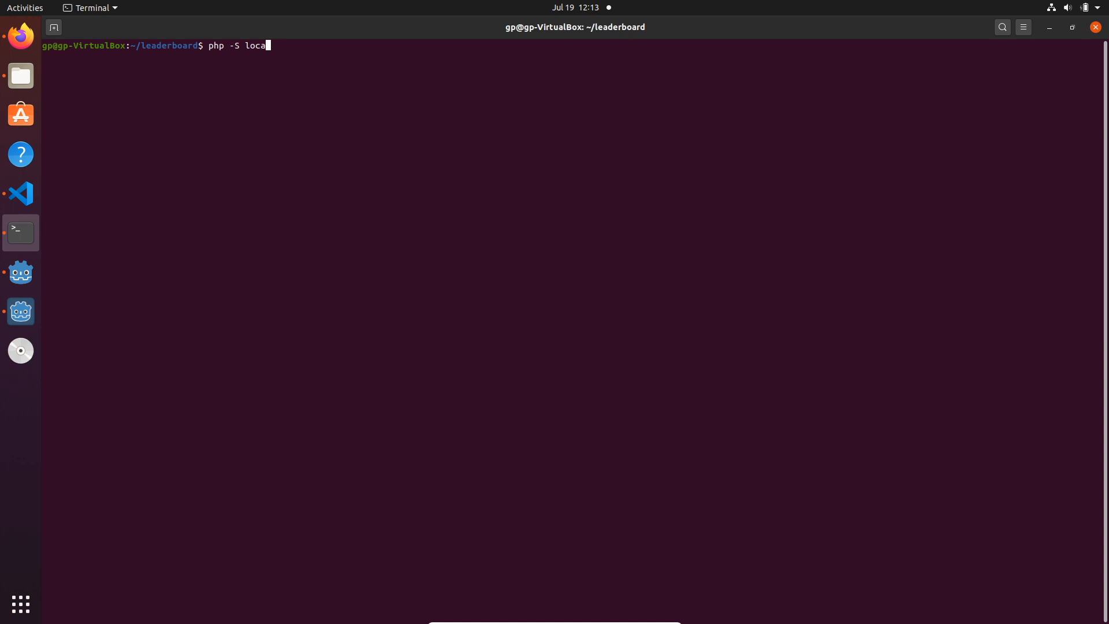
key(BackSpace)
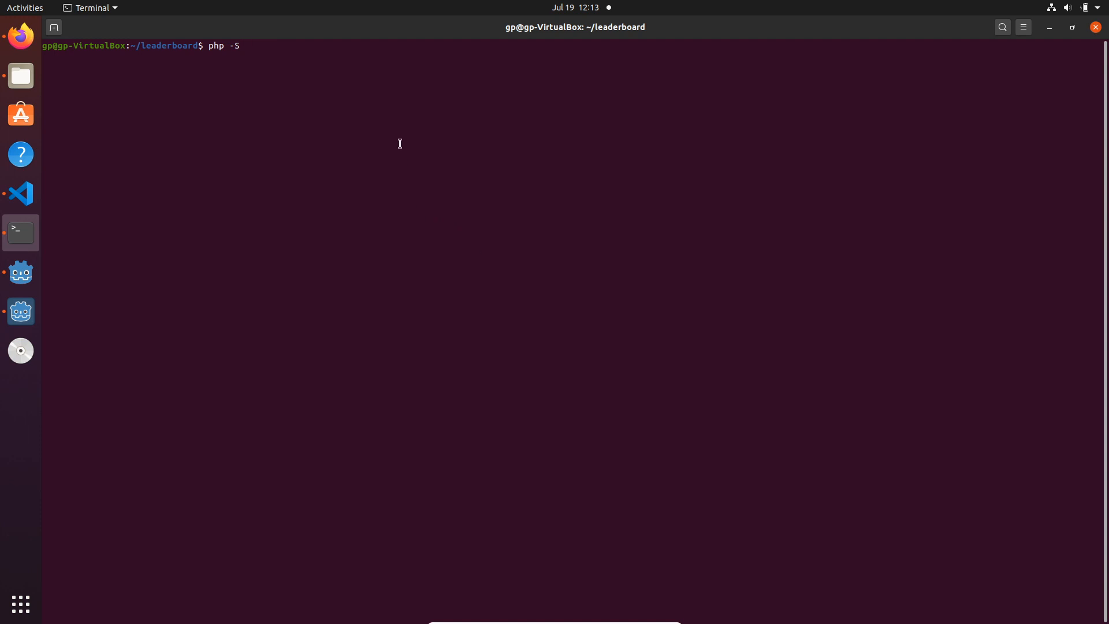
text(192.168.1.91)
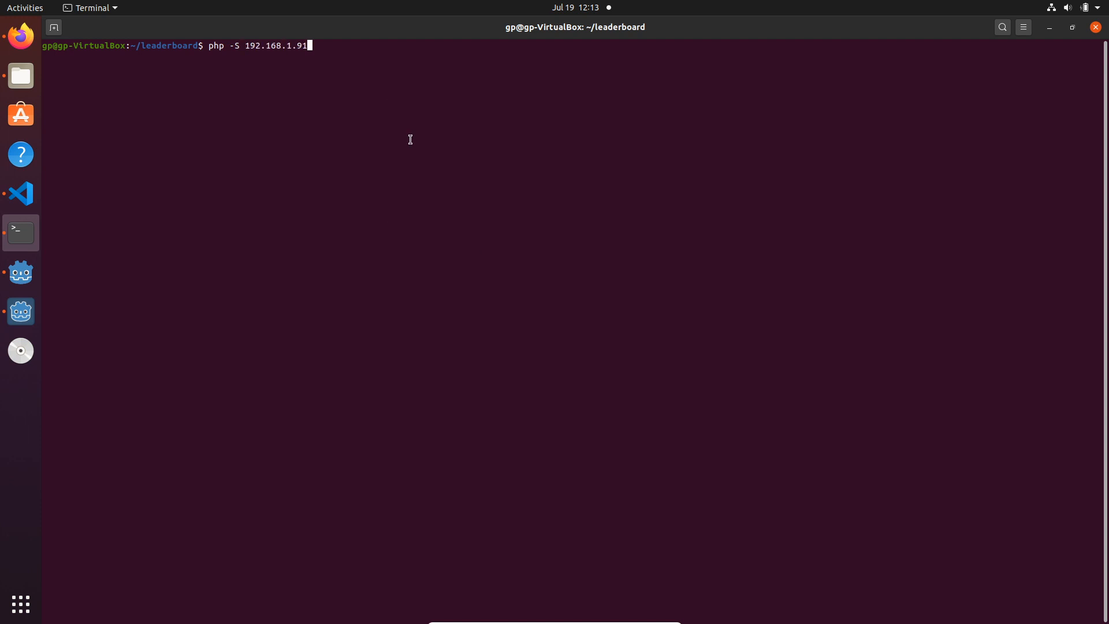
mouse_move(538, 198)
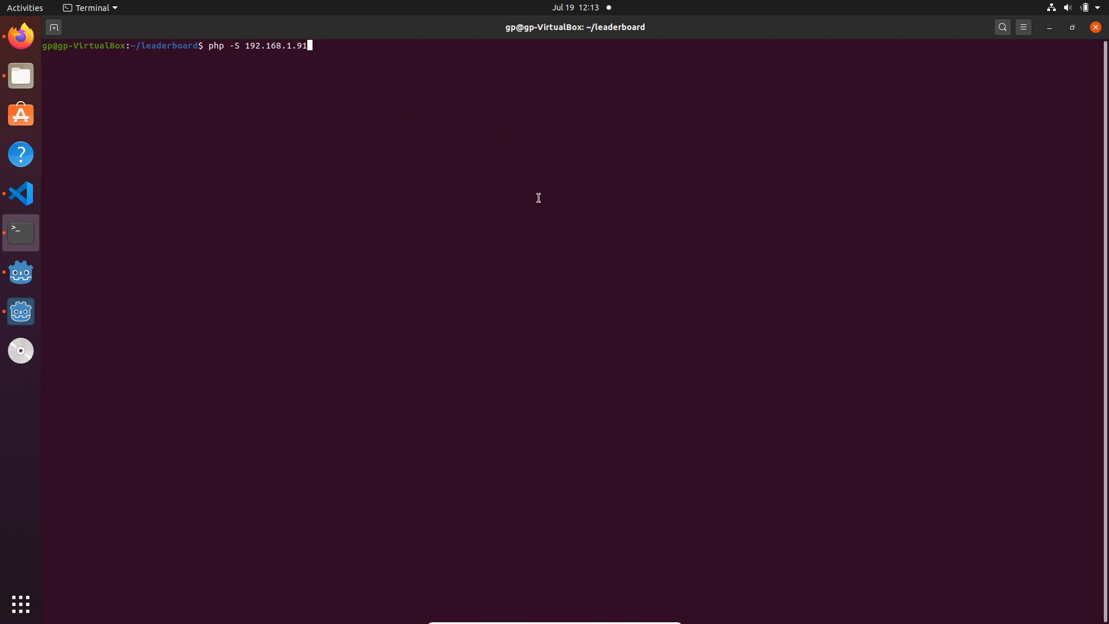
text(:800)
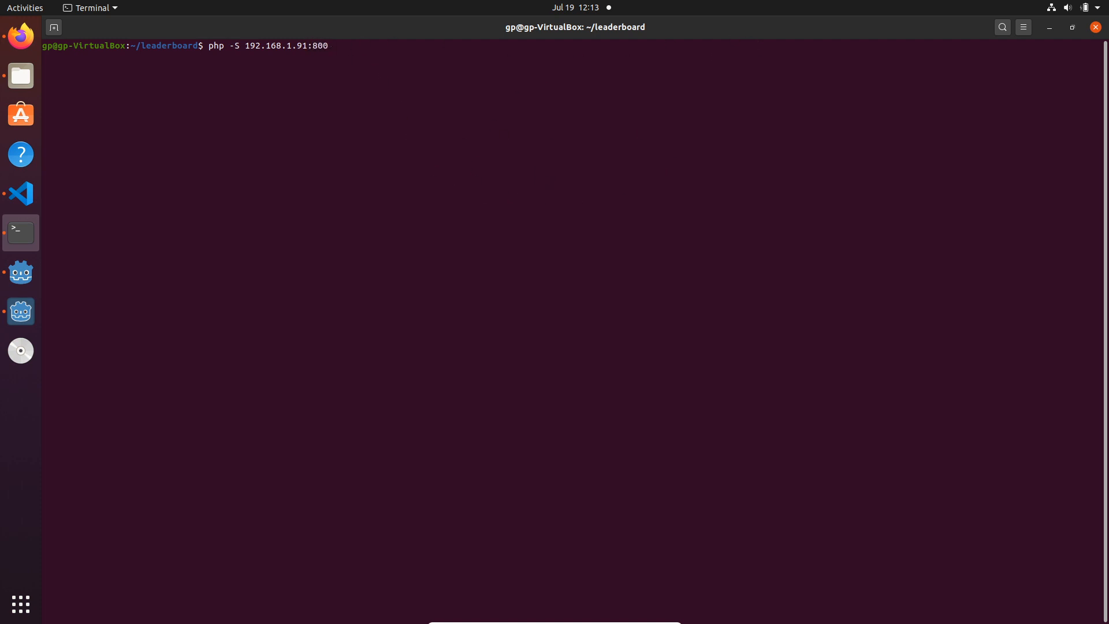
text(0 -)
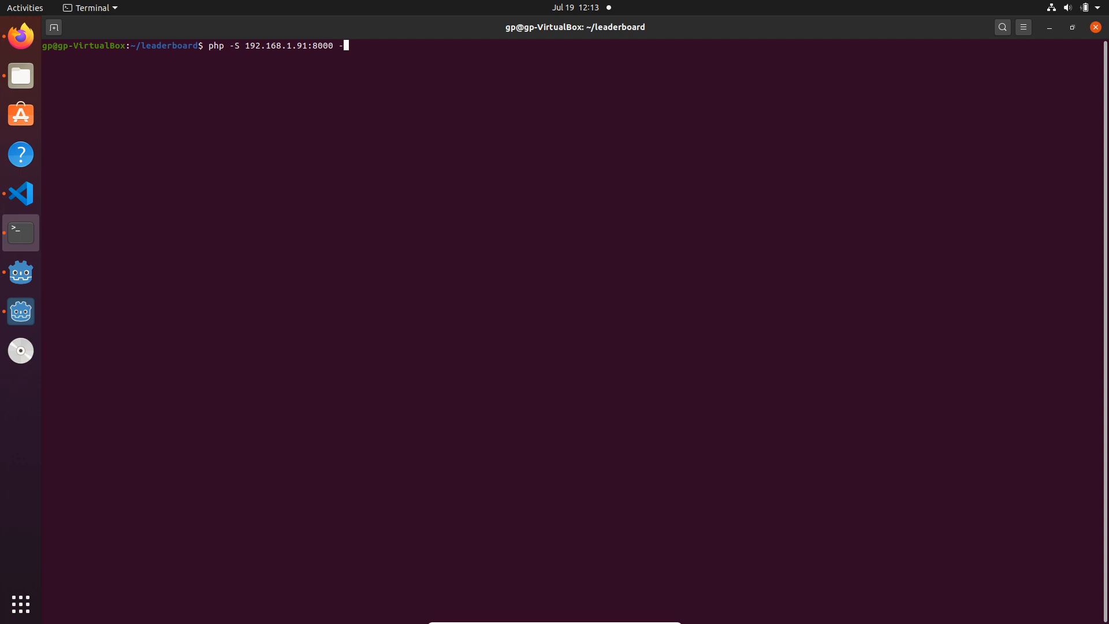
text(t pu)
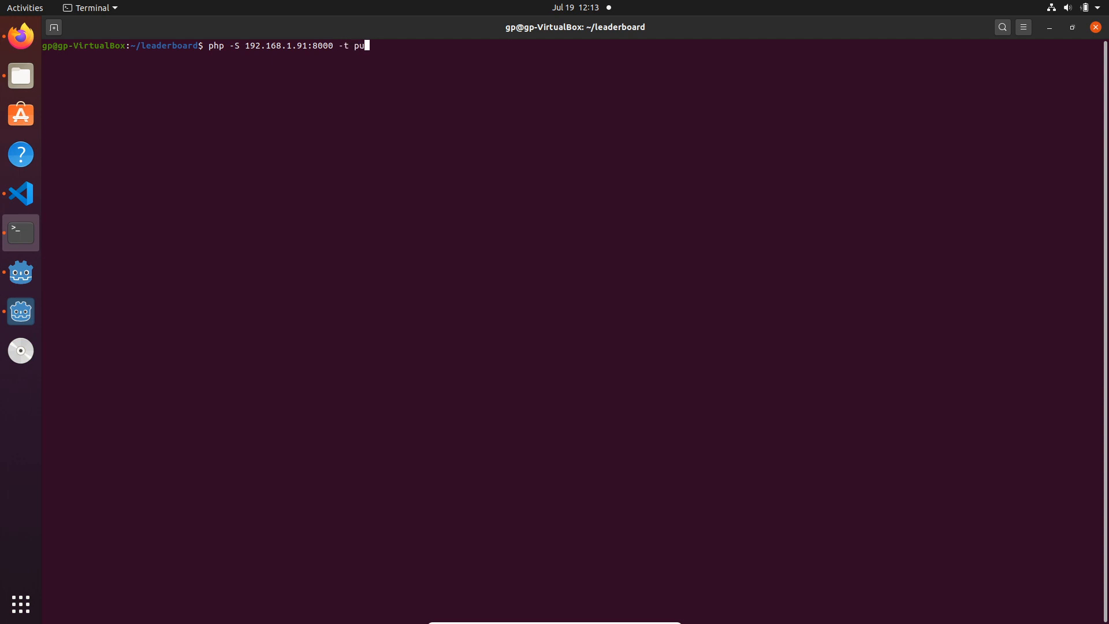
key(Return)
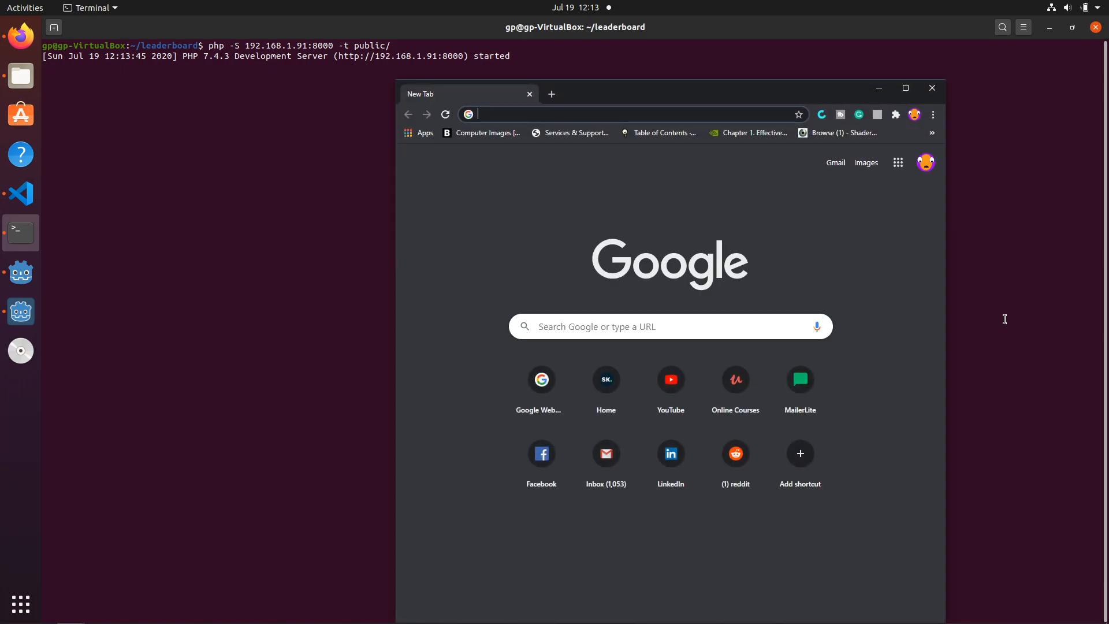
mouse_move(888, 175)
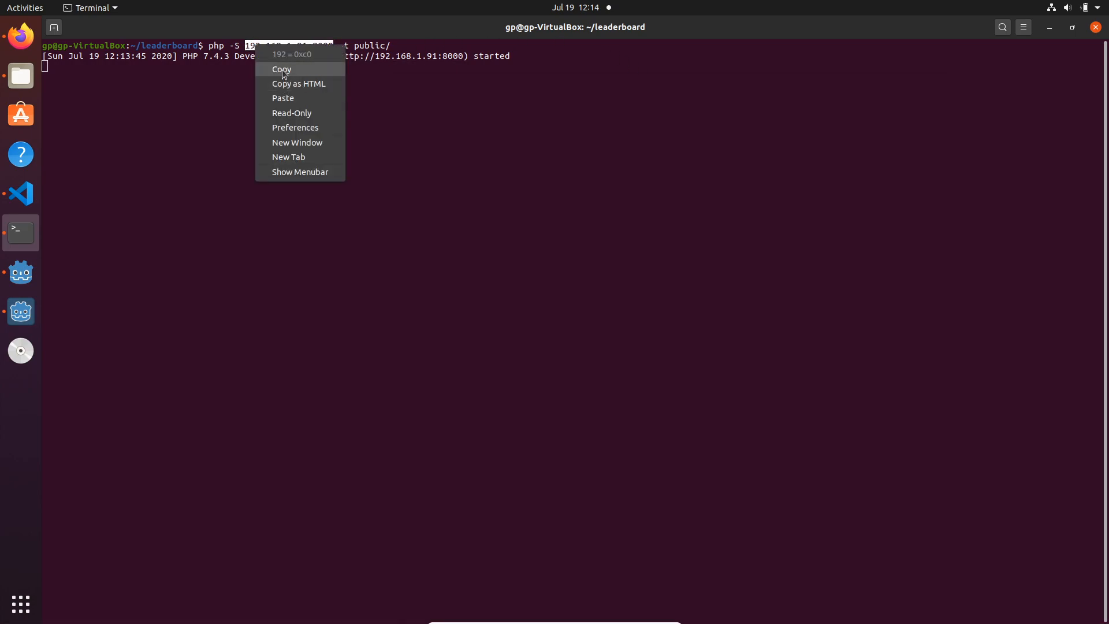
Copy the server address and load 192.168.1.91:8000 in Chrome to view the players' JSON.
click(281, 69)
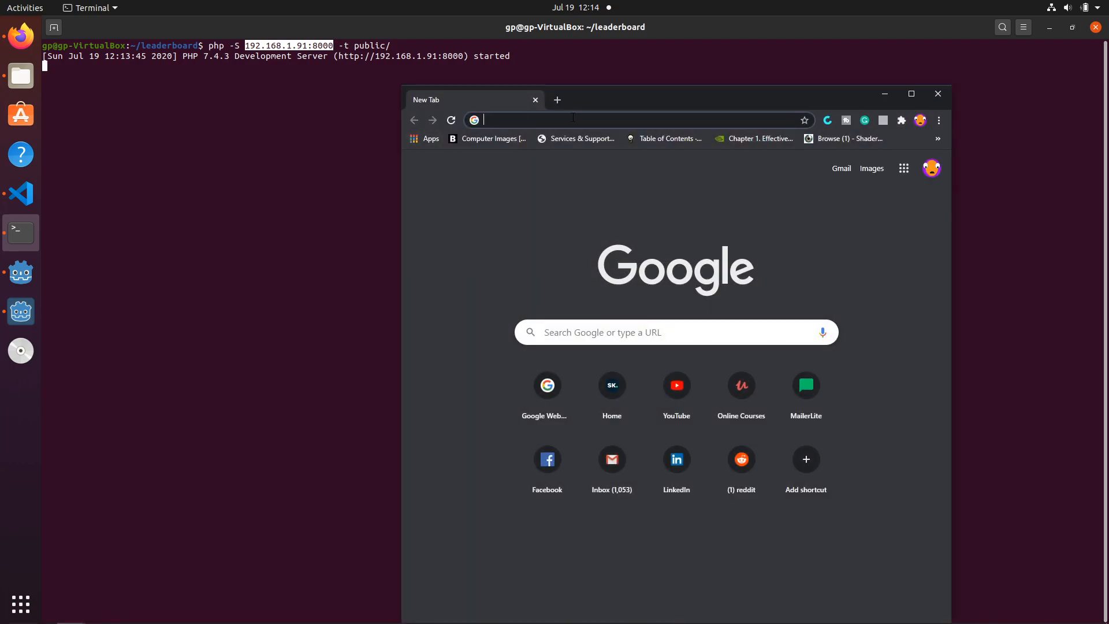
text(192.168.1.91:8000)
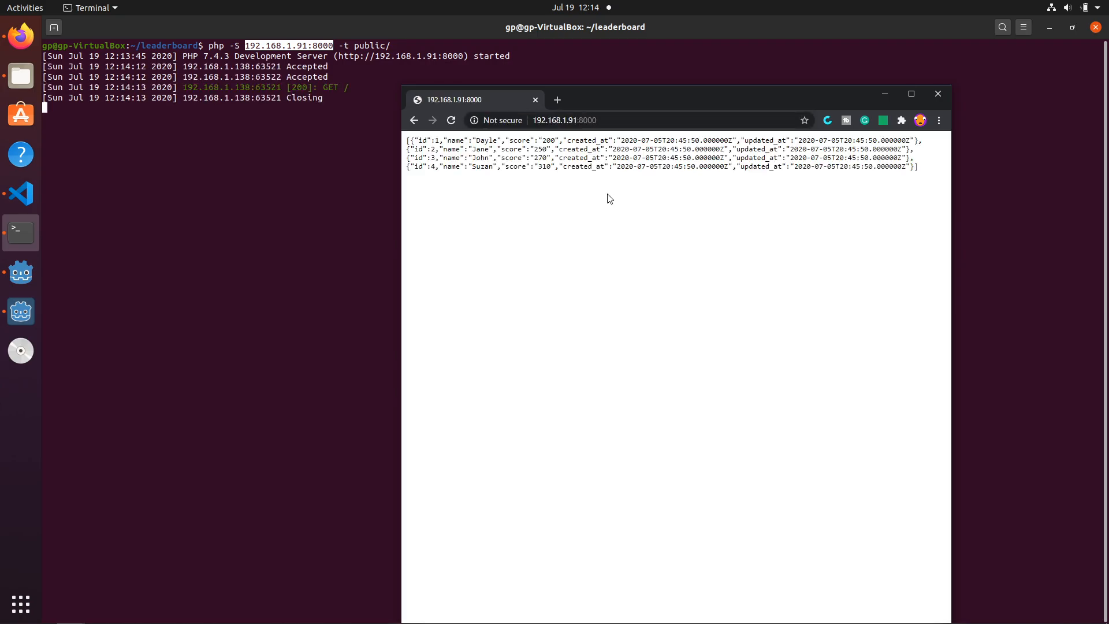
mouse_move(513, 188)
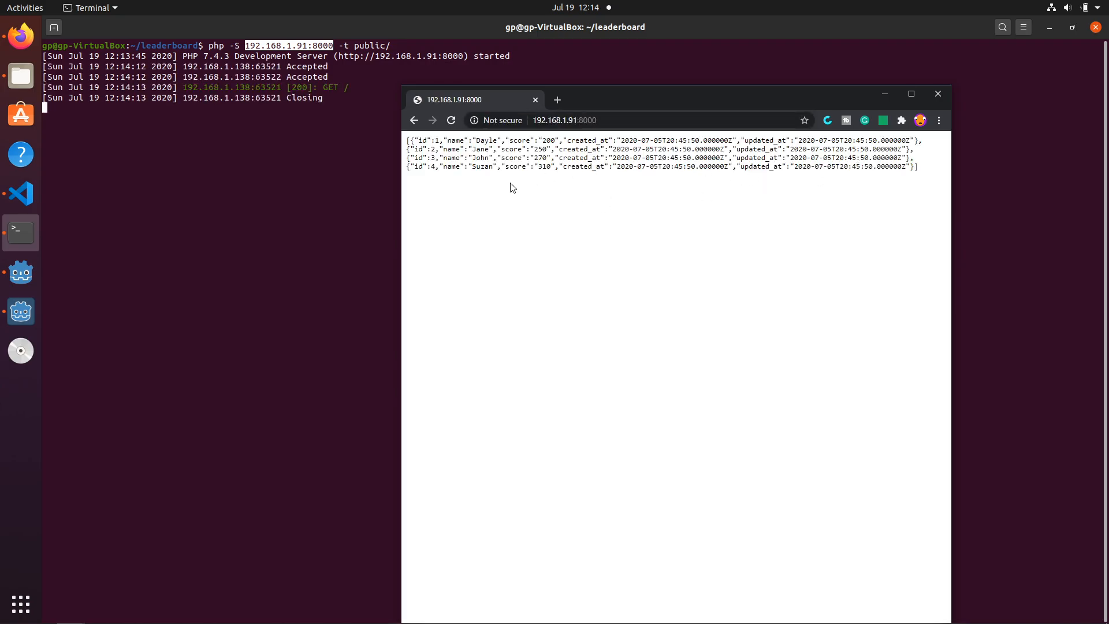
mouse_move(501, 181)
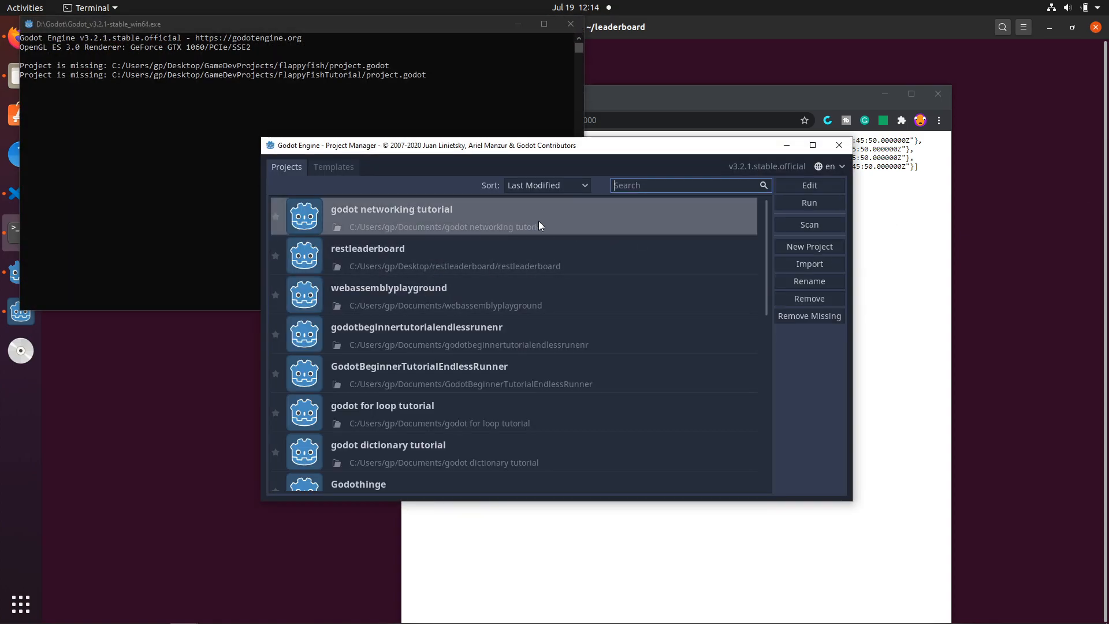
Start a new 'godot networking tutorial' project, dismissing the folder-already-exists warning and renaming.
click(808, 298)
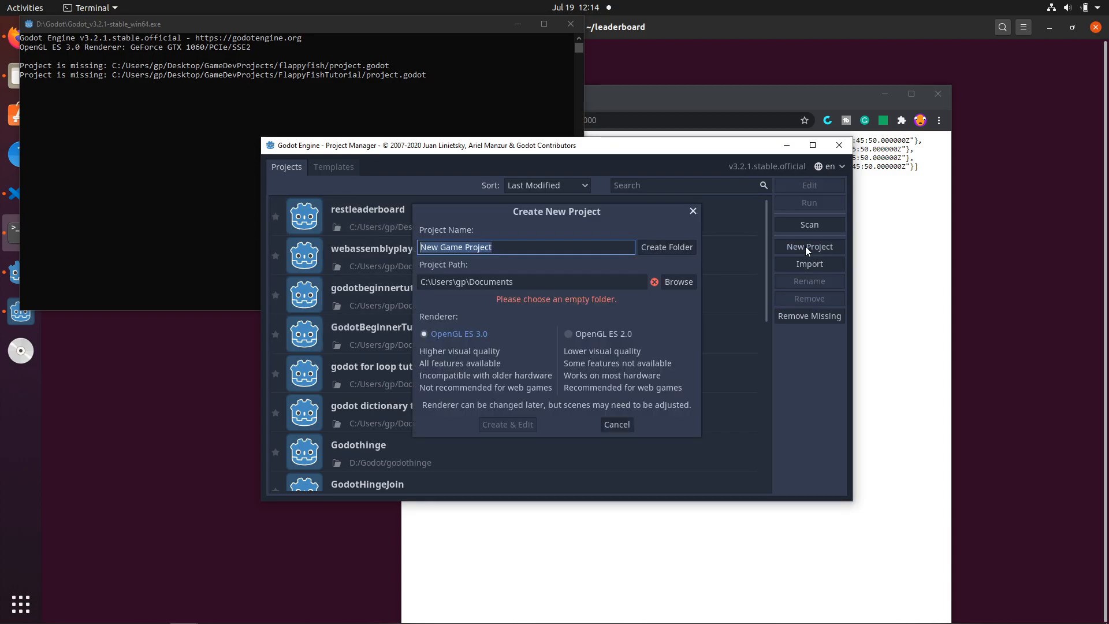
text(godot netw)
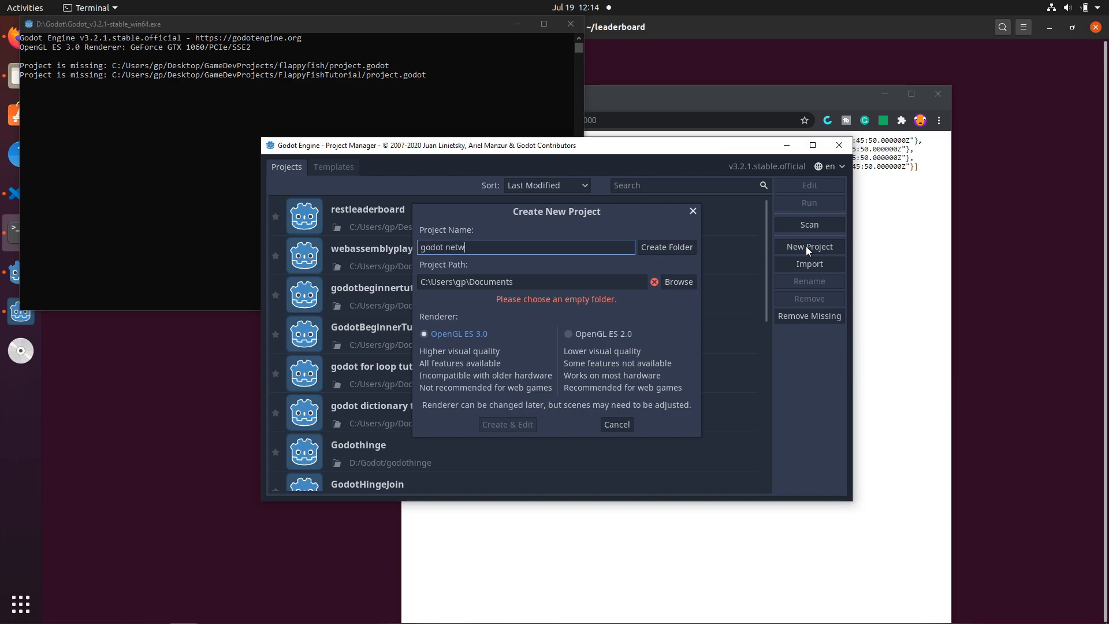
text(orking tutorial)
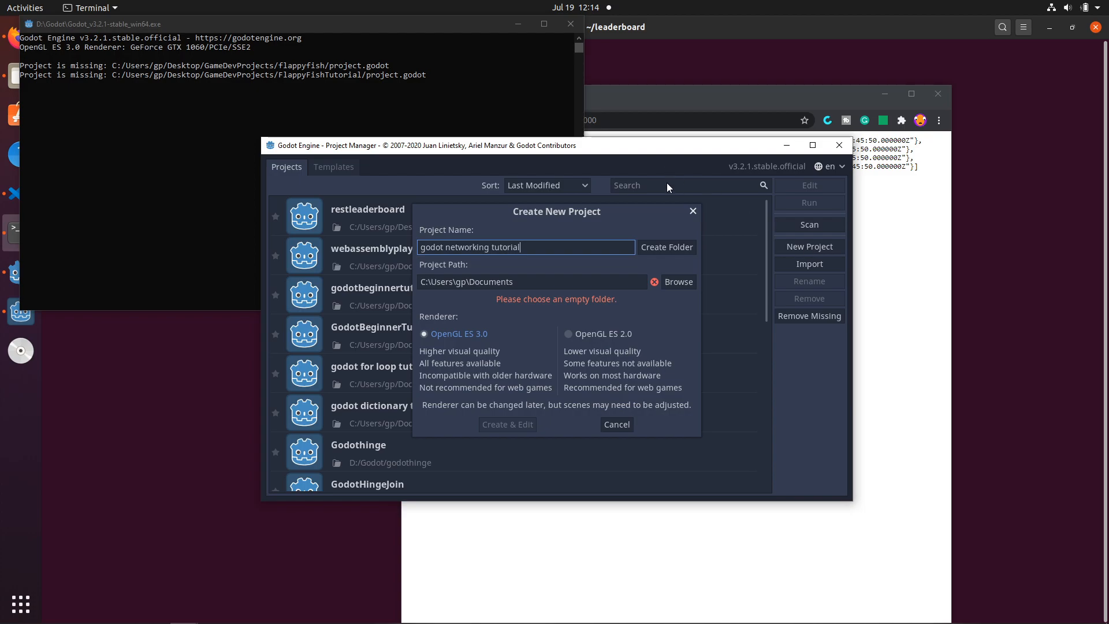
click(666, 246)
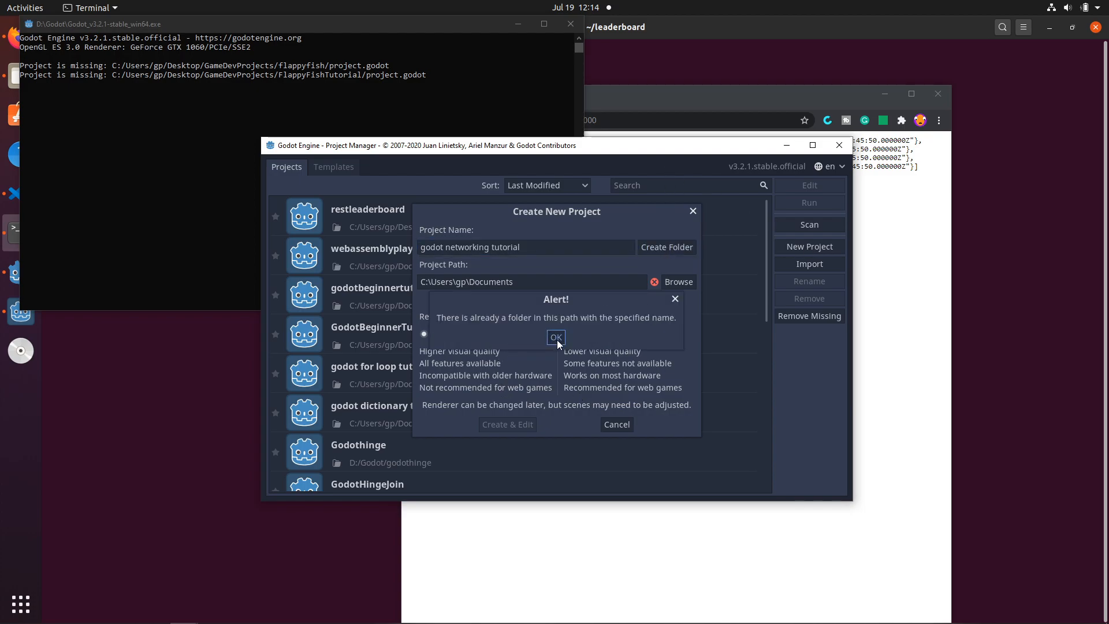
click(555, 338)
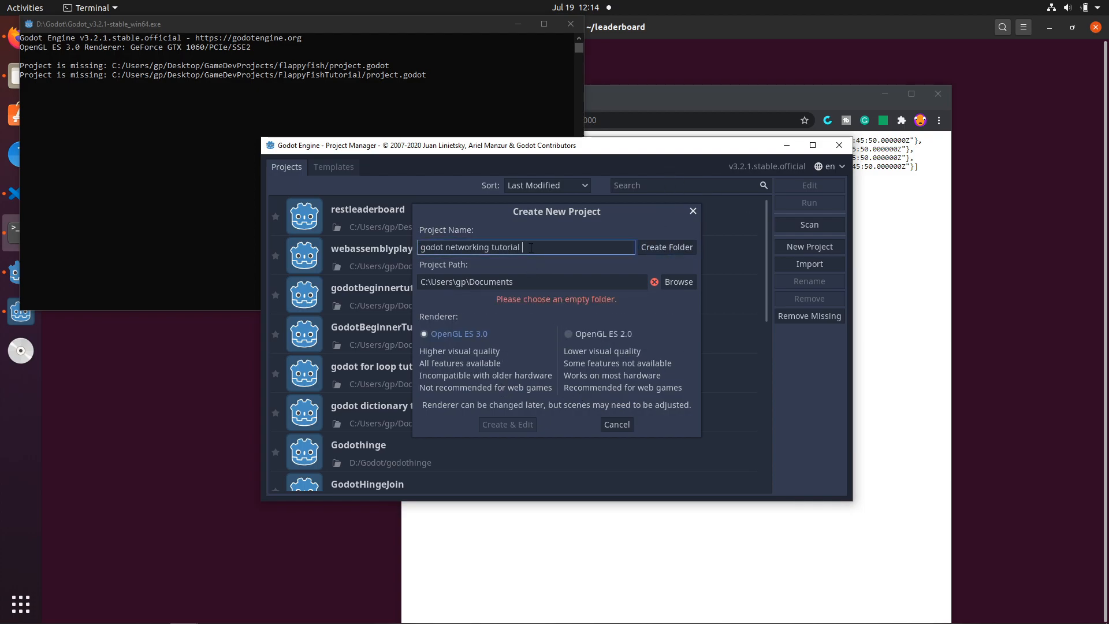
click(507, 424)
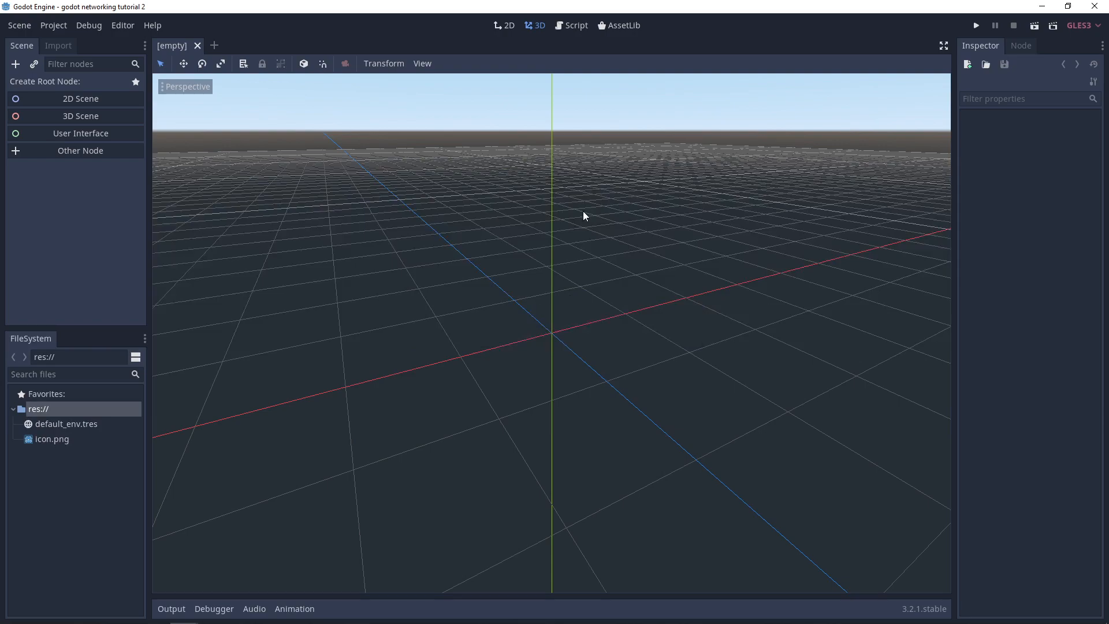
Create a Node2D root, add a Panel child, and drag it into a large square.
click(80, 99)
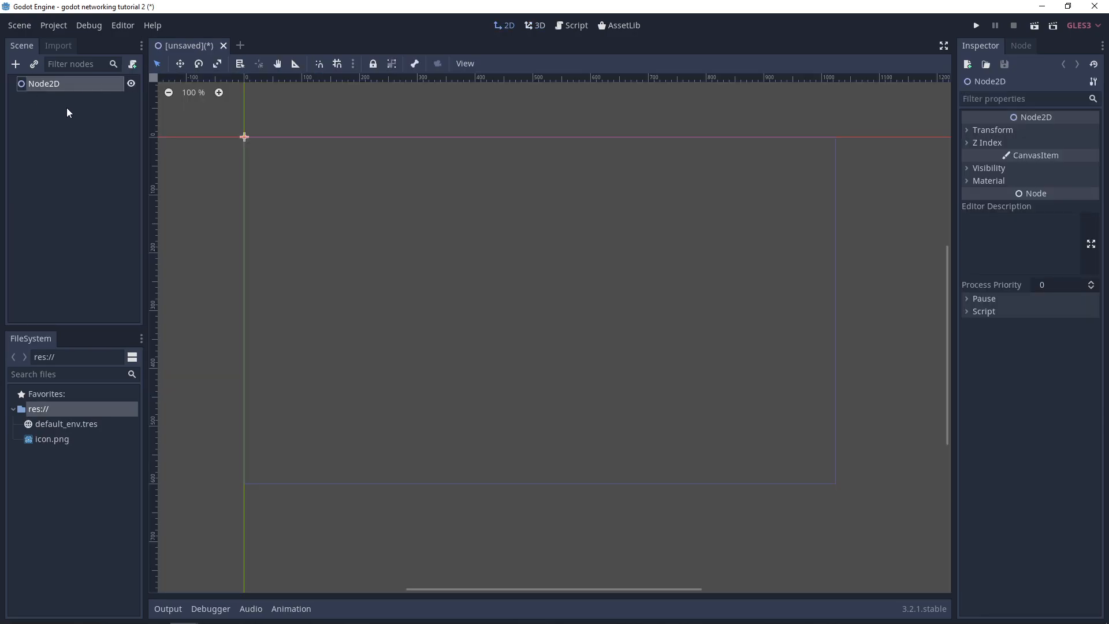
right_click(44, 83)
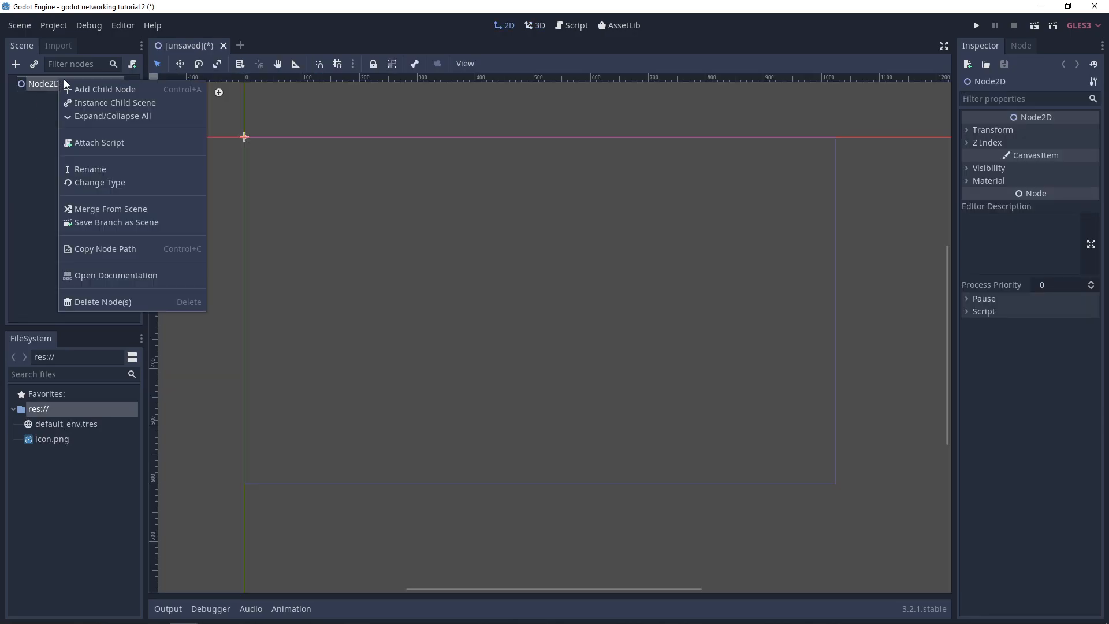
mouse_move(104, 89)
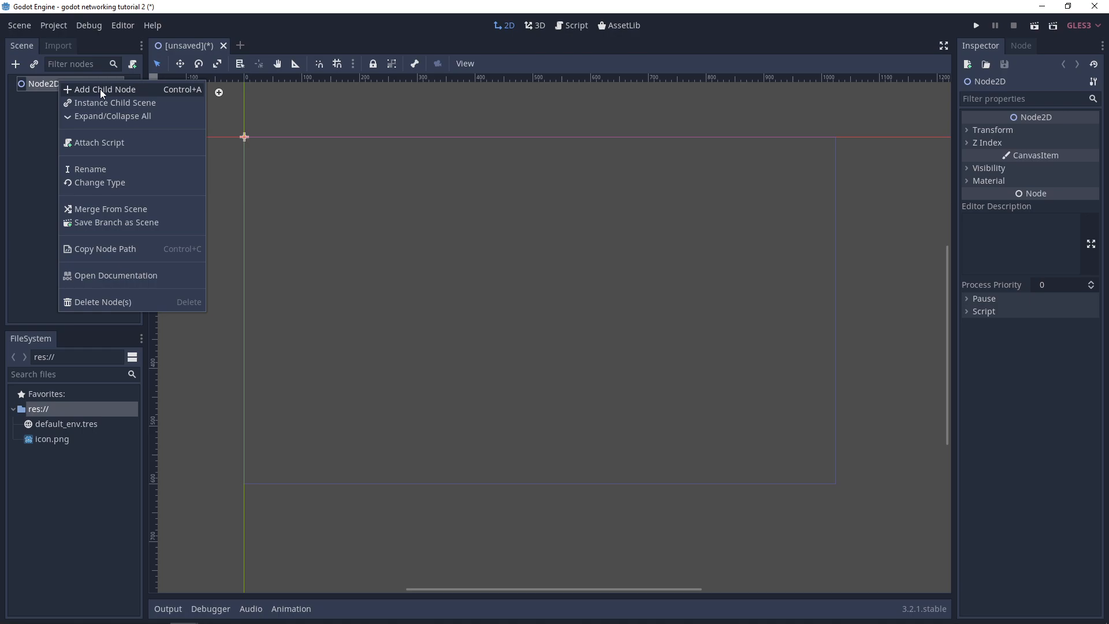
click(105, 89)
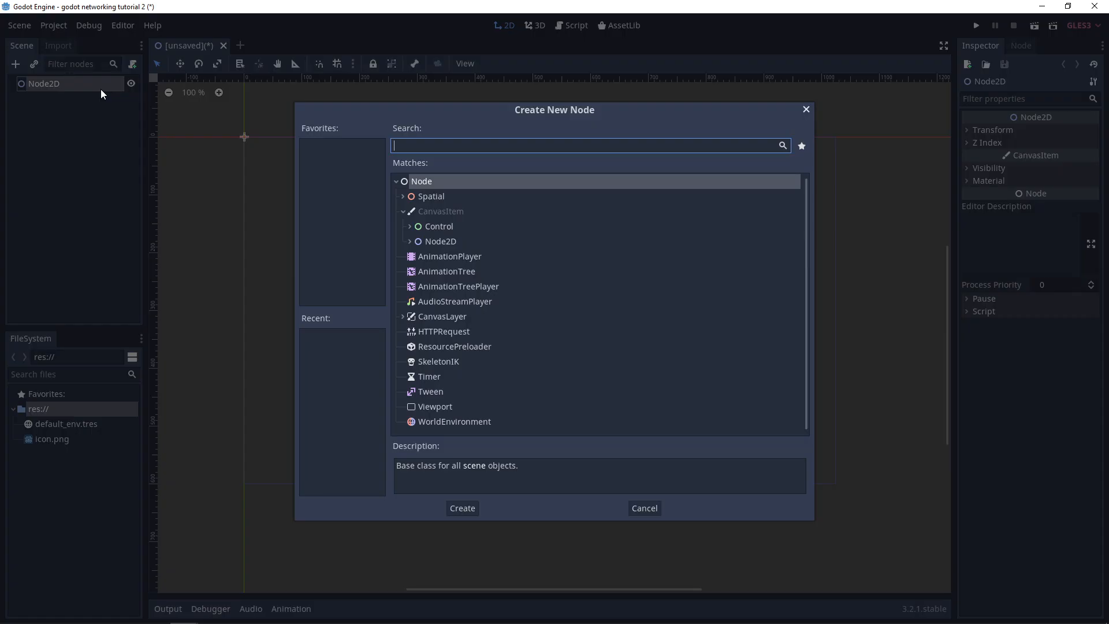
click(461, 508)
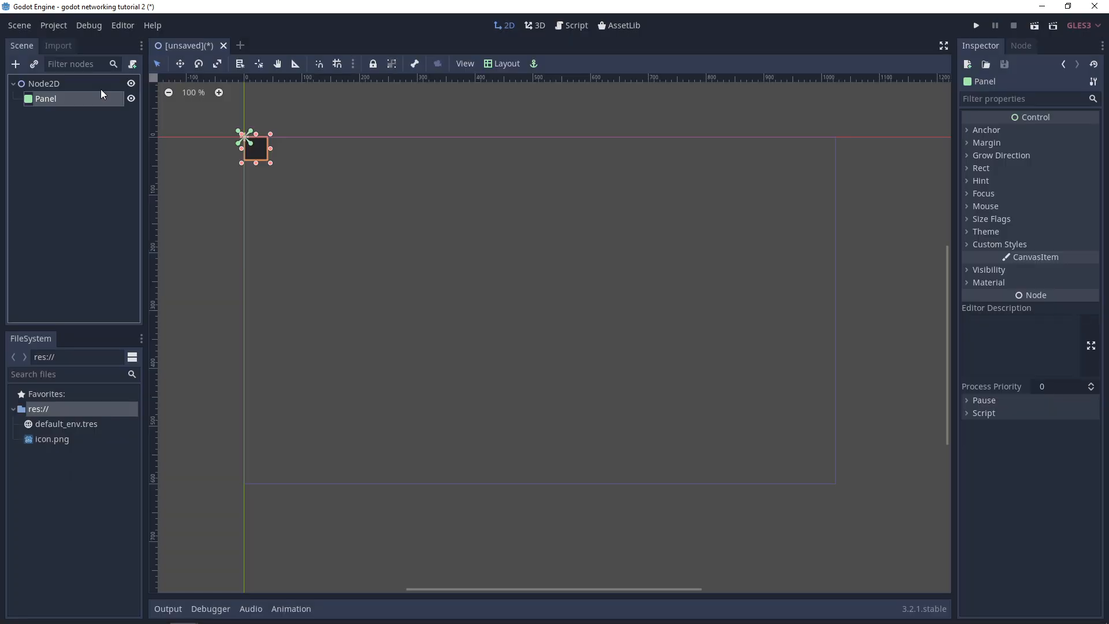
drag(255, 148, 475, 176)
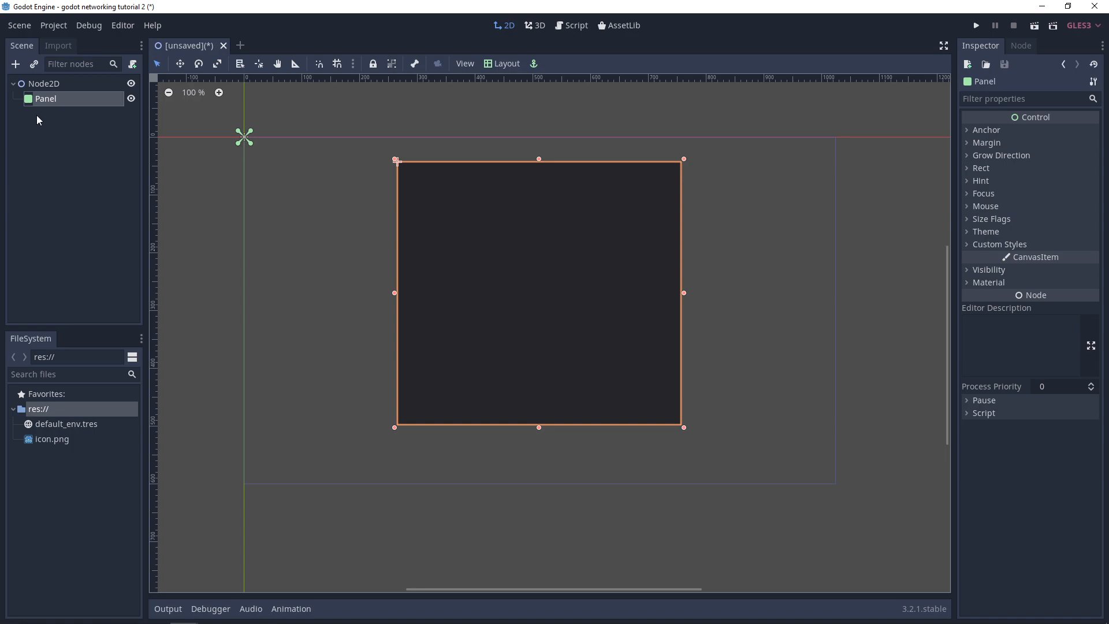
Add a Label inside the Panel and set its text to 'Leaderboard'.
click(15, 64)
text(laber)
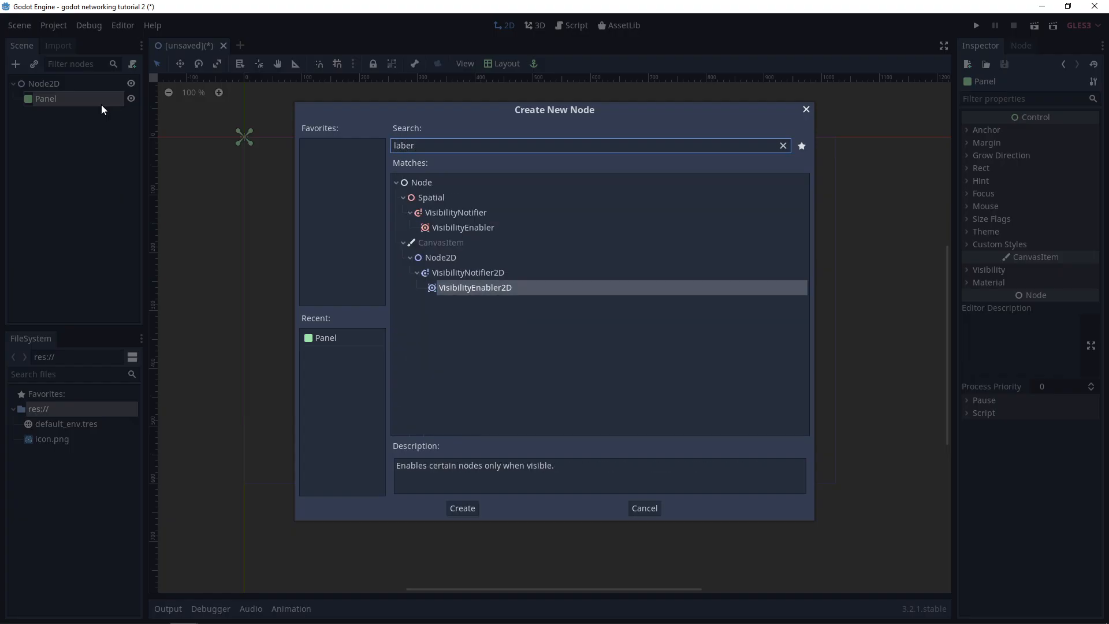
click(460, 508)
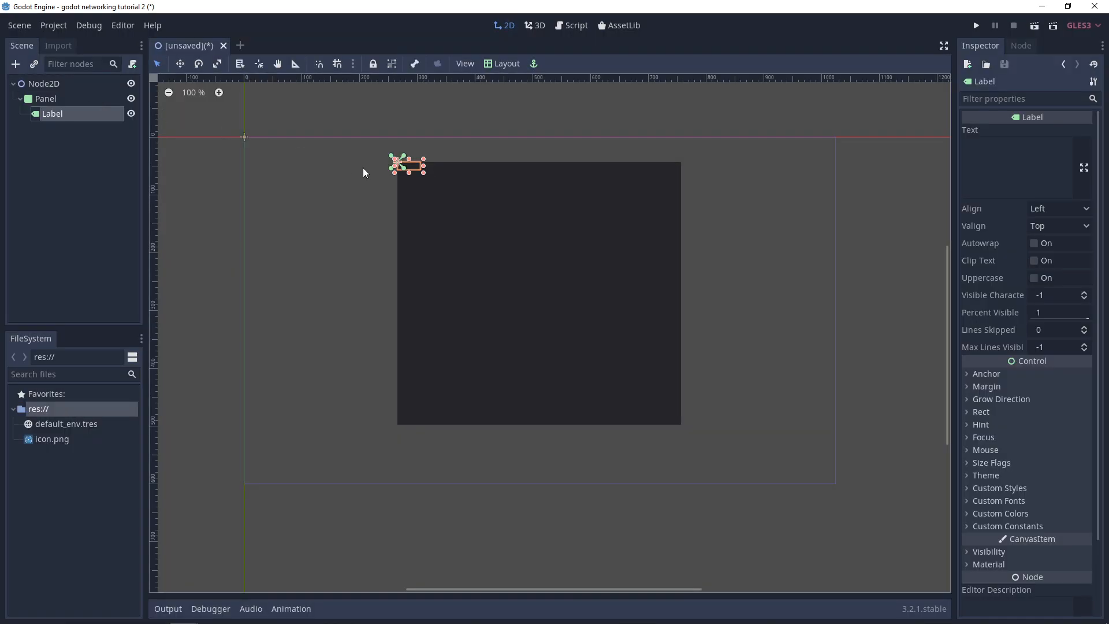
click(1019, 144)
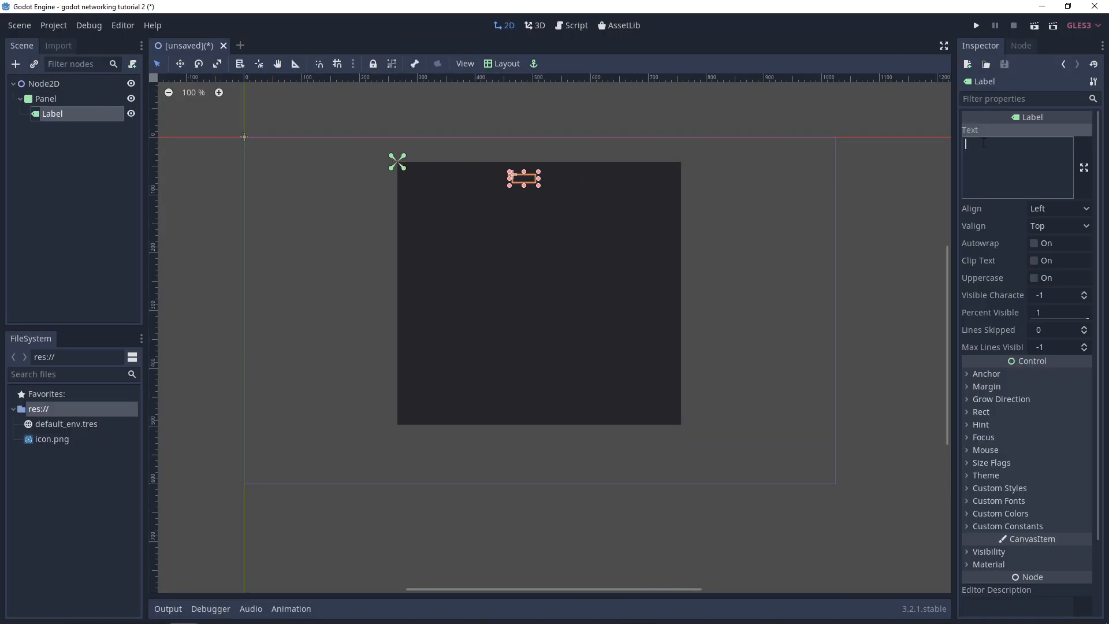
text(Leader)
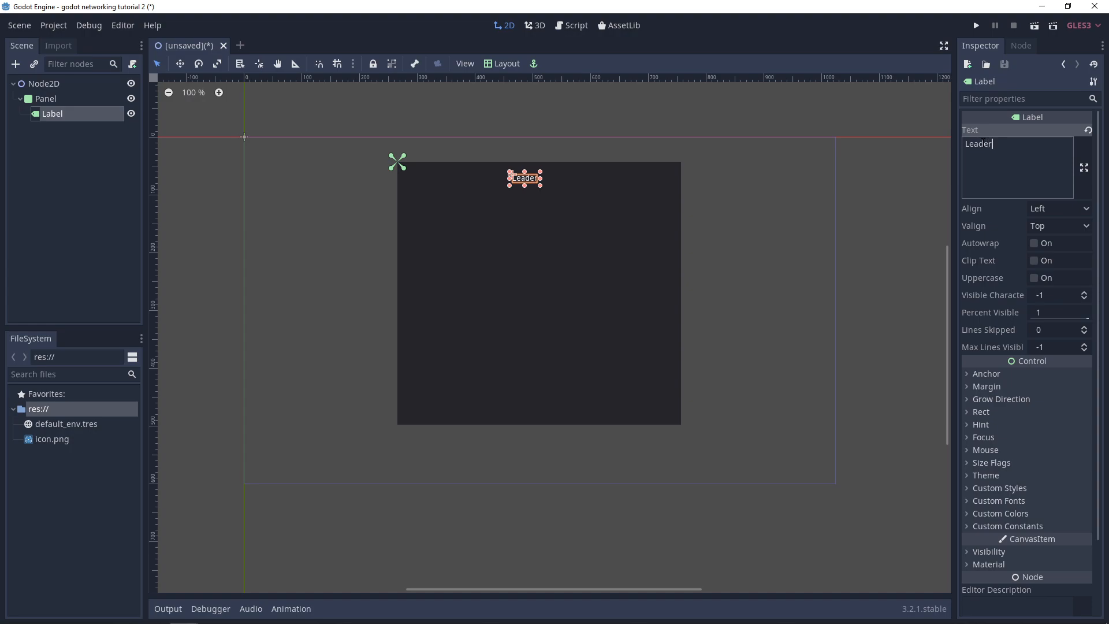
text(board)
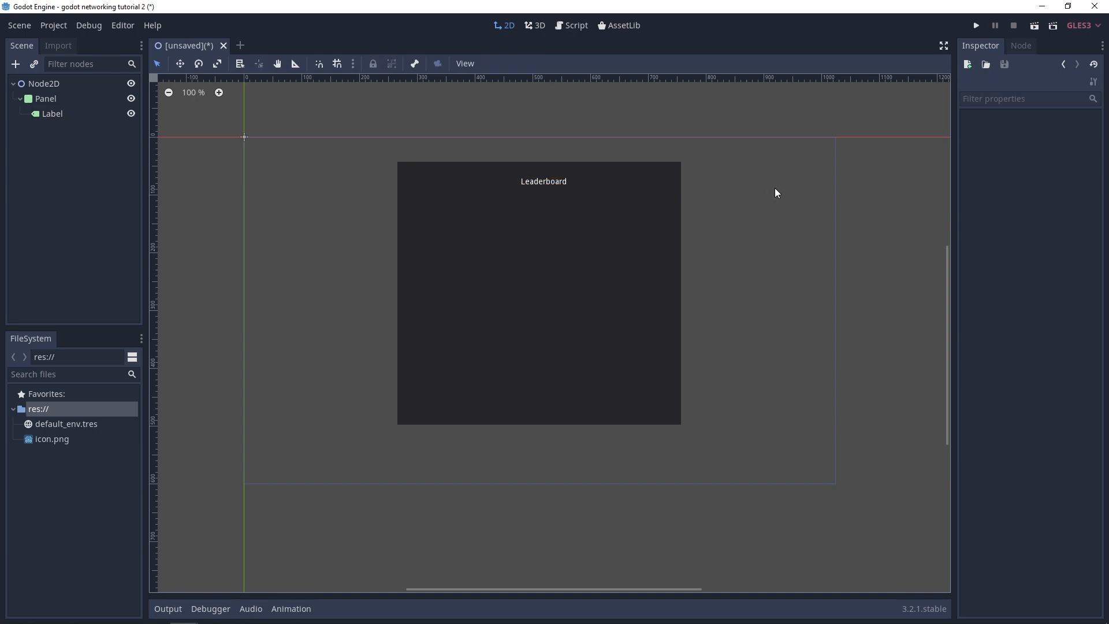
mouse_move(87, 114)
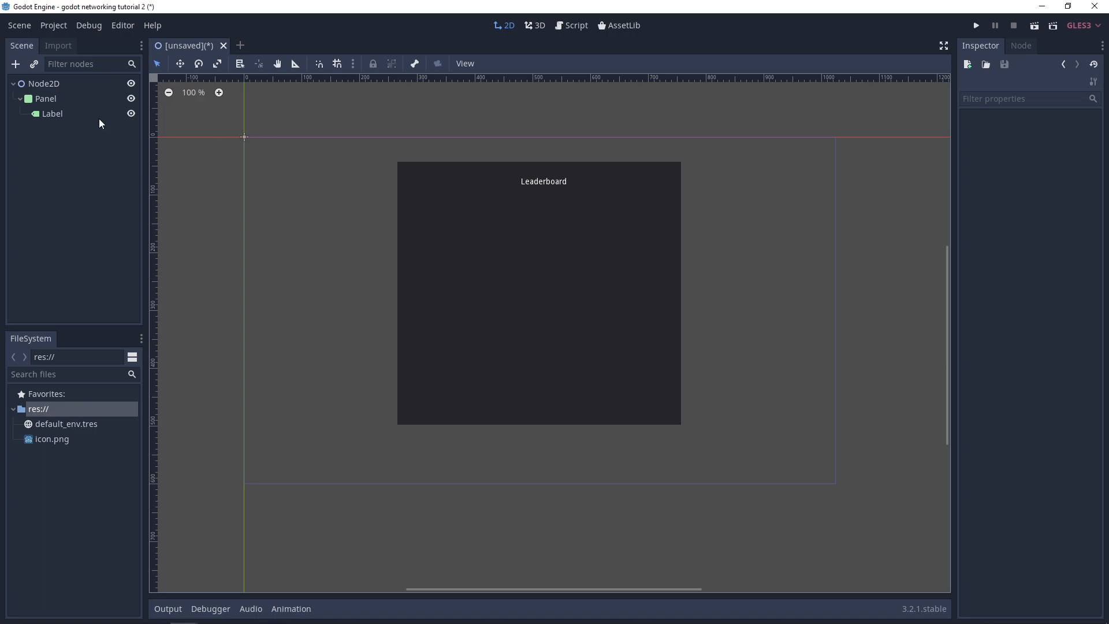
Add an HTTPRequest child node under the Panel and select the Panel.
right_click(45, 98)
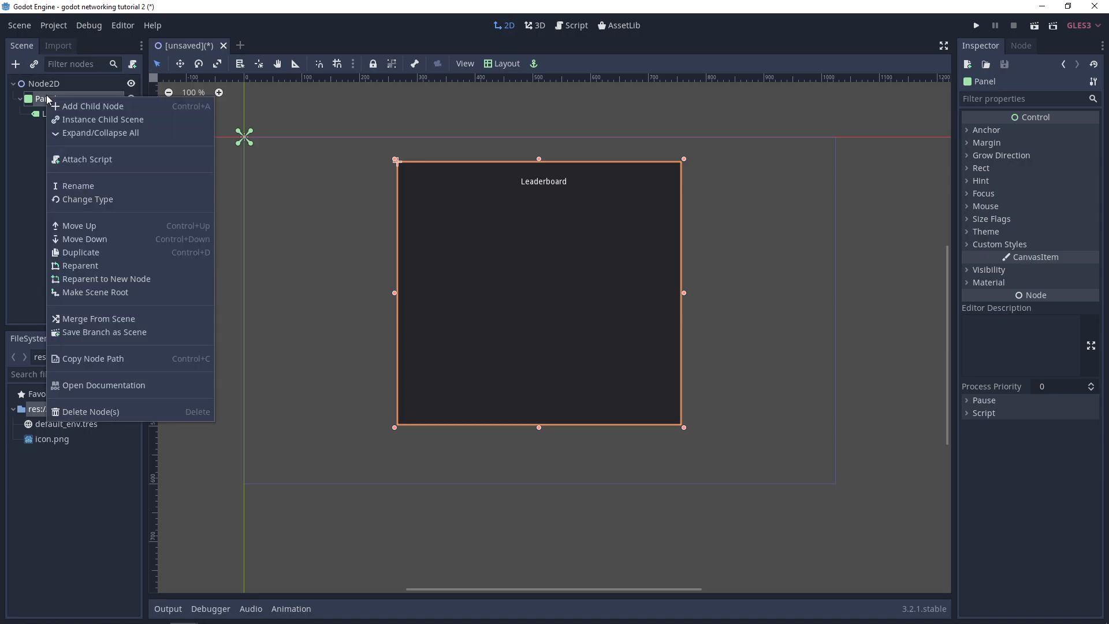
click(91, 106)
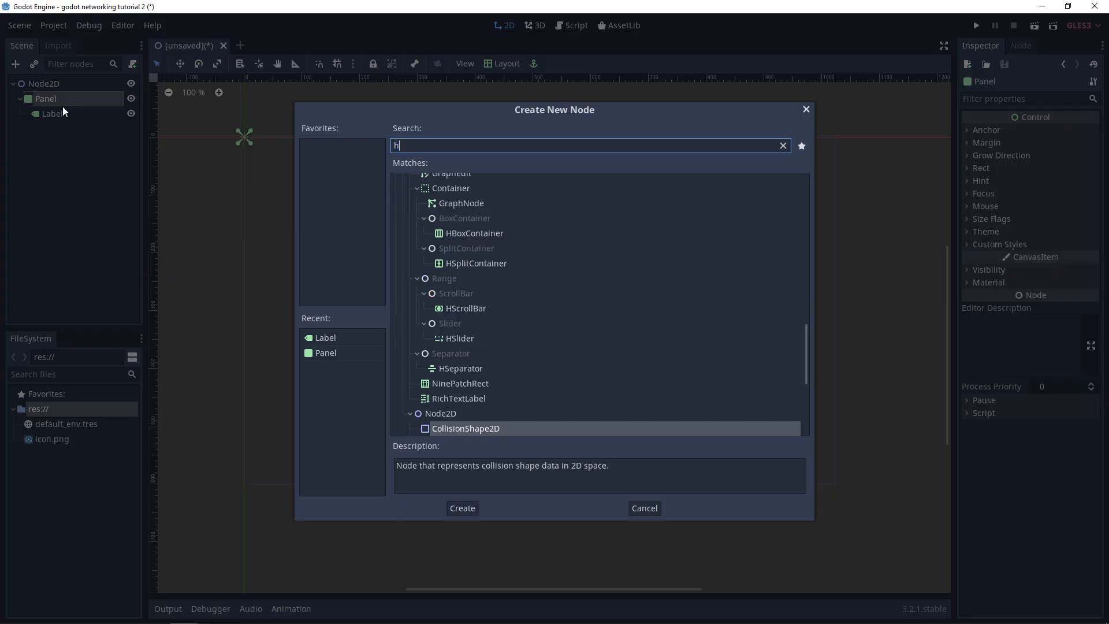
click(461, 507)
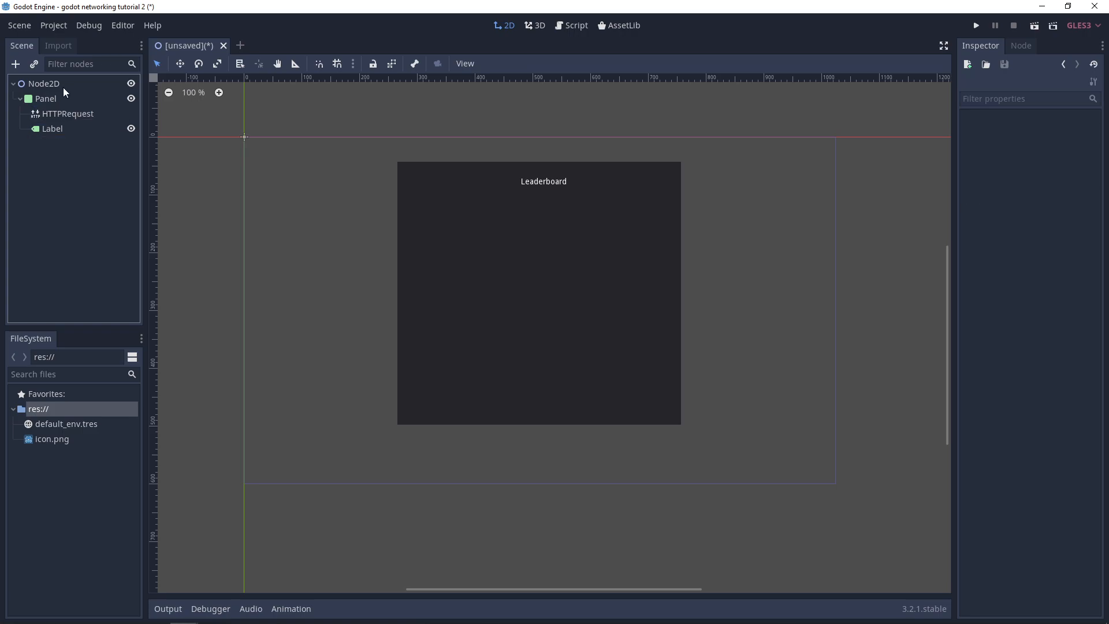
mouse_move(67, 114)
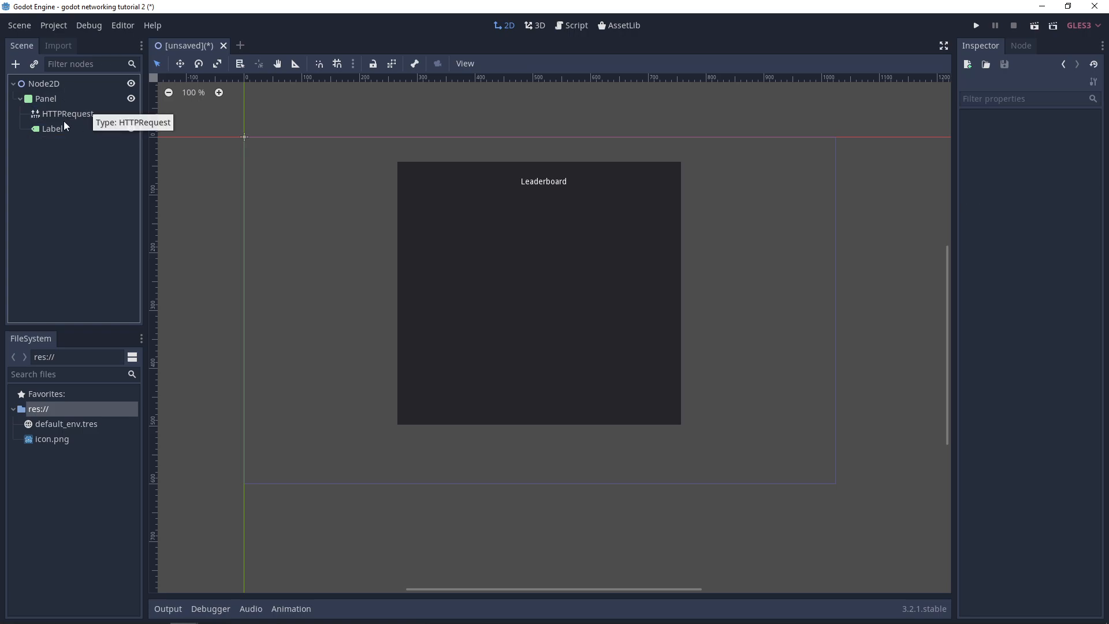
mouse_move(79, 113)
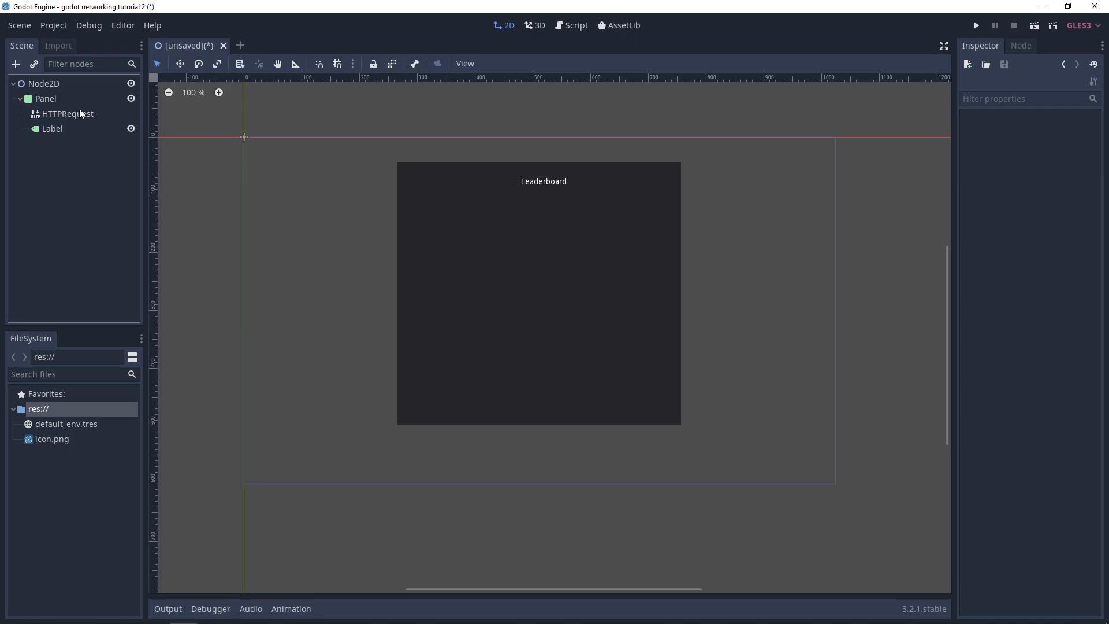
mouse_move(62, 166)
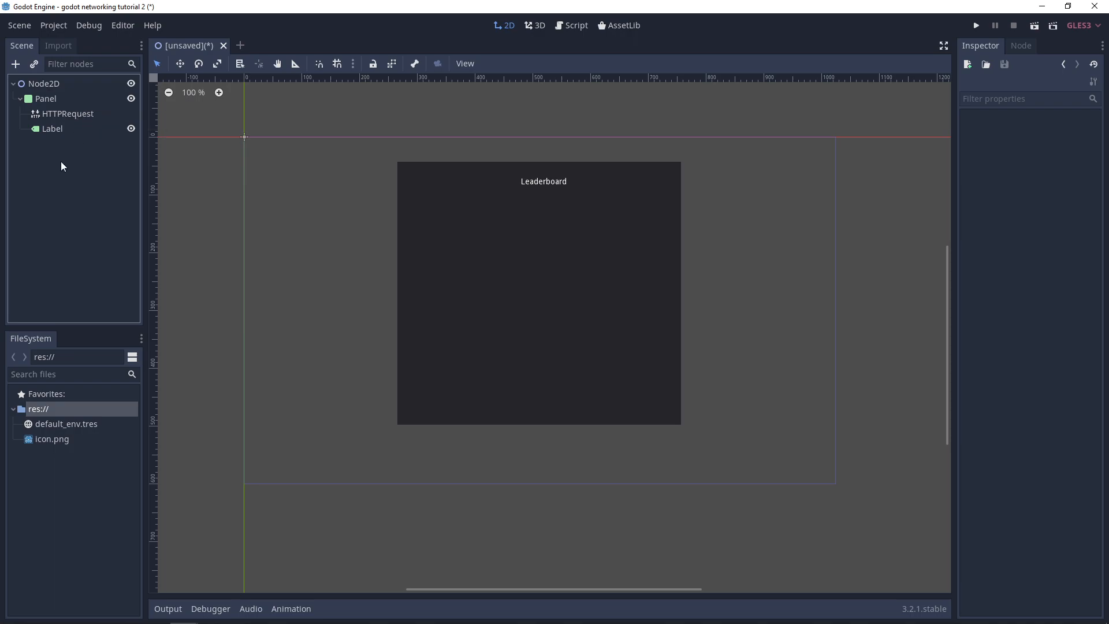
click(46, 98)
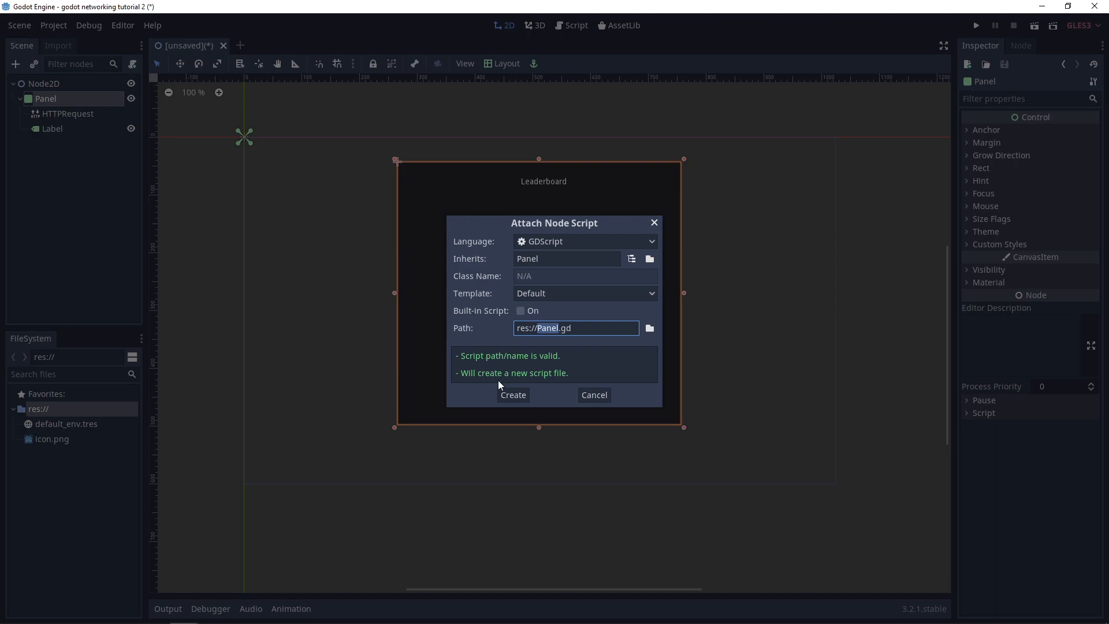
Create Panel.gd with 'onready var http = $HTTPRequest' and save the scene as Node2D.tscn.
click(512, 394)
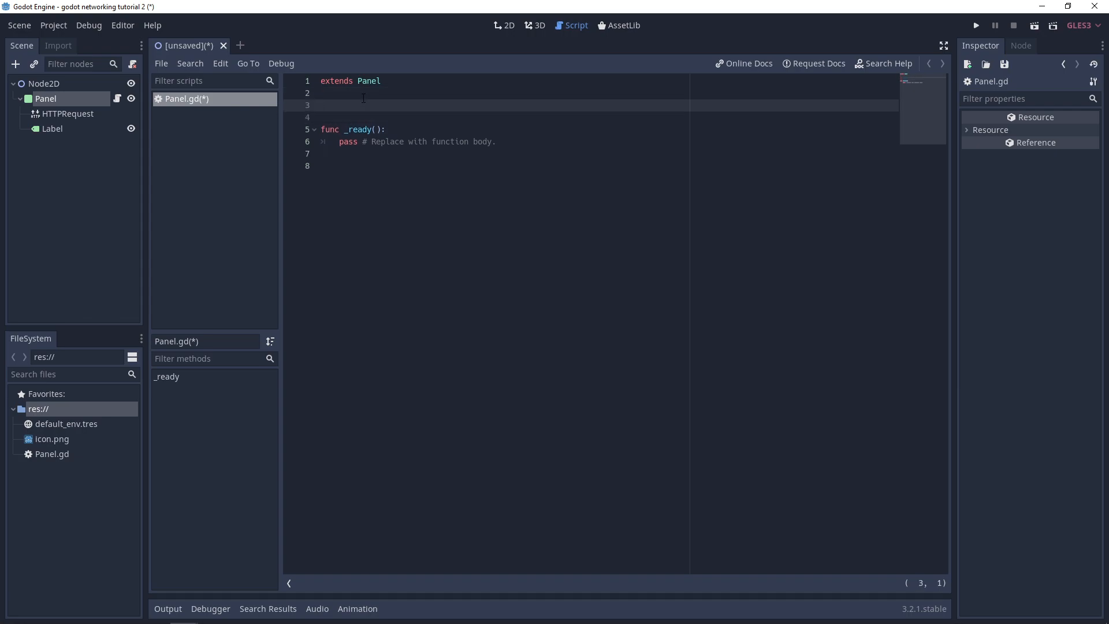
text(var onrea)
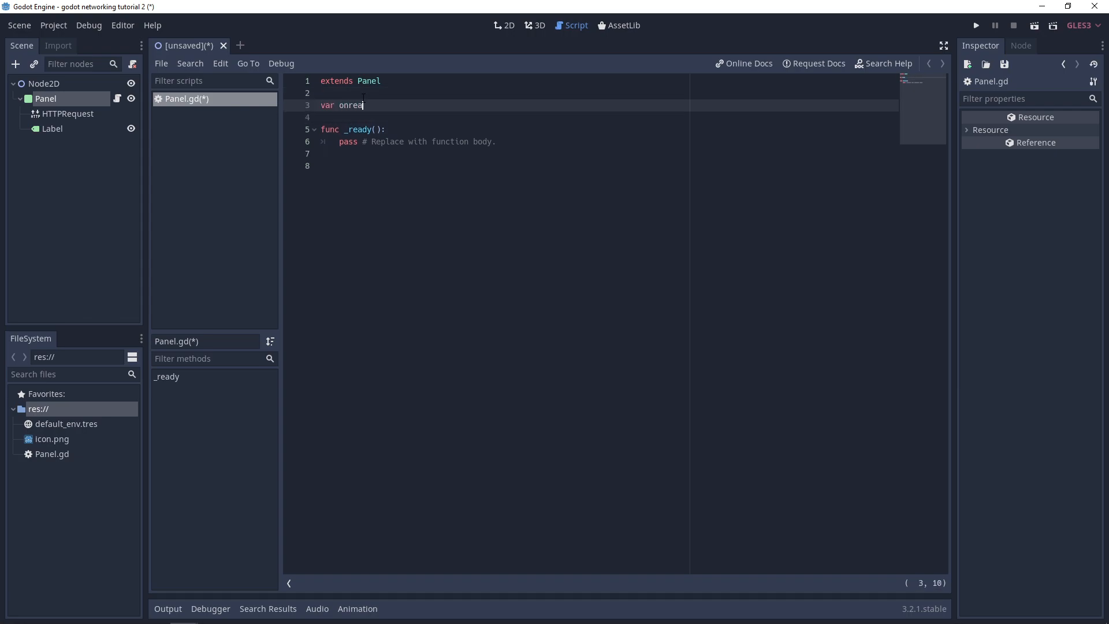
text(dy http =)
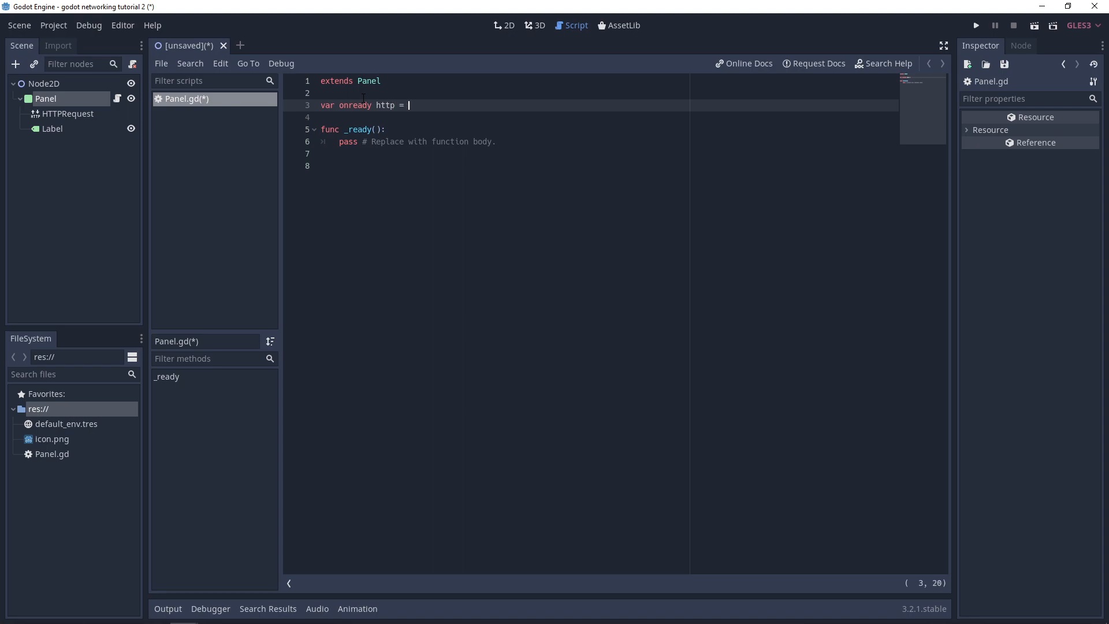
text($HTTPRe)
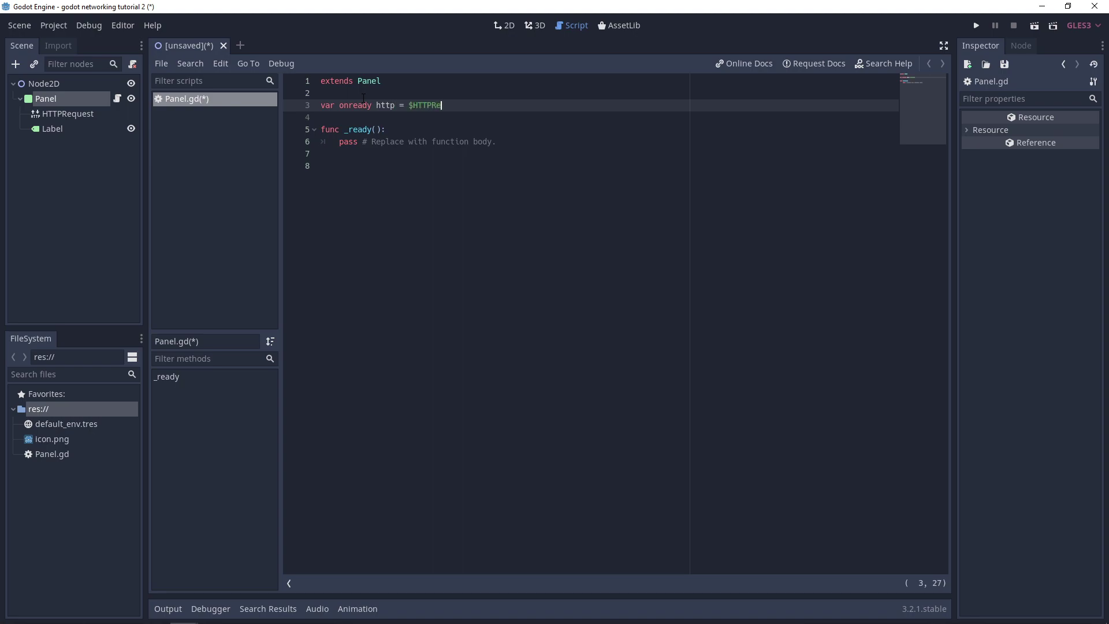
text(quest)
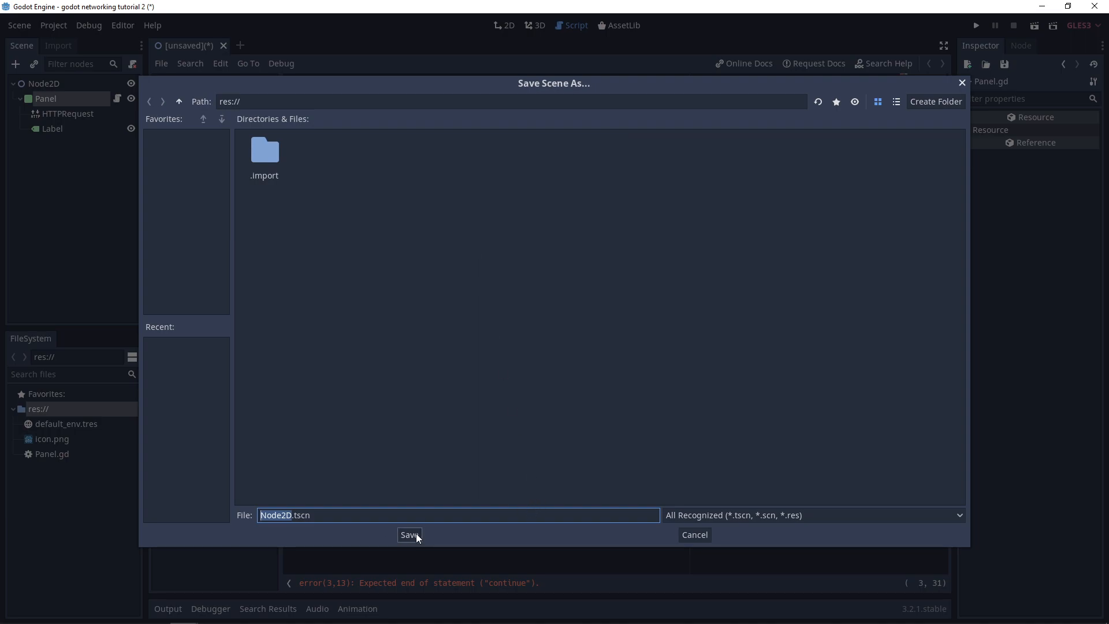
click(409, 534)
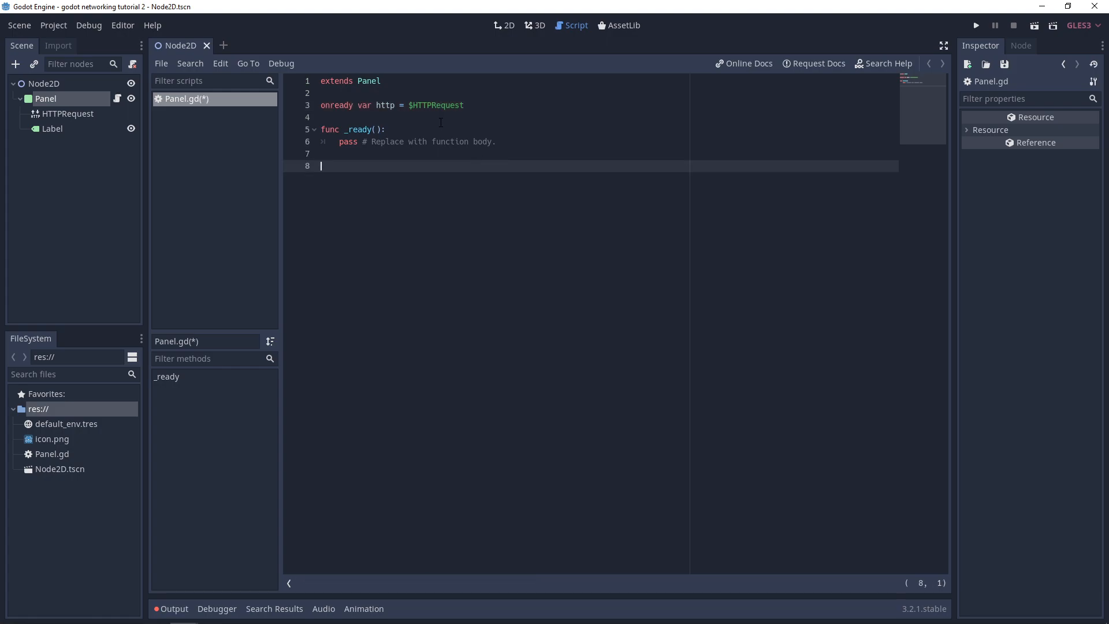
key(ctrl+s)
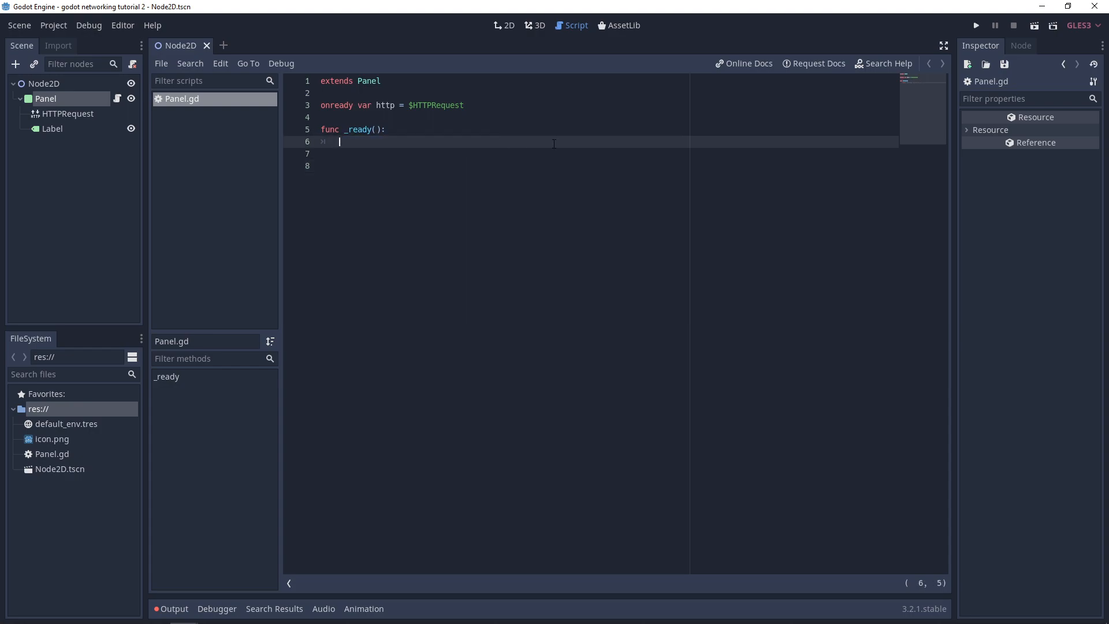
text(http.request()
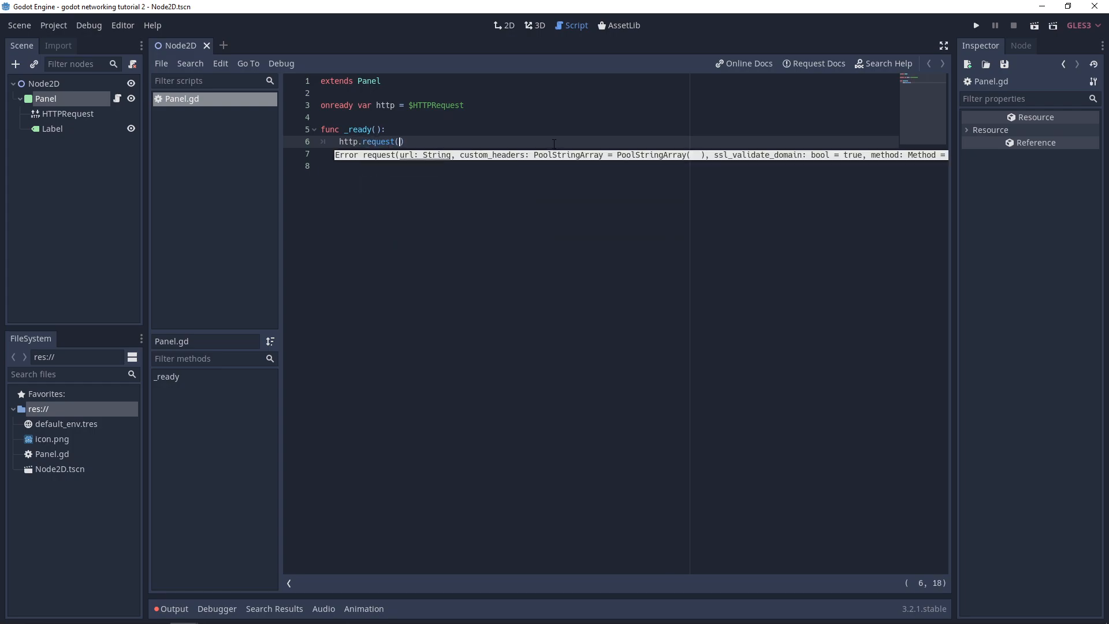
text("")
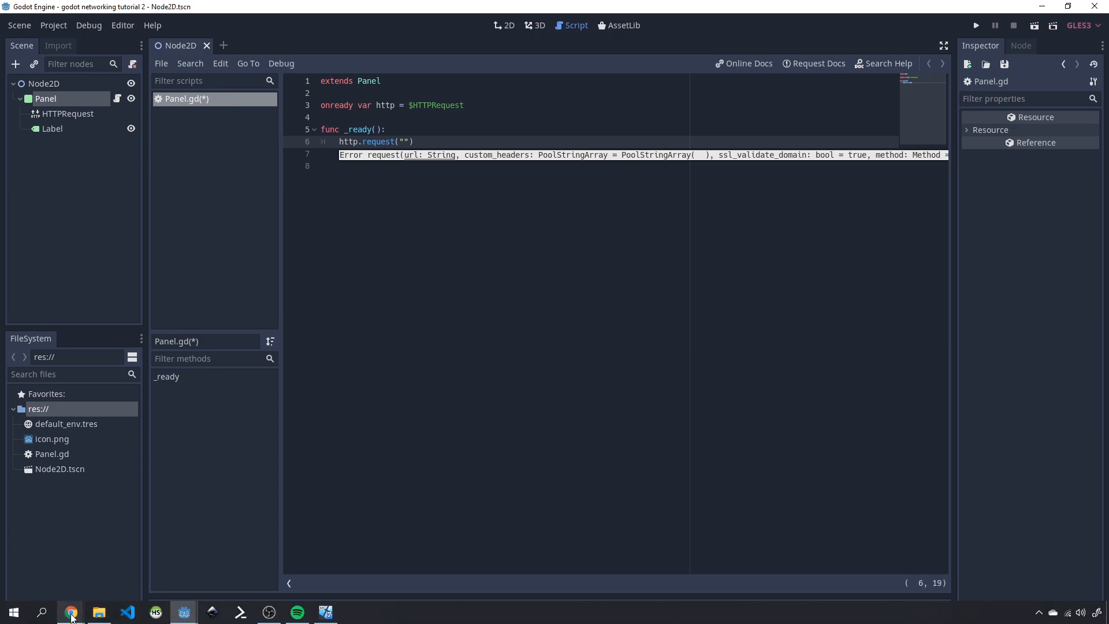
click(70, 611)
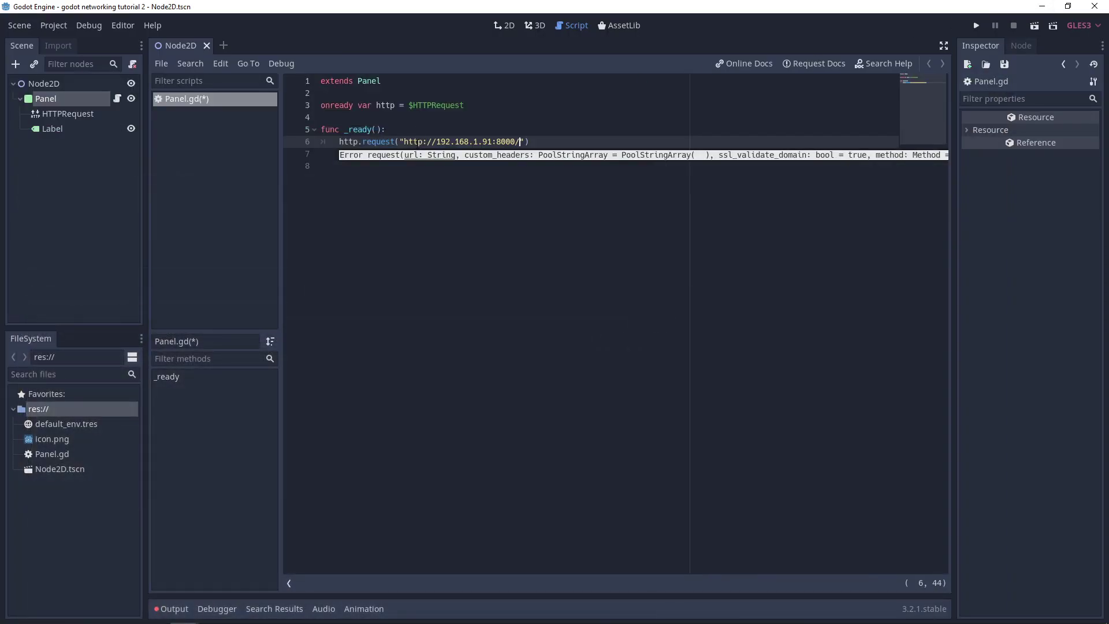
text("))
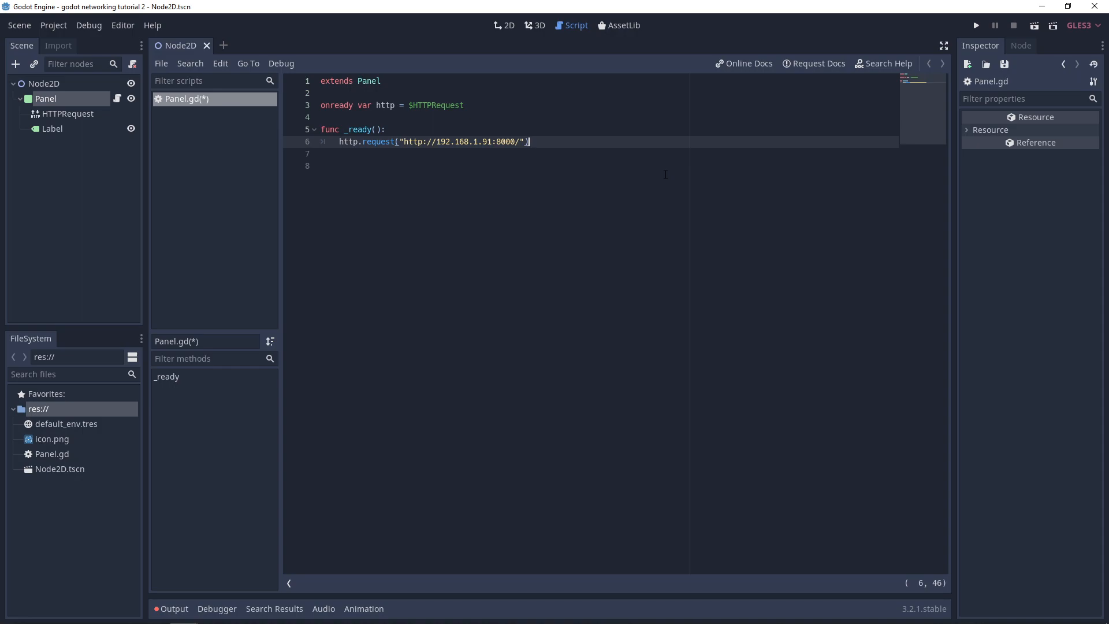
key(ctrl+s)
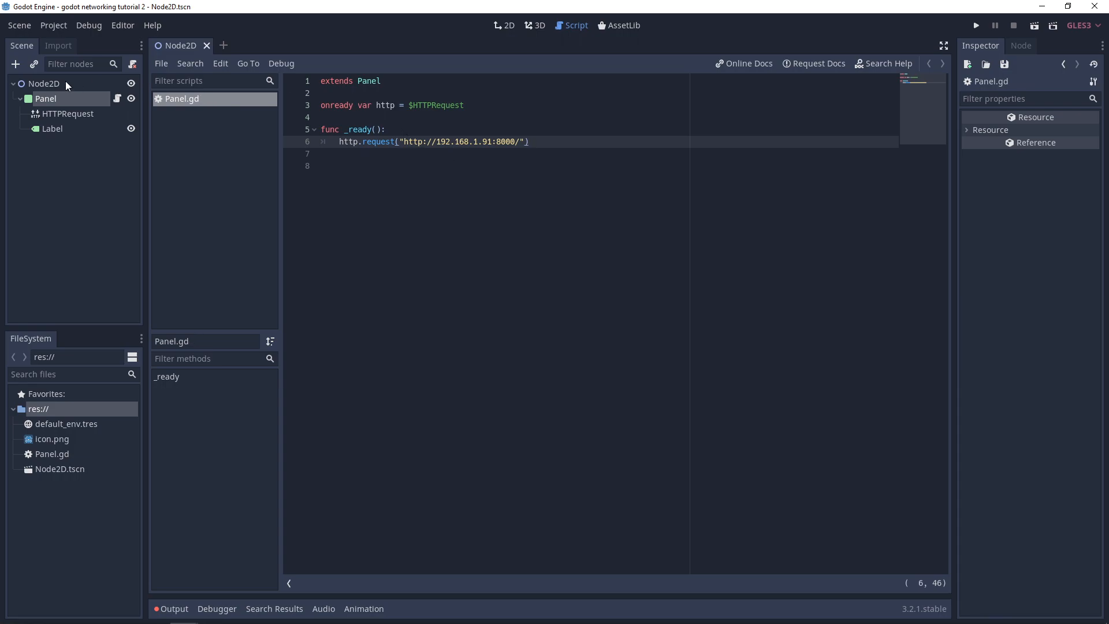
Connect HTTPRequest's request_completed signal to the Panel, generating _on_HTTPRequest_request_completed.
click(67, 114)
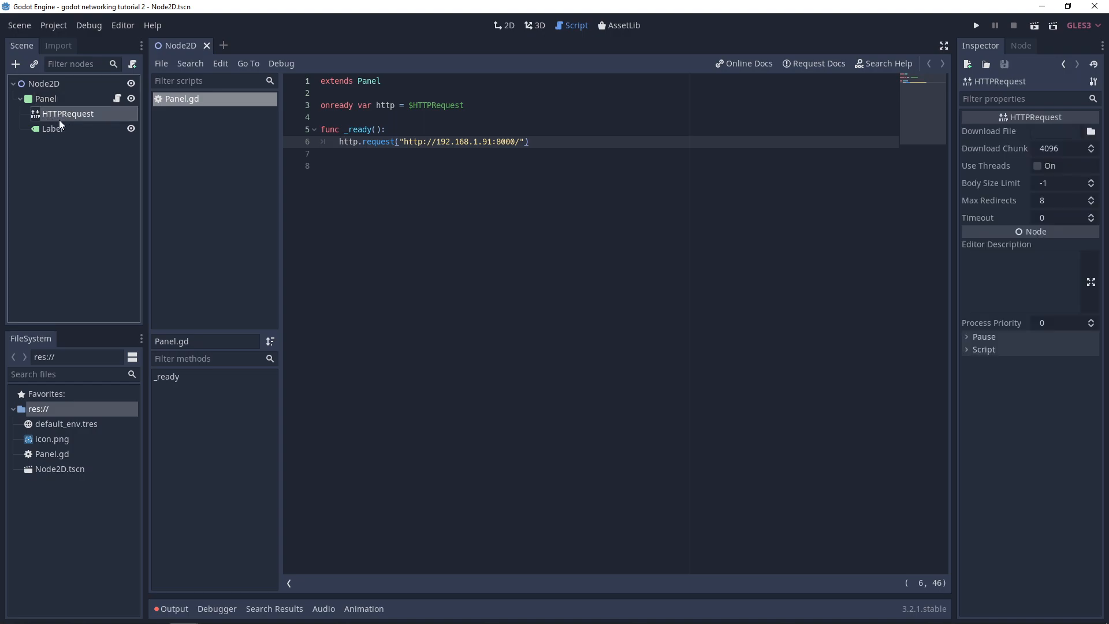
click(1021, 45)
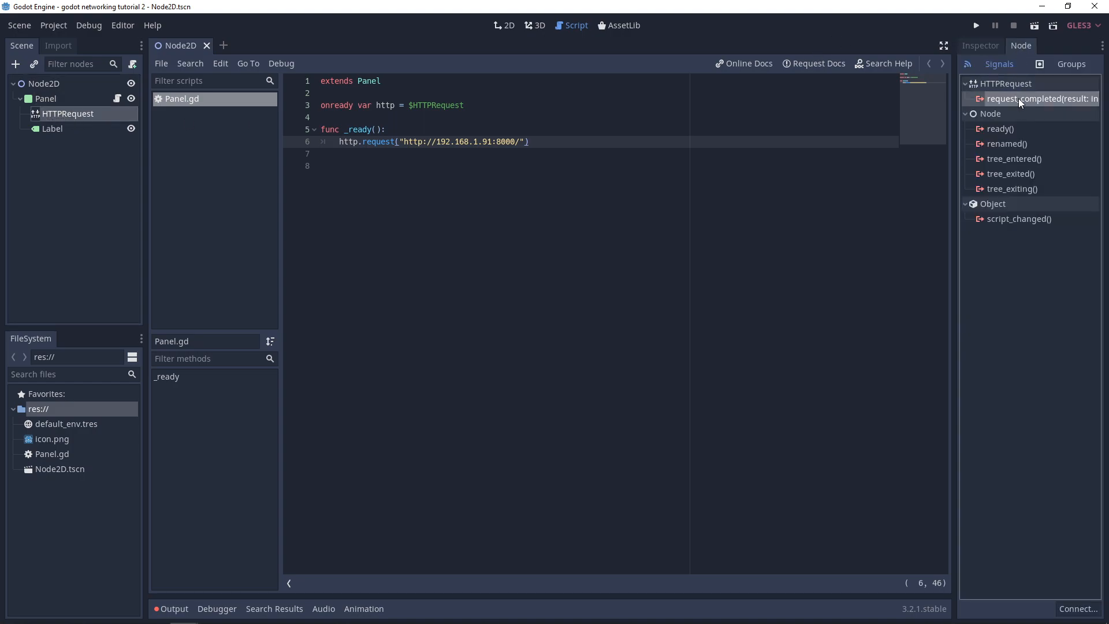
double_click(1039, 98)
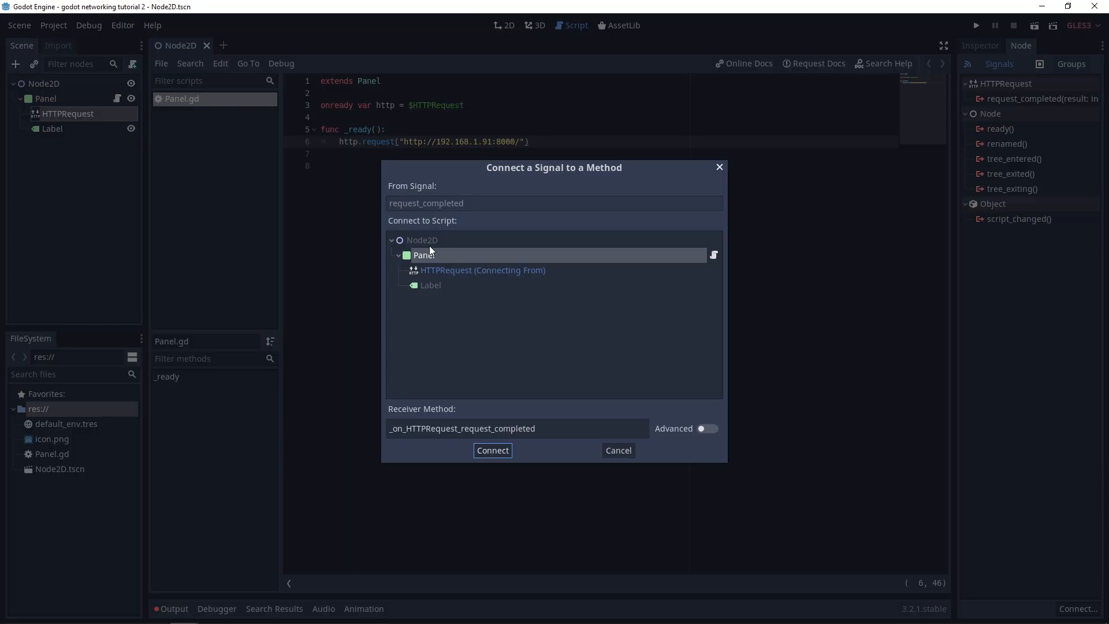
click(492, 450)
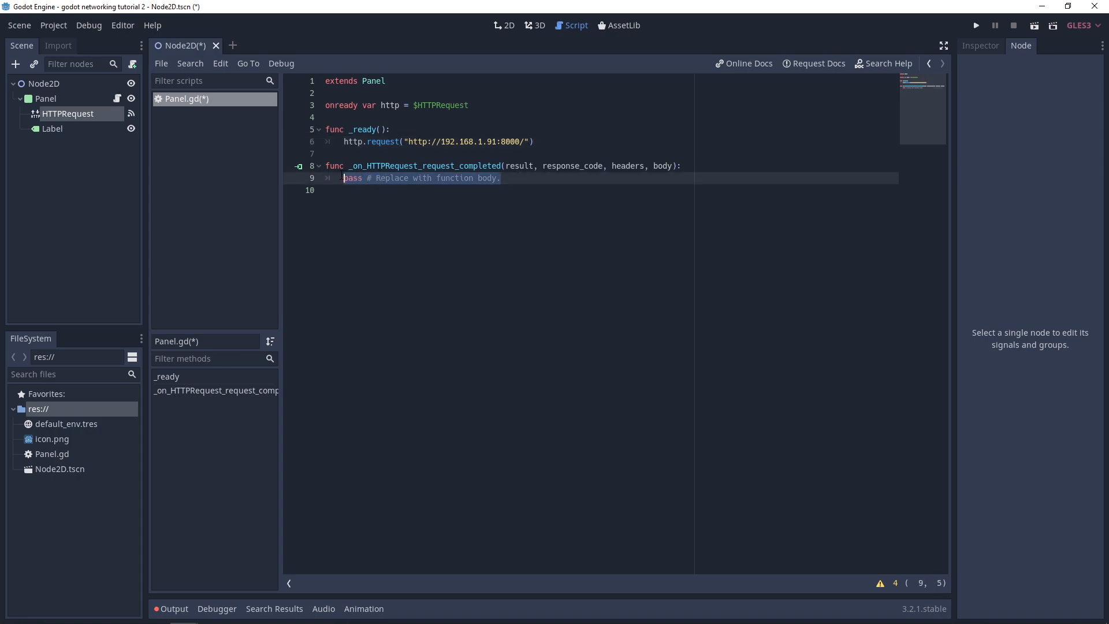
In the handler, add var json = JSON.parse(body.get_string_from_utf8()) and print(json.result).
text(var)
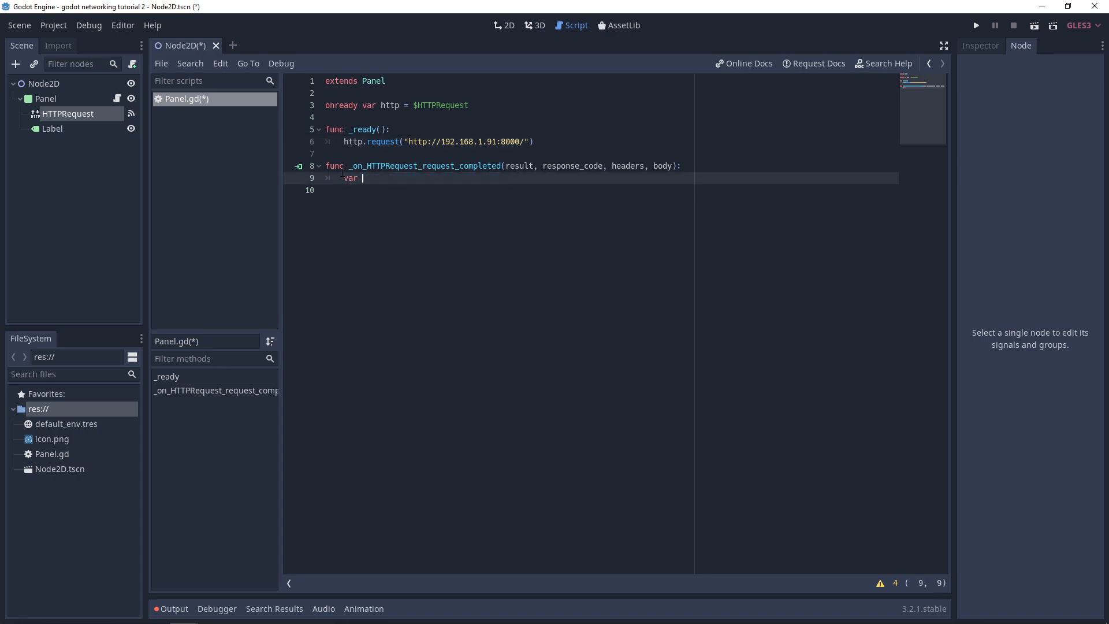
text(json = JS)
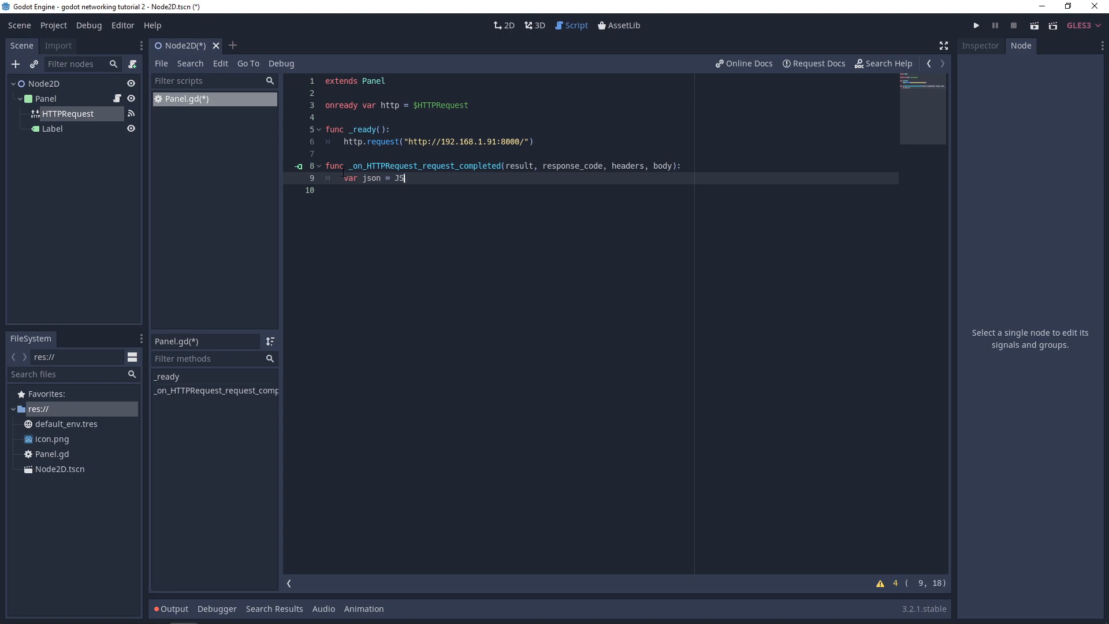
text(ON.P)
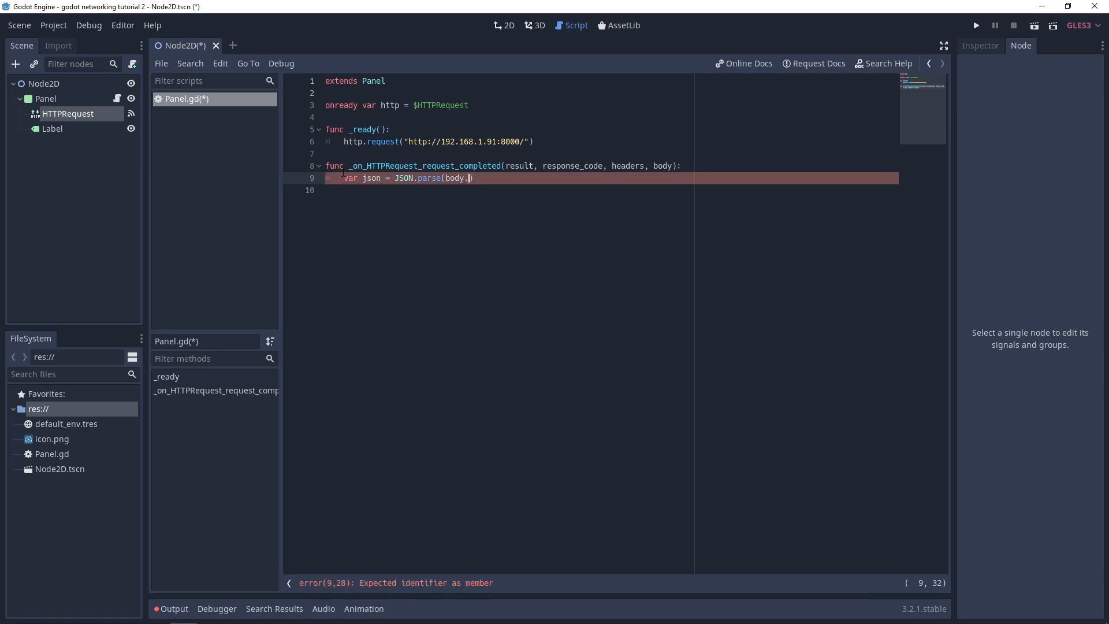
text(get)
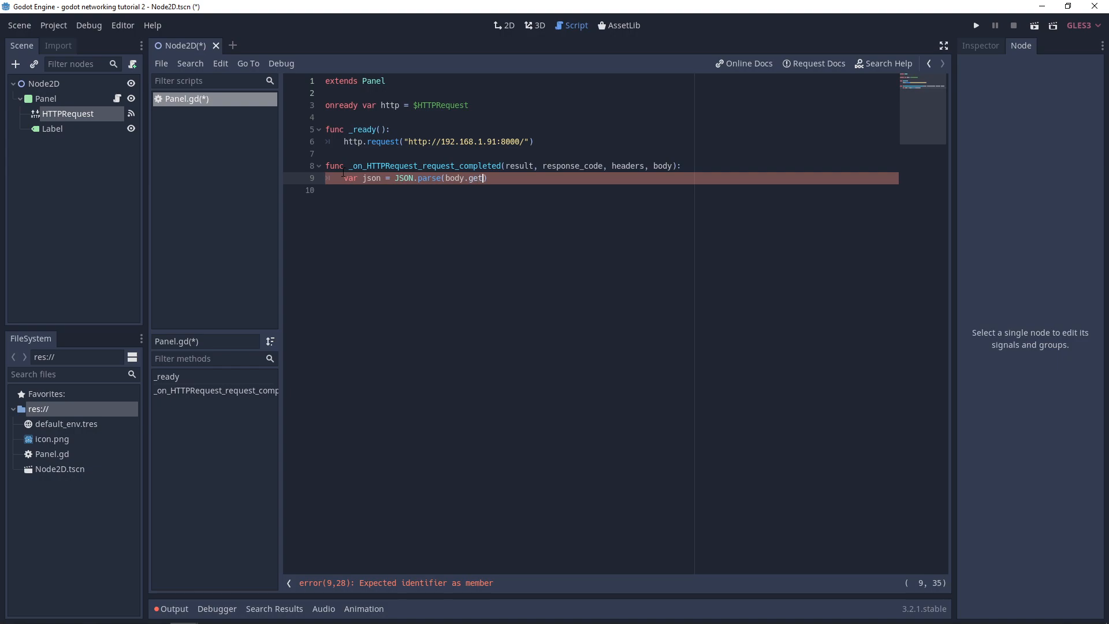
text(_str)
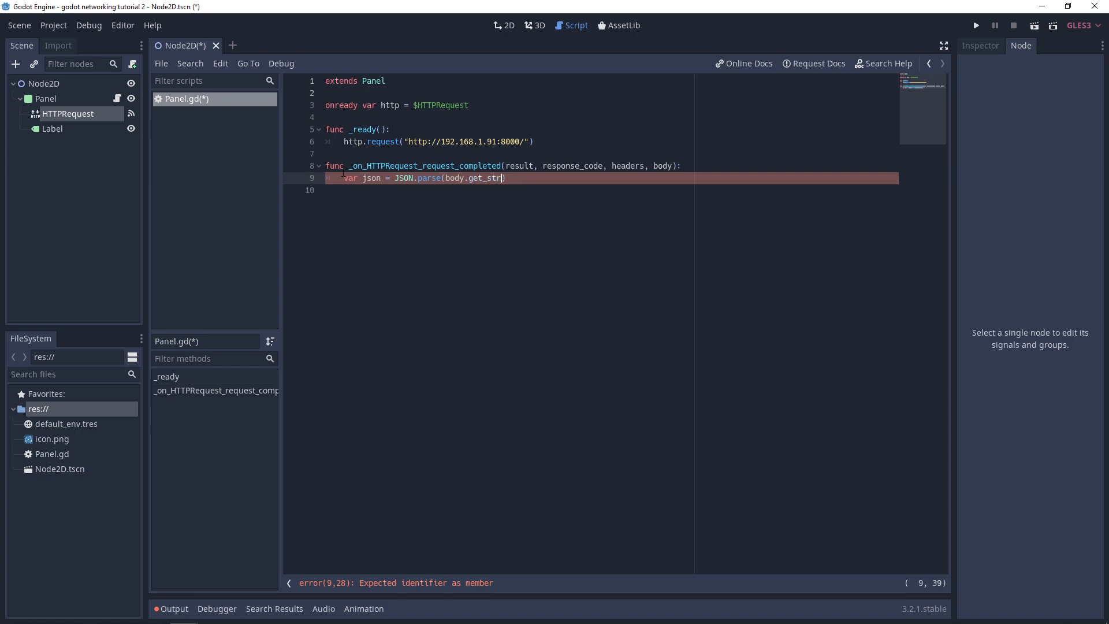
text(ing_)
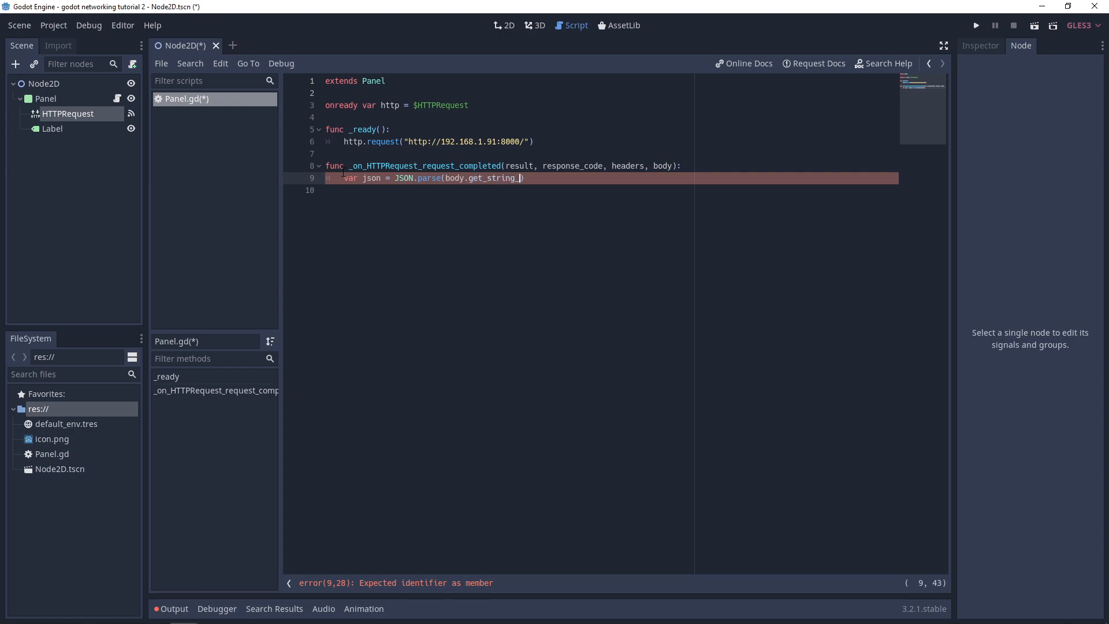
text(from_utf8()
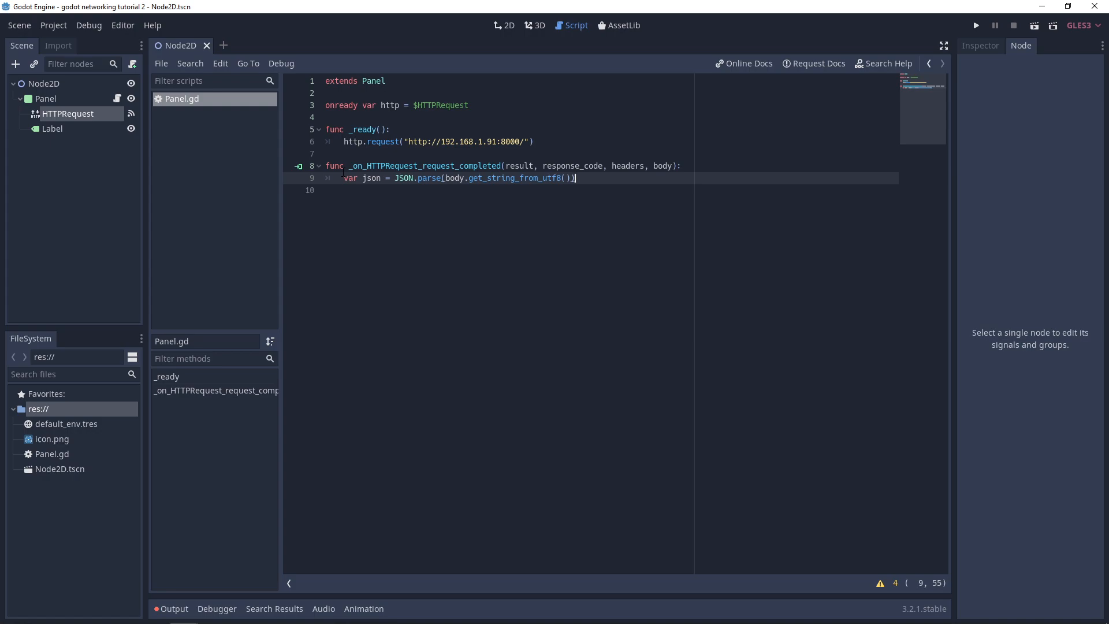
key(Return)
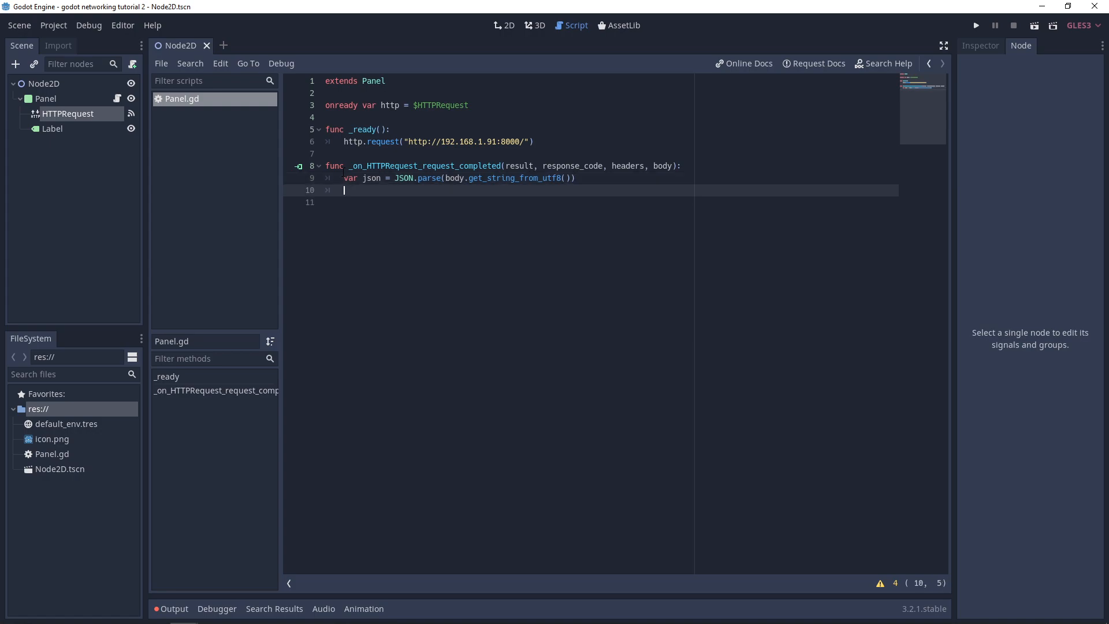
text(print(j)
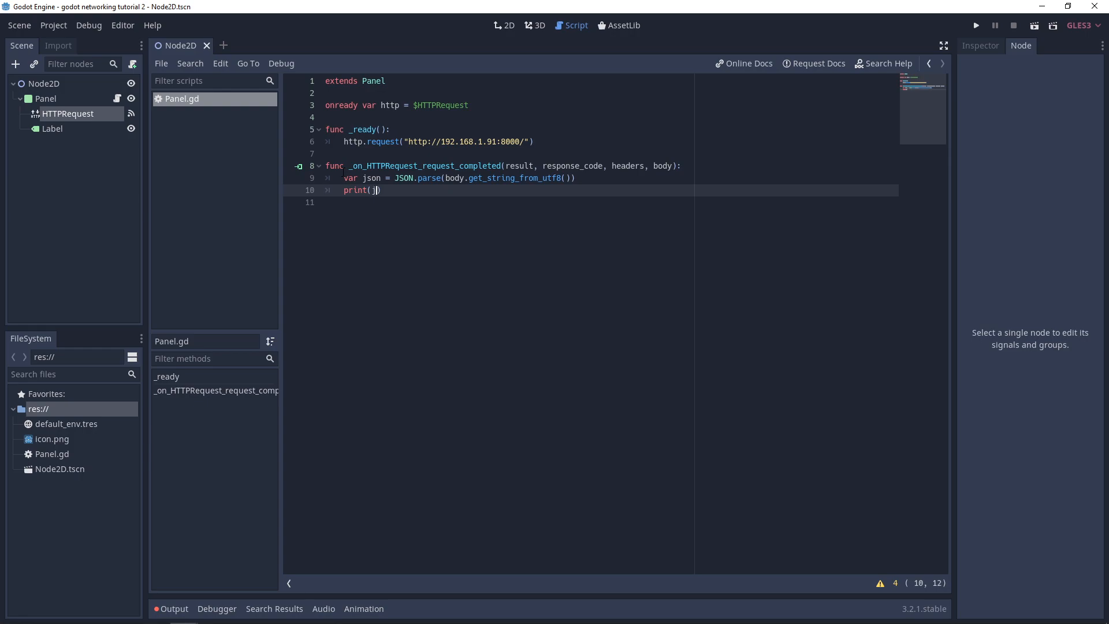
text(son.result)
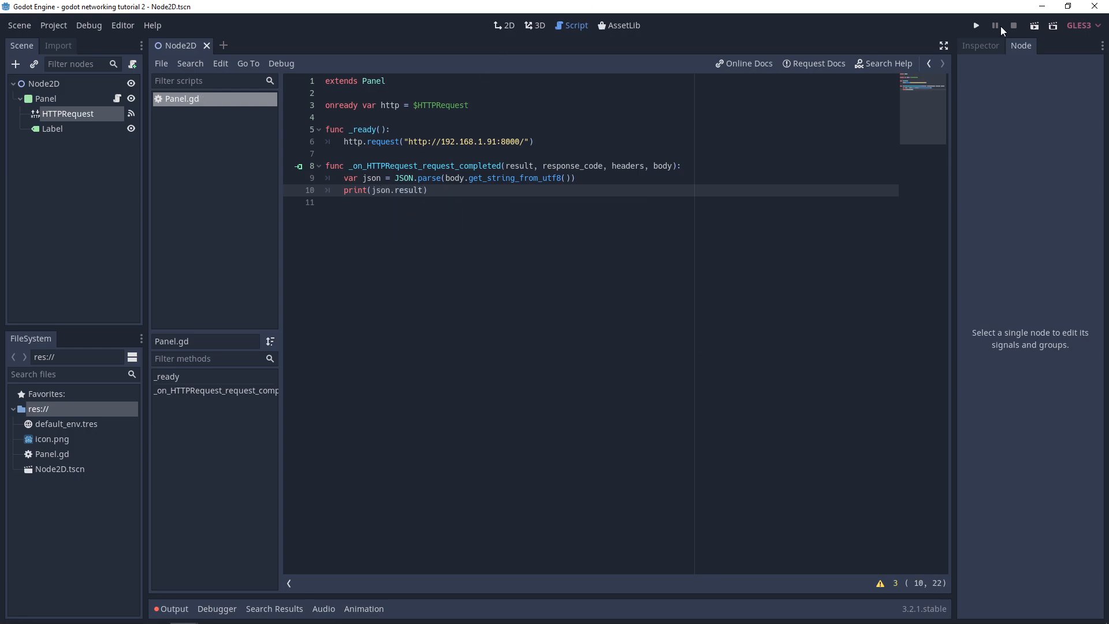
Set Node2D.tscn as the main scene, run it to see the printed player data, then close.
click(975, 25)
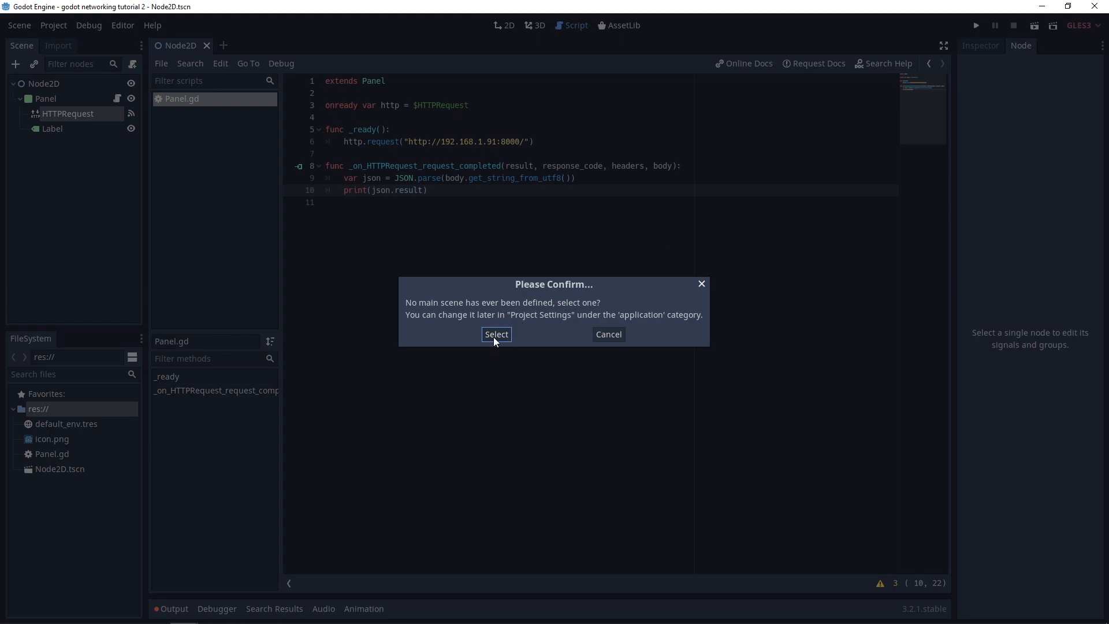
click(496, 334)
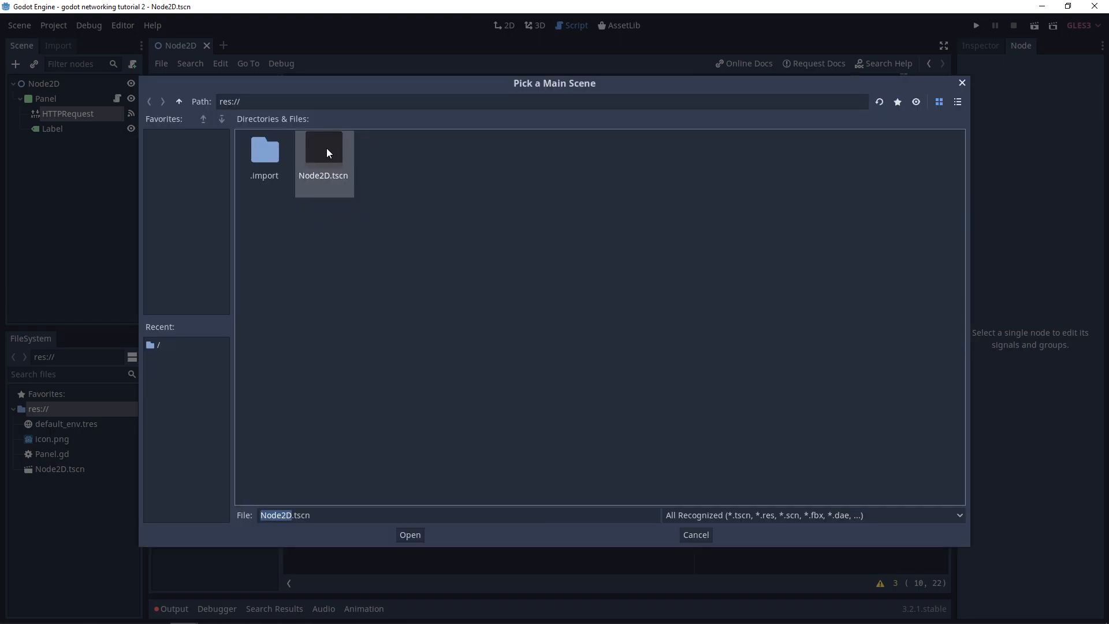
click(410, 534)
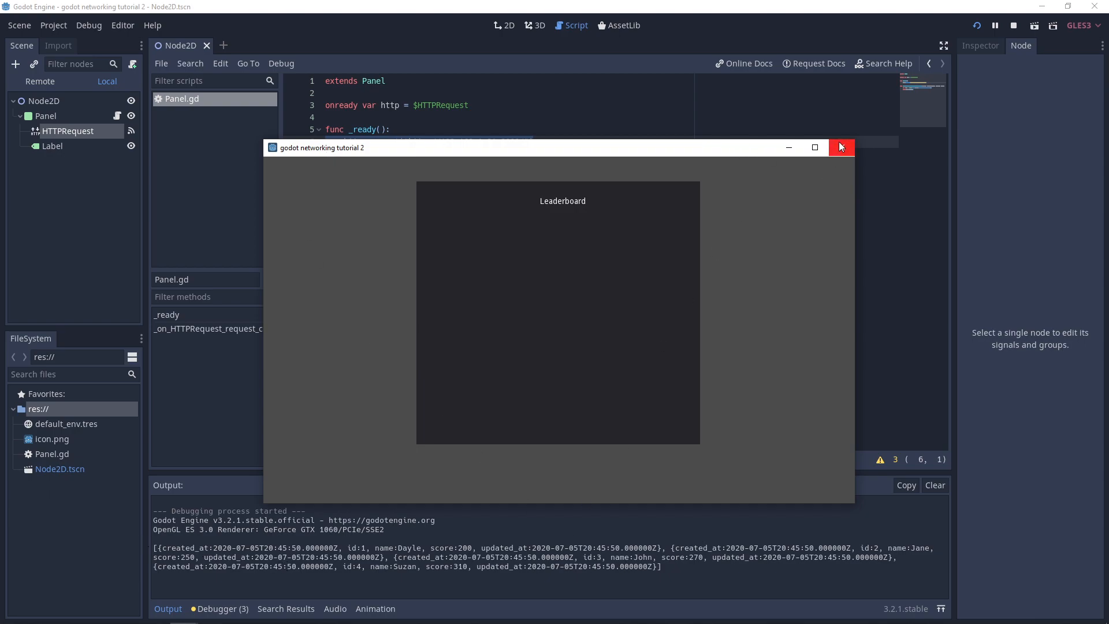
click(841, 147)
text(var json = JSON.parse(body.get_string_from_utf8()))
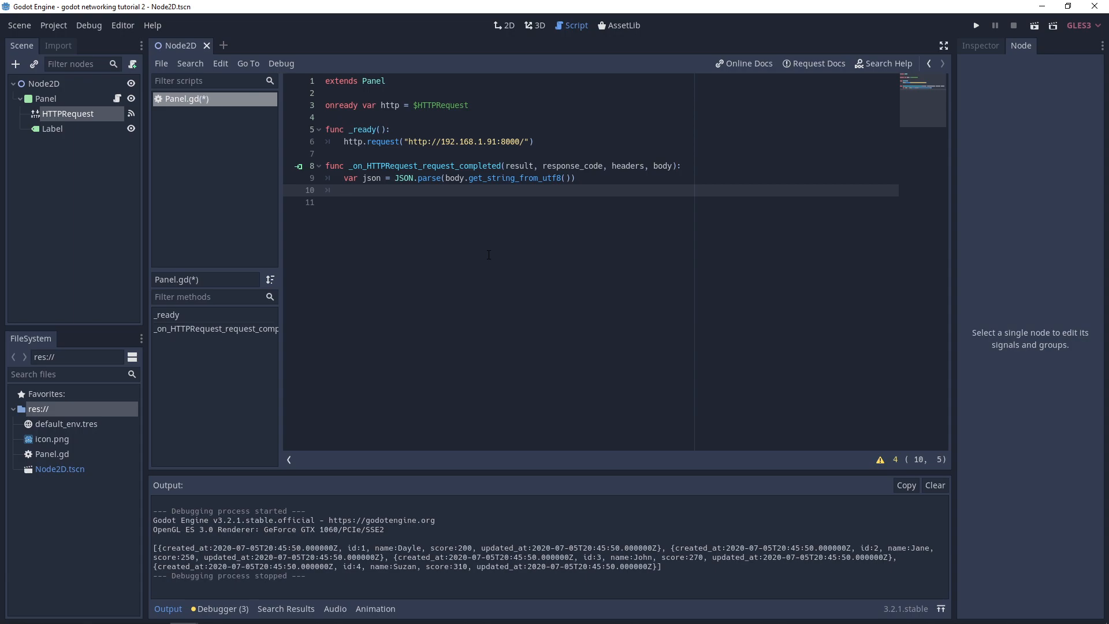
Rerun the project with the print line removed and close the game window.
click(976, 25)
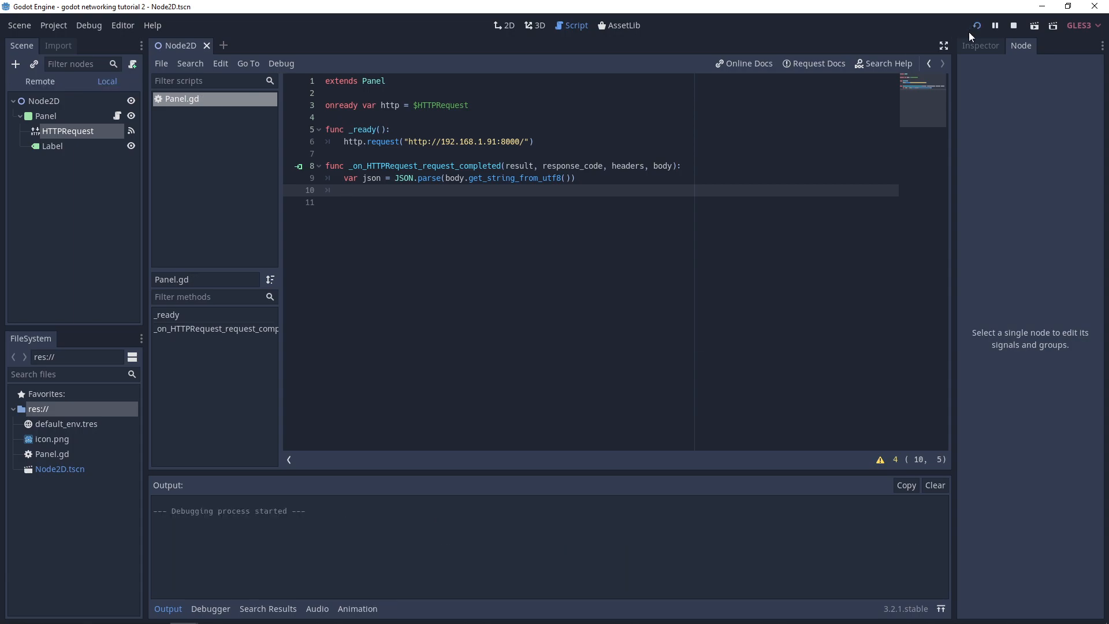
click(977, 25)
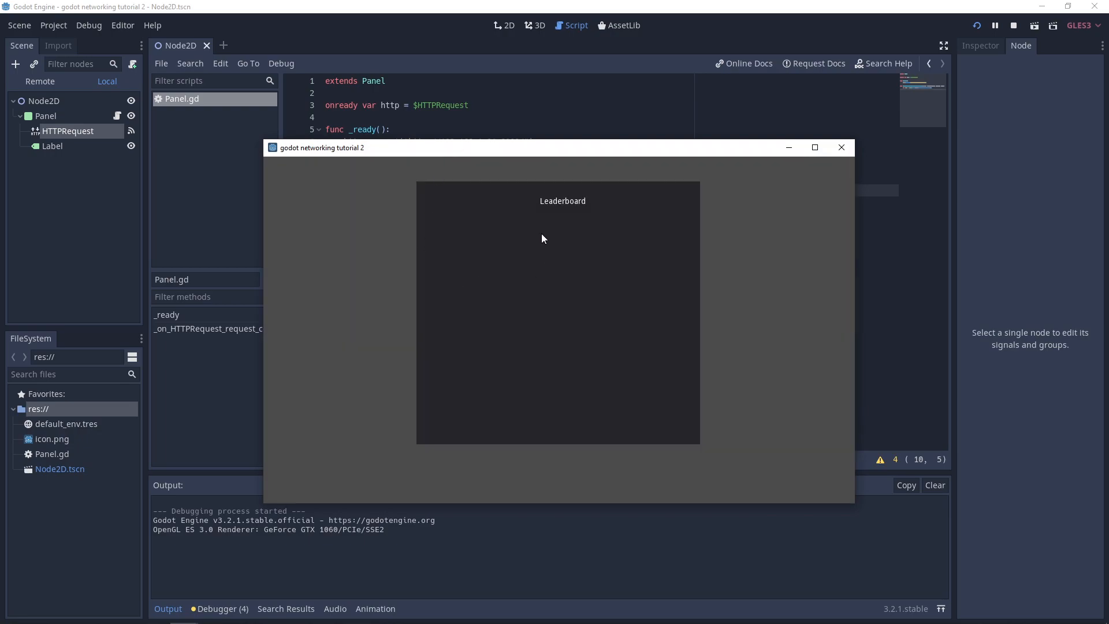
mouse_move(543, 219)
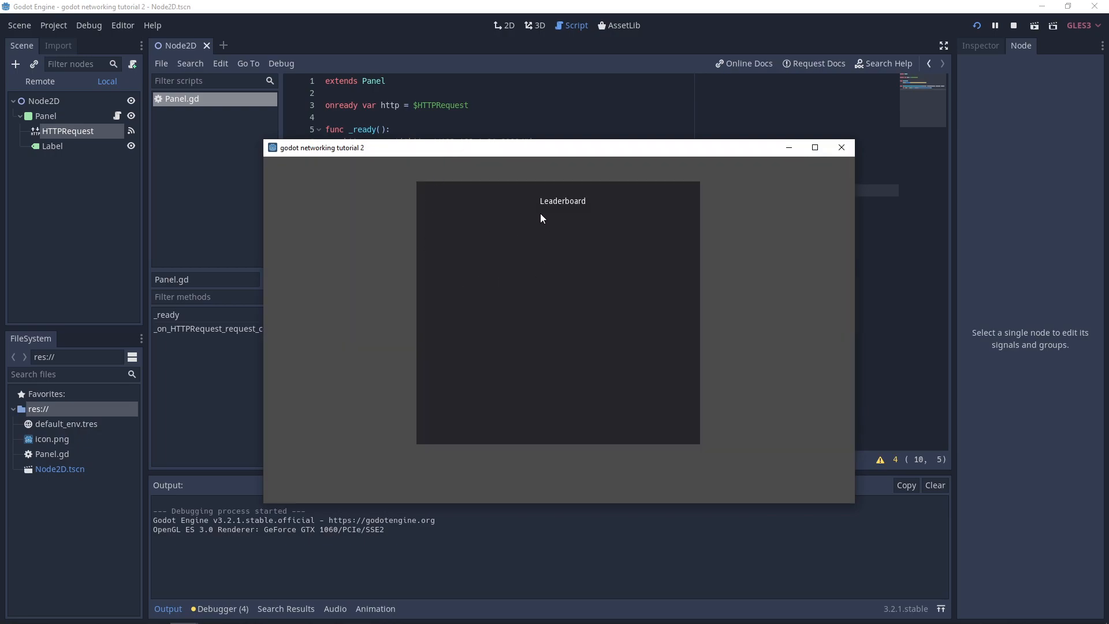
mouse_move(544, 317)
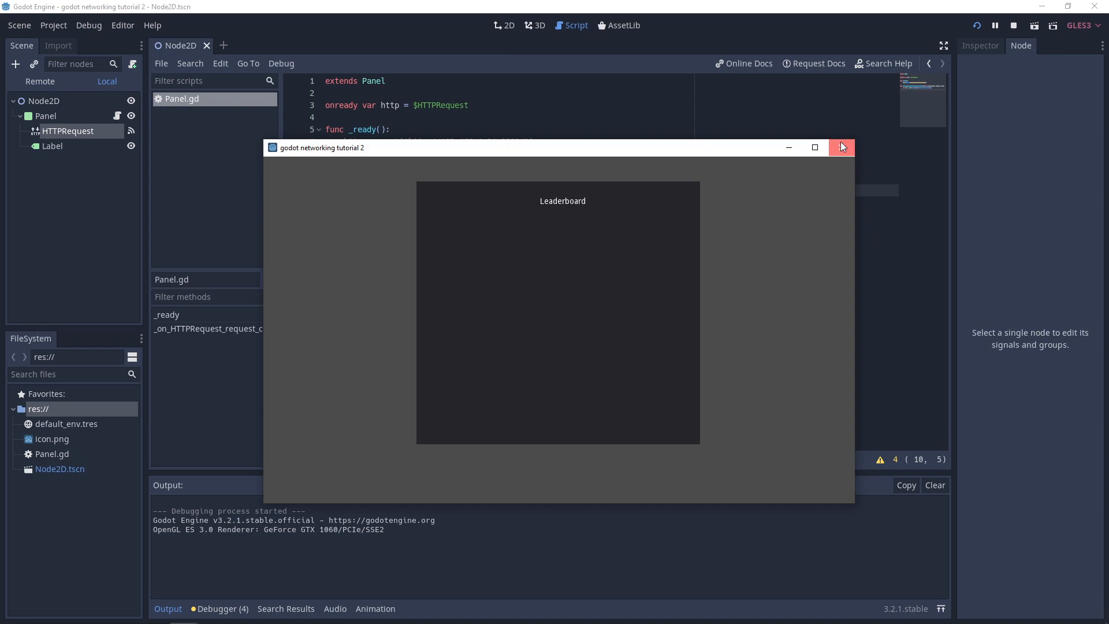
click(841, 147)
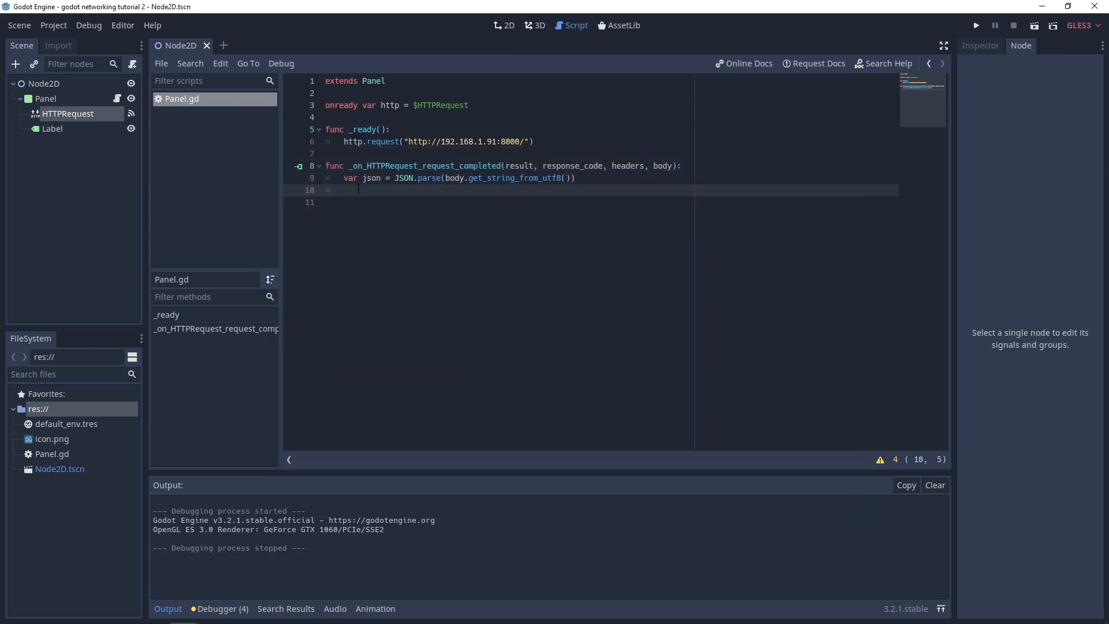
Write the loop header: for player in json.result.
text(var shift = 0.0)
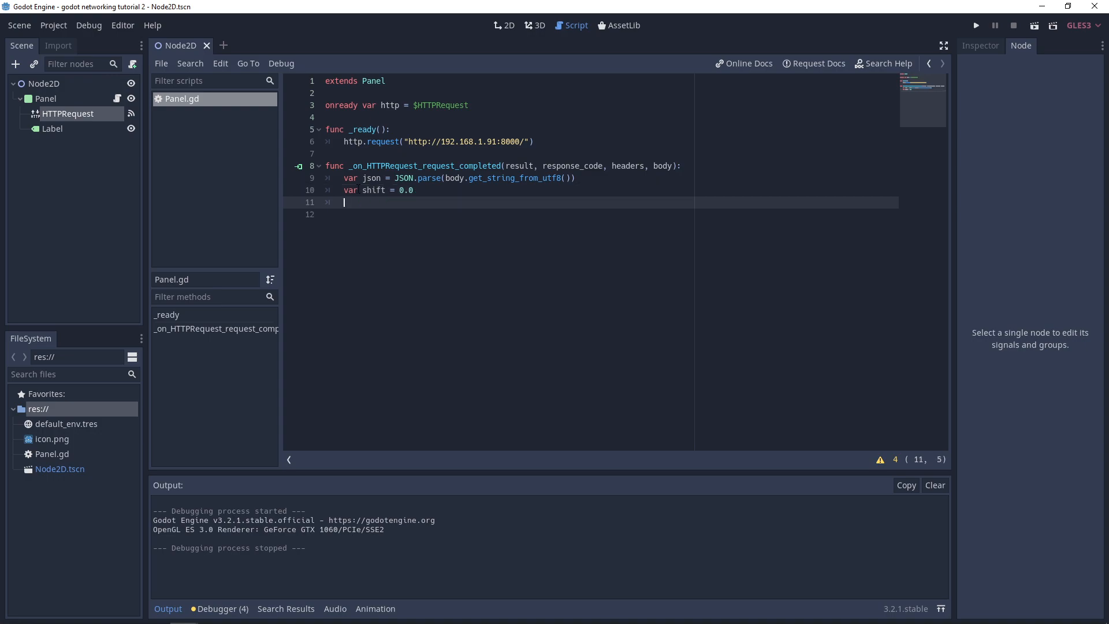
text(for)
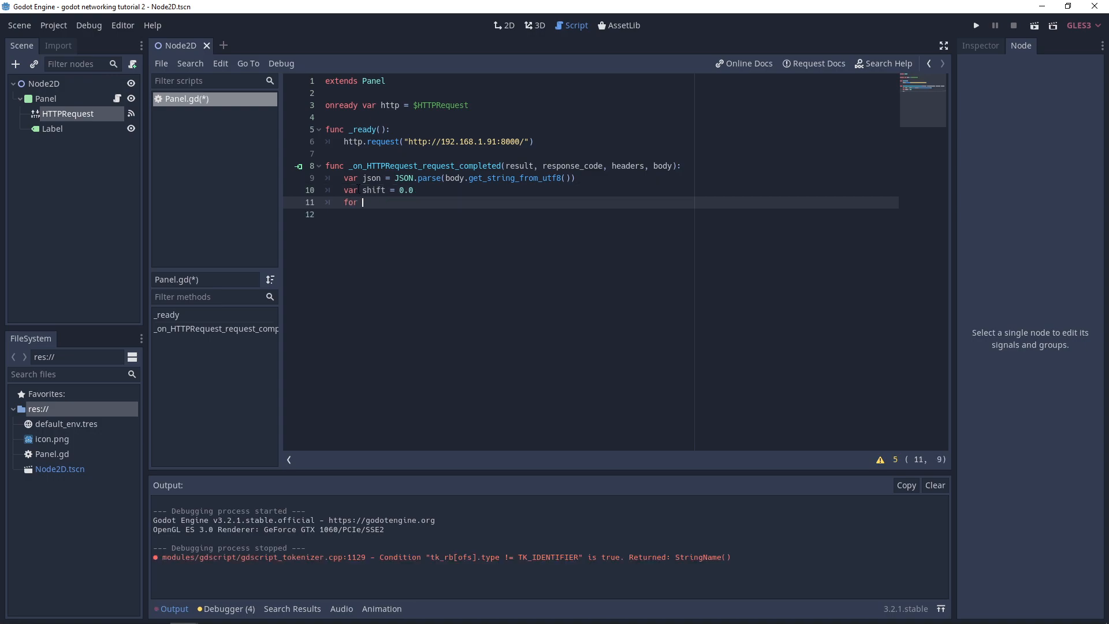
text(player)
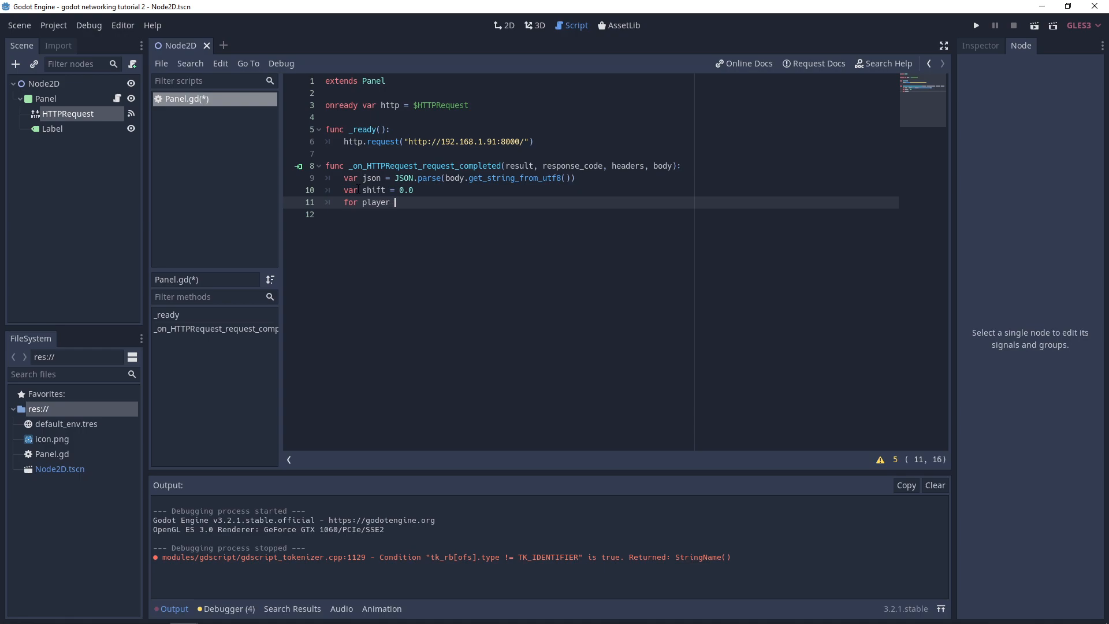
text(in)
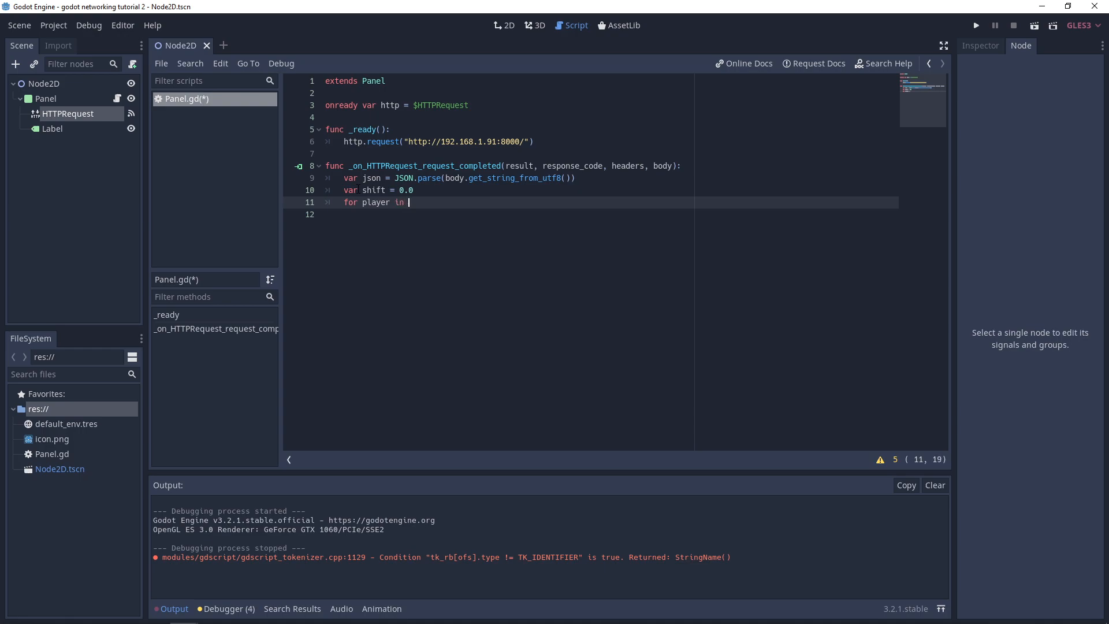
text(json.resulty)
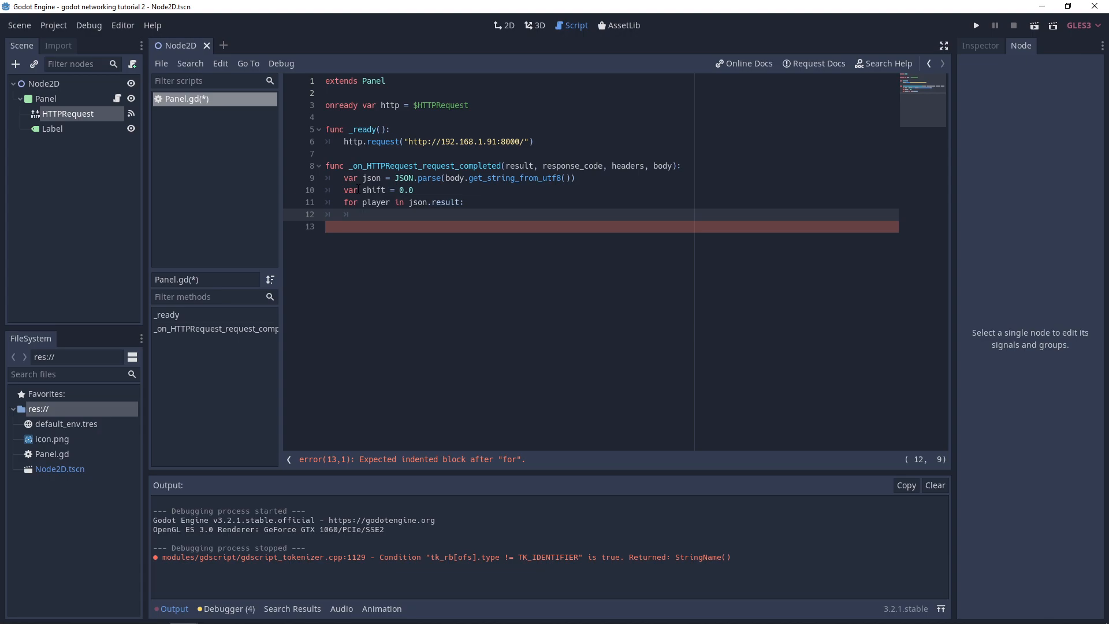
In the loop, create var lbl = Label.new() and set lbl.align = Label.ALIGN_CENTER.
text(var lbl)
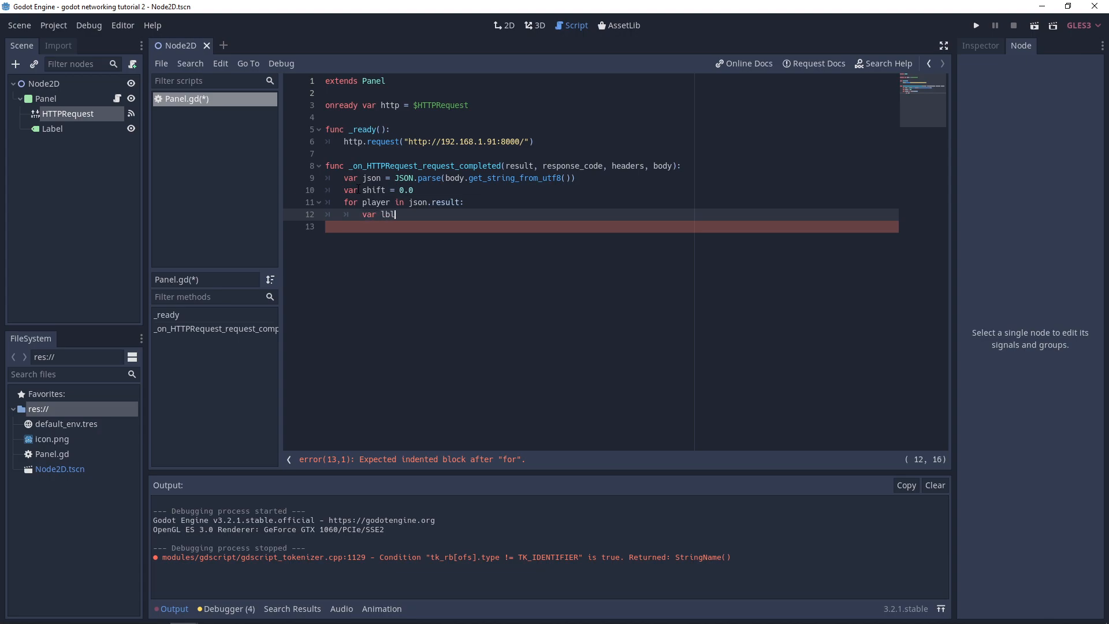
text(= Label)
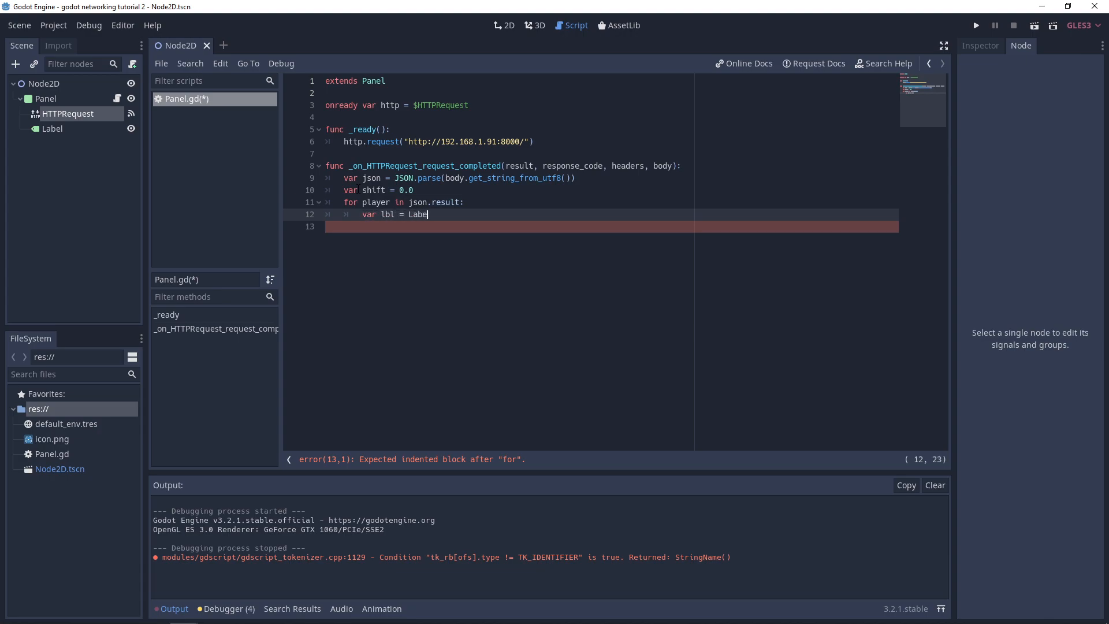
text(.new())
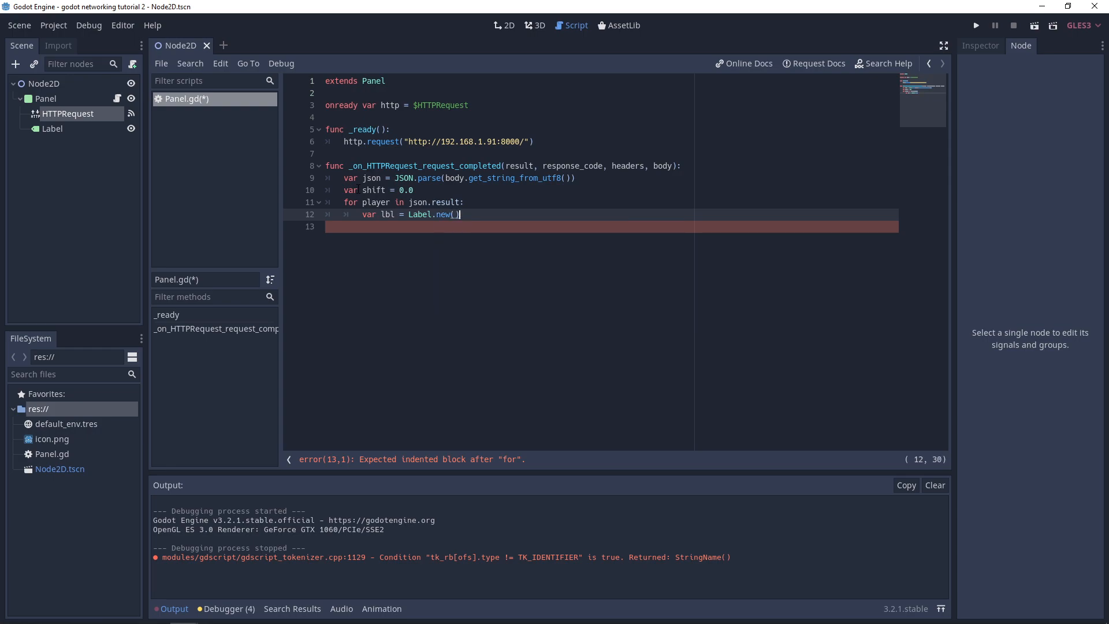
key(Return)
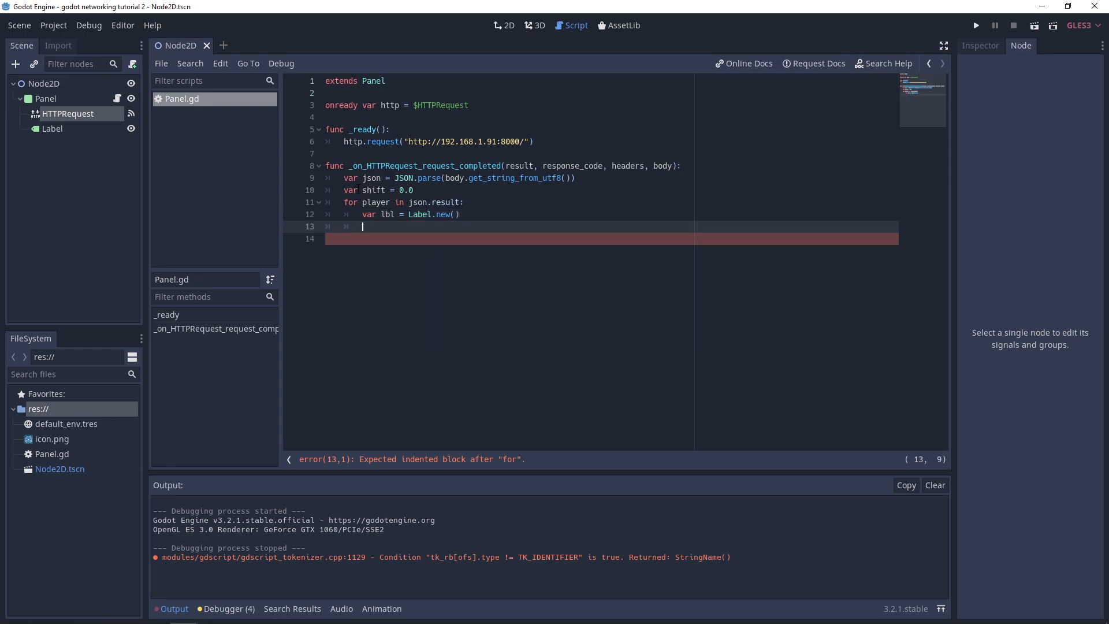
text(lbl.)
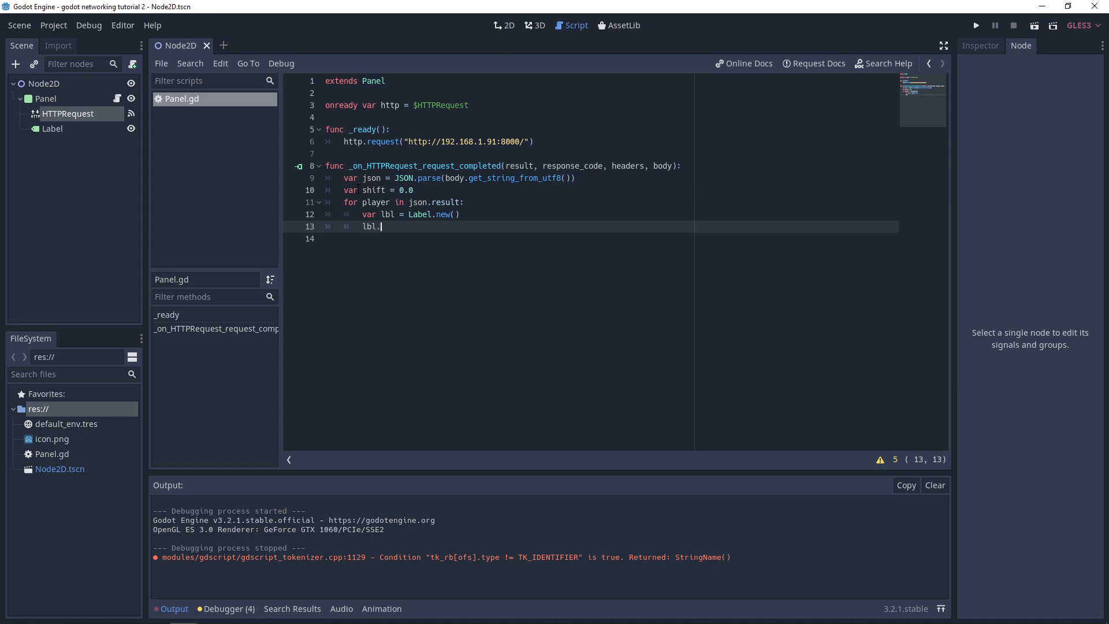
text(a;)
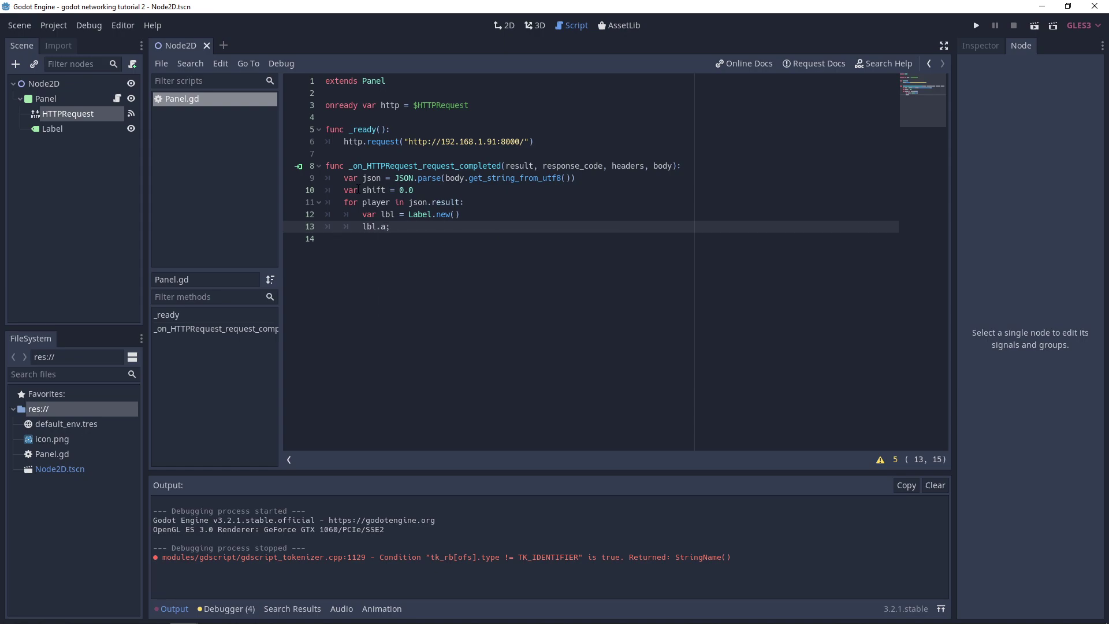
text(lign)
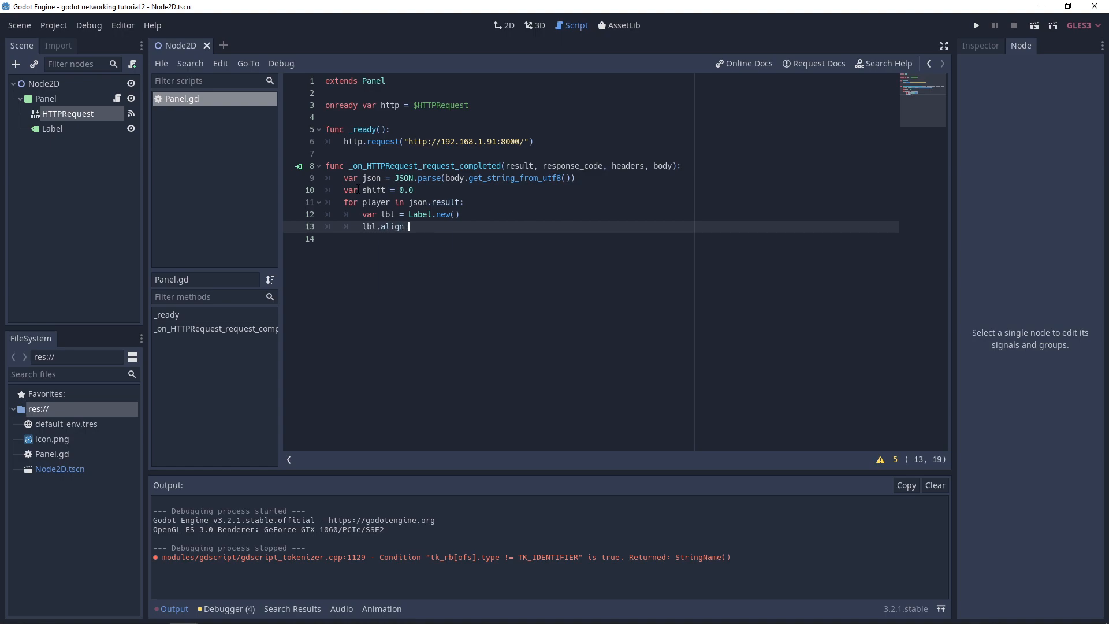
text(= Label.ALIGN_CENTER)
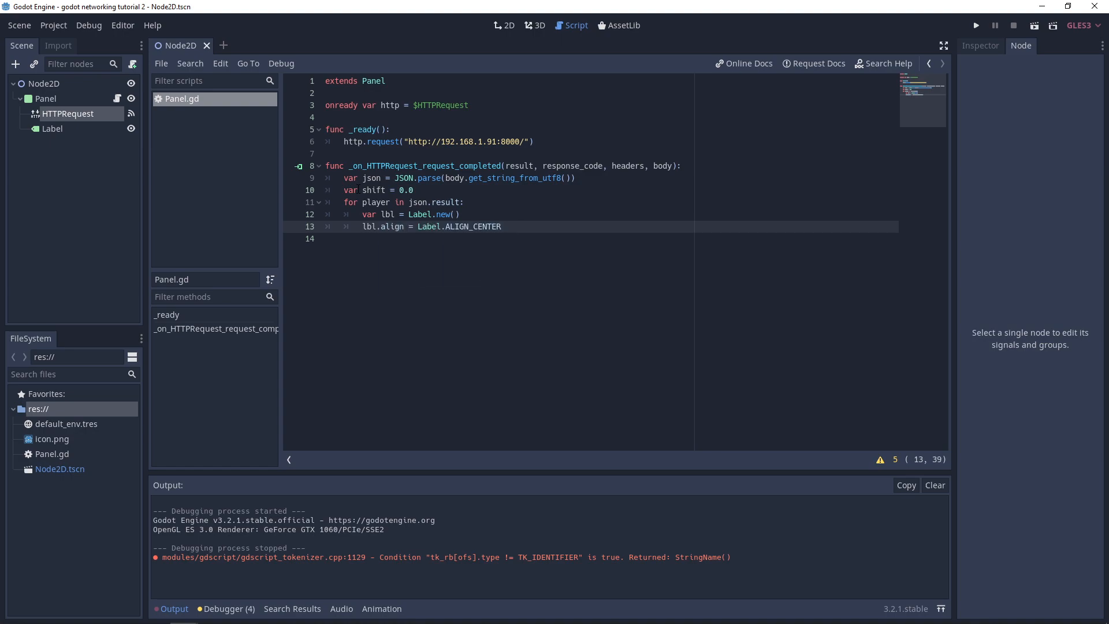
key(enter)
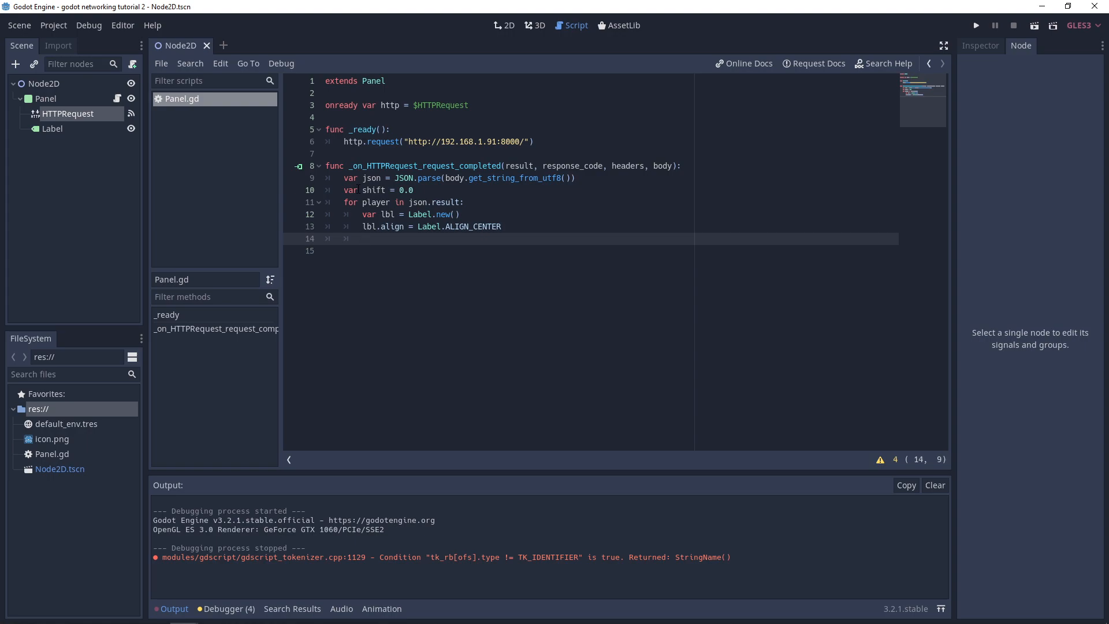
Set lbl.text to player.name + " - " + player.score.
text(lbl.te)
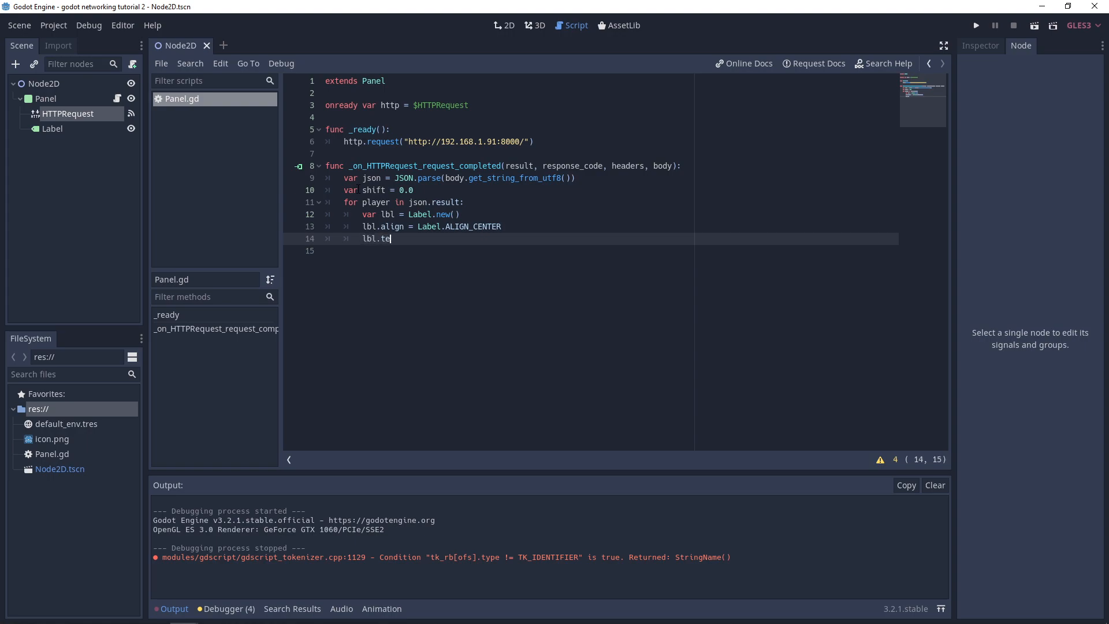
text(xt =)
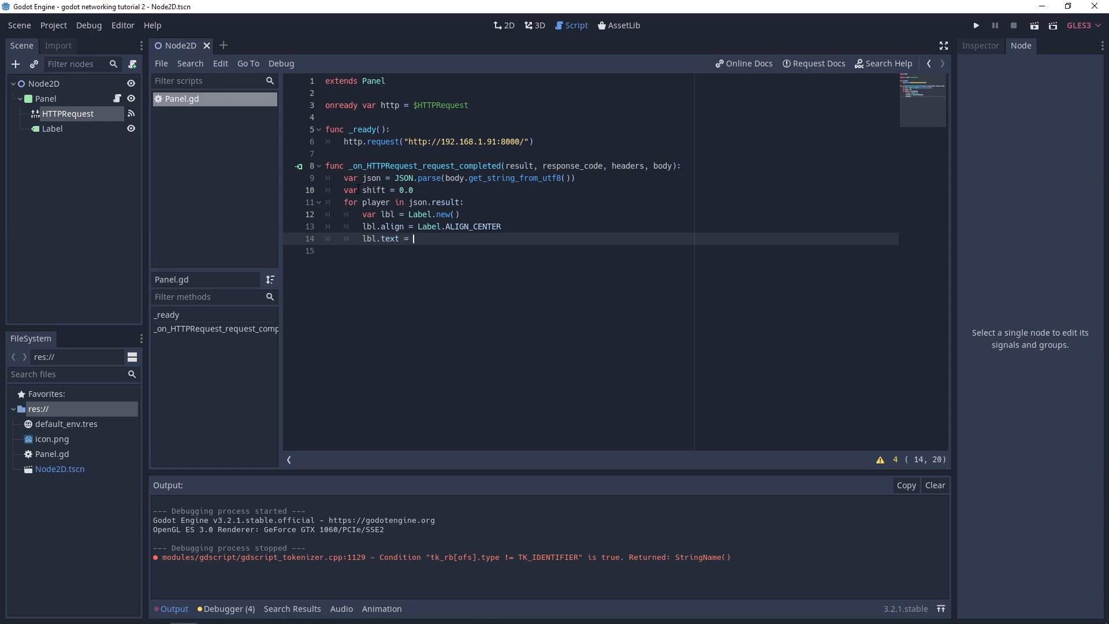
text(player.na)
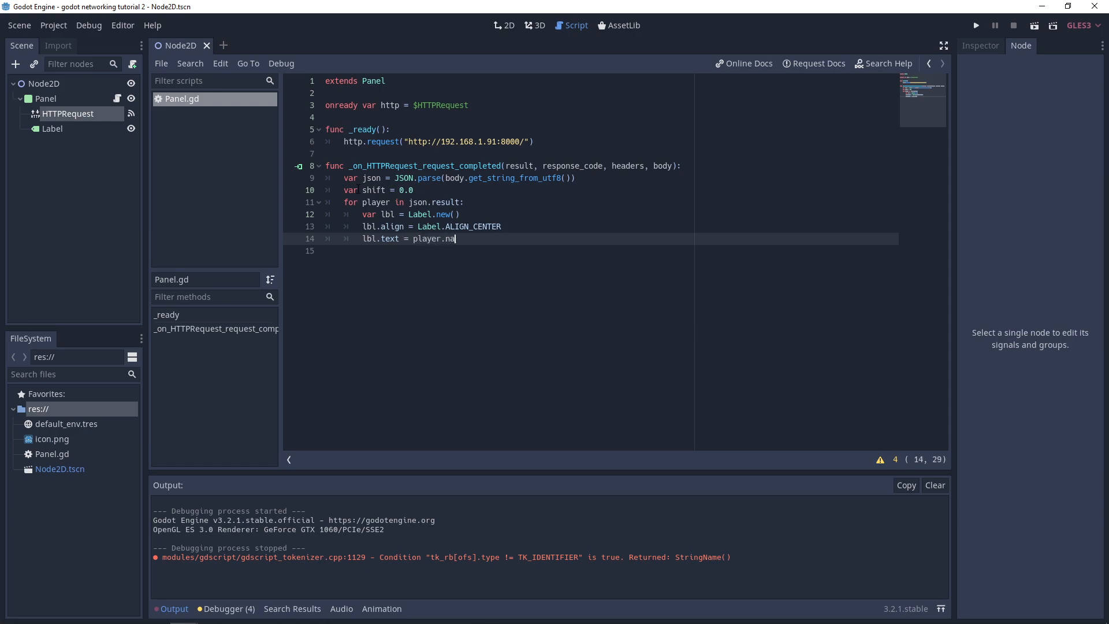
text(me+)
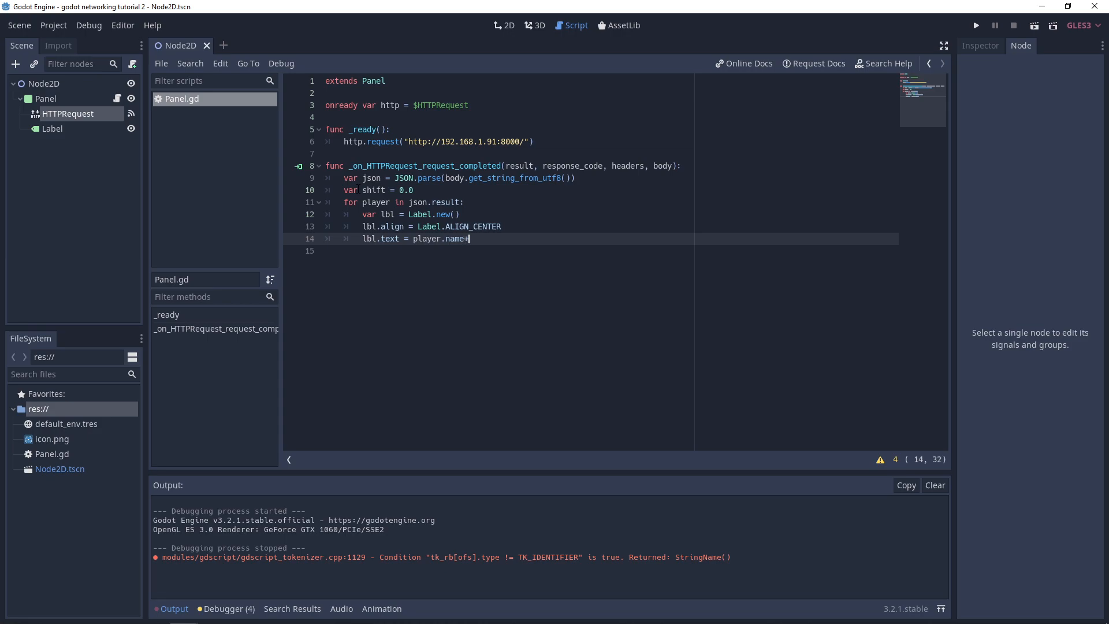
text(" ")
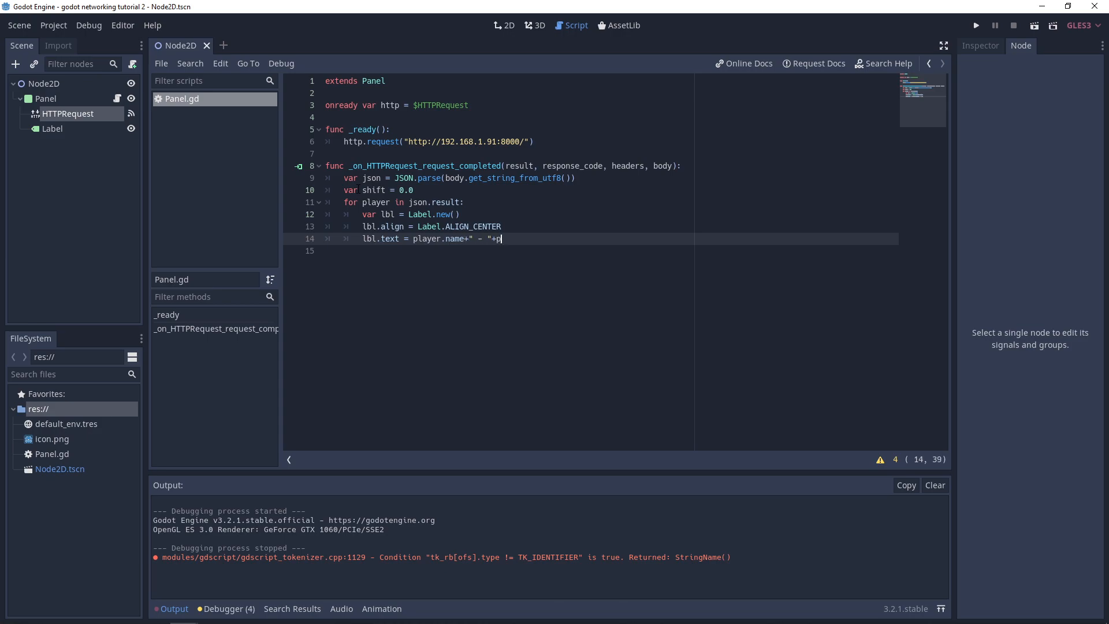
text(layer.scopr)
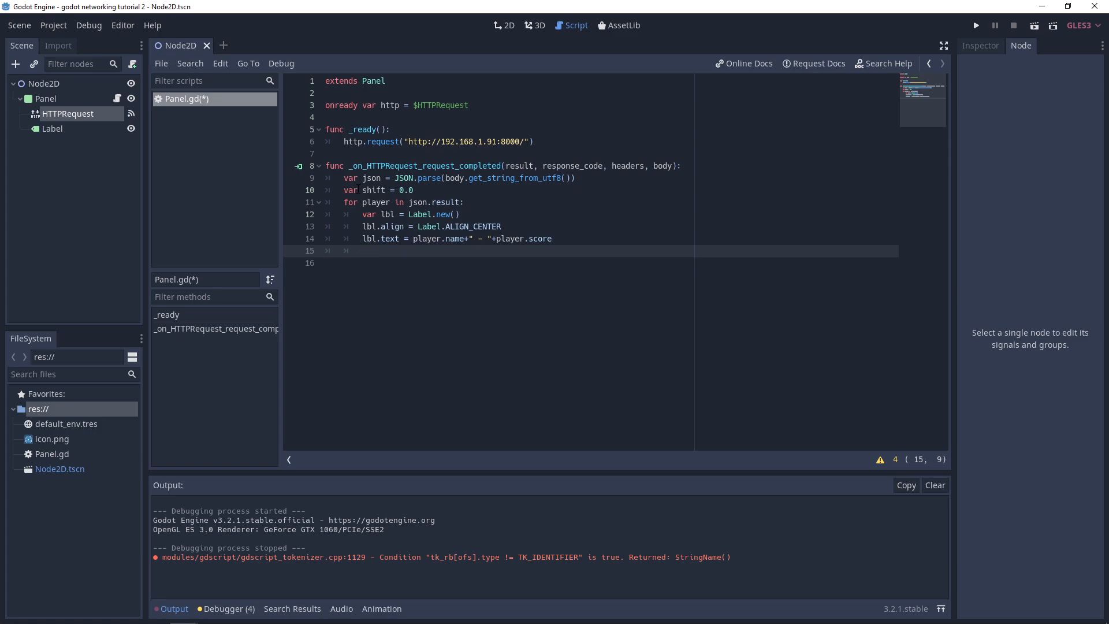
Add var labelsize = lbl.get_combined_minimum_size().x to the loop.
key(ctrl+s)
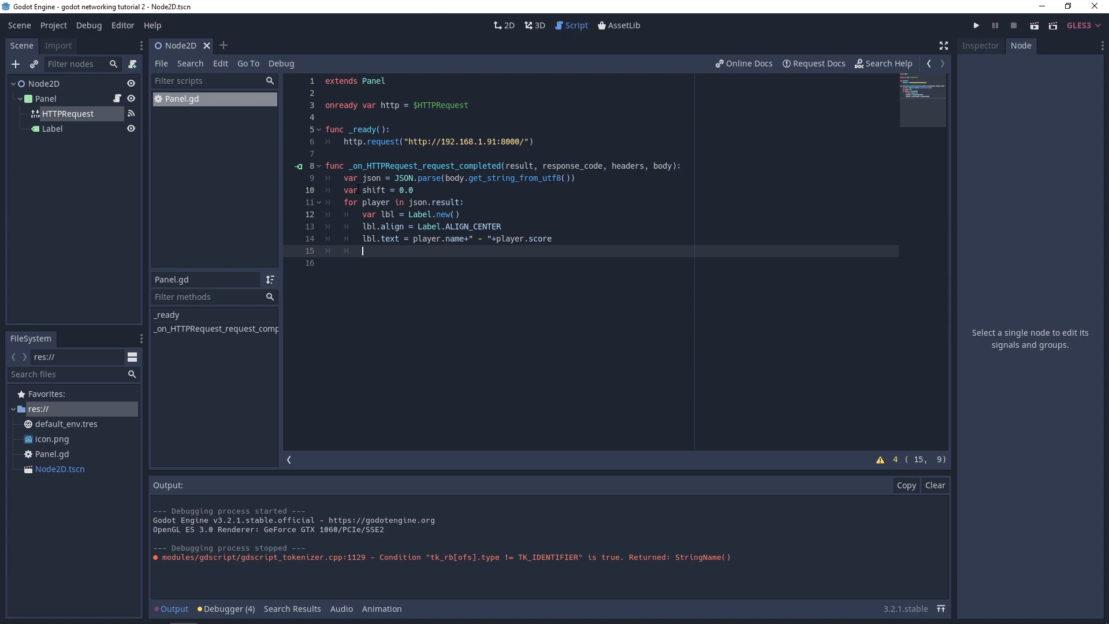
text(var label)
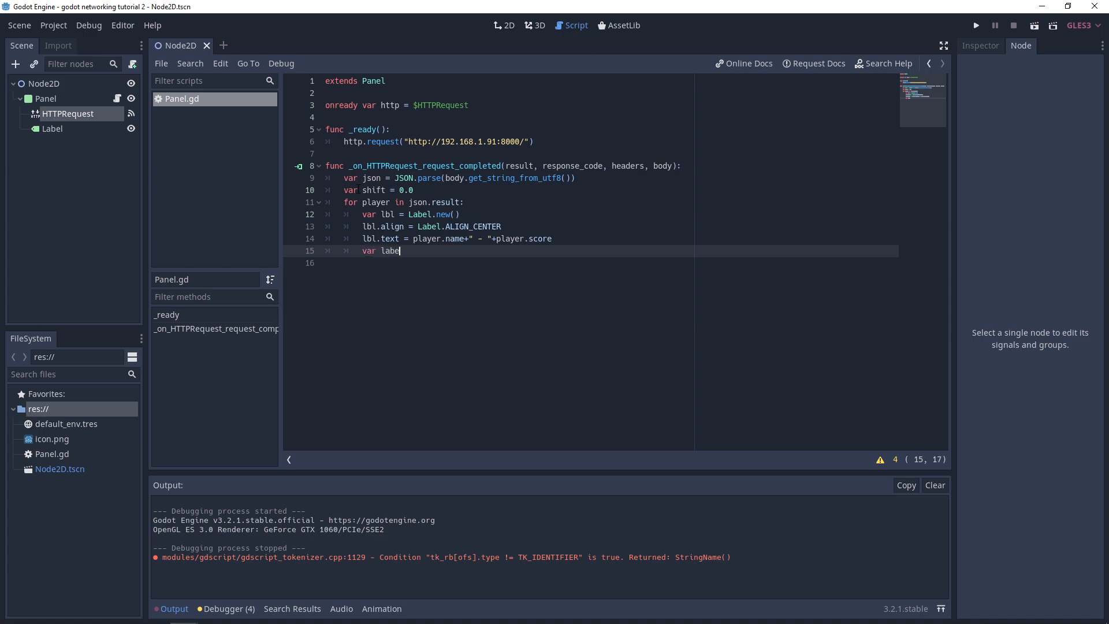
text(lsize =)
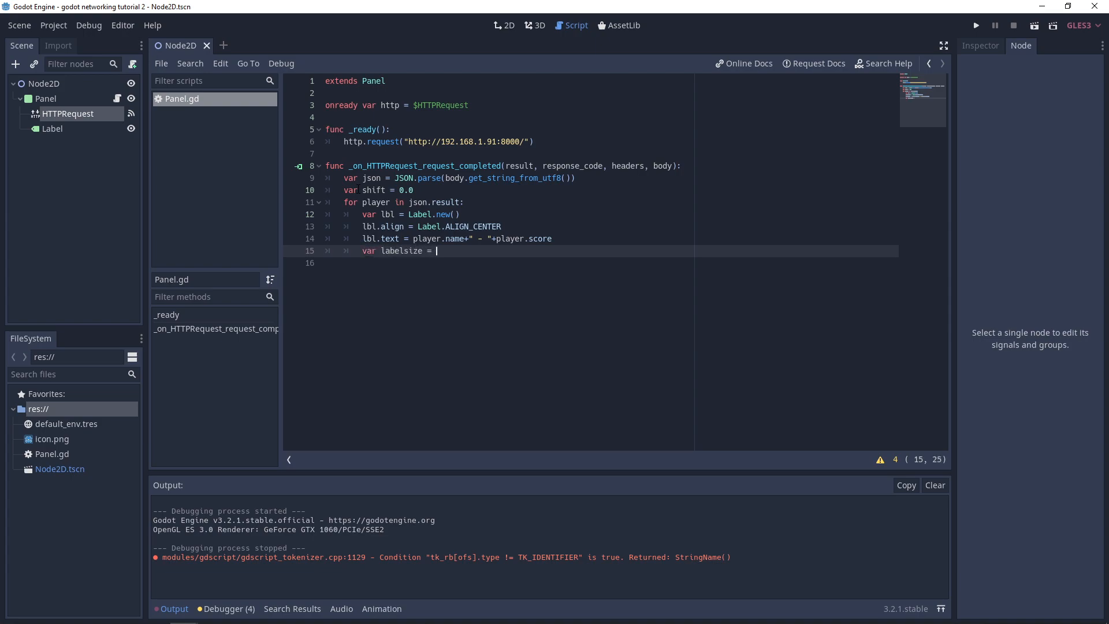
text(;)
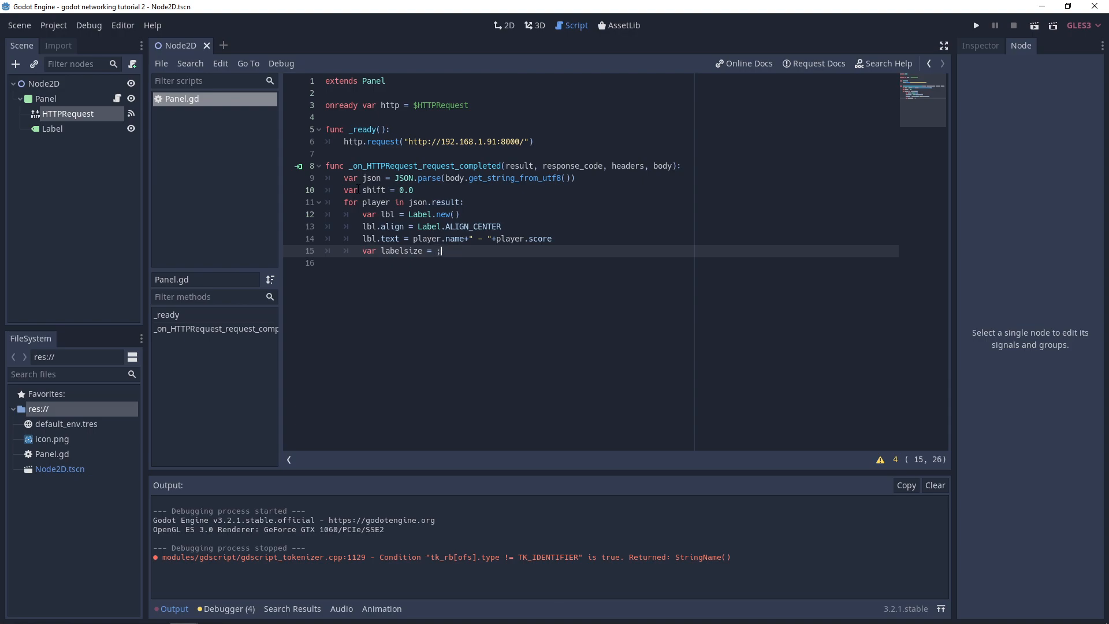
text(lb)
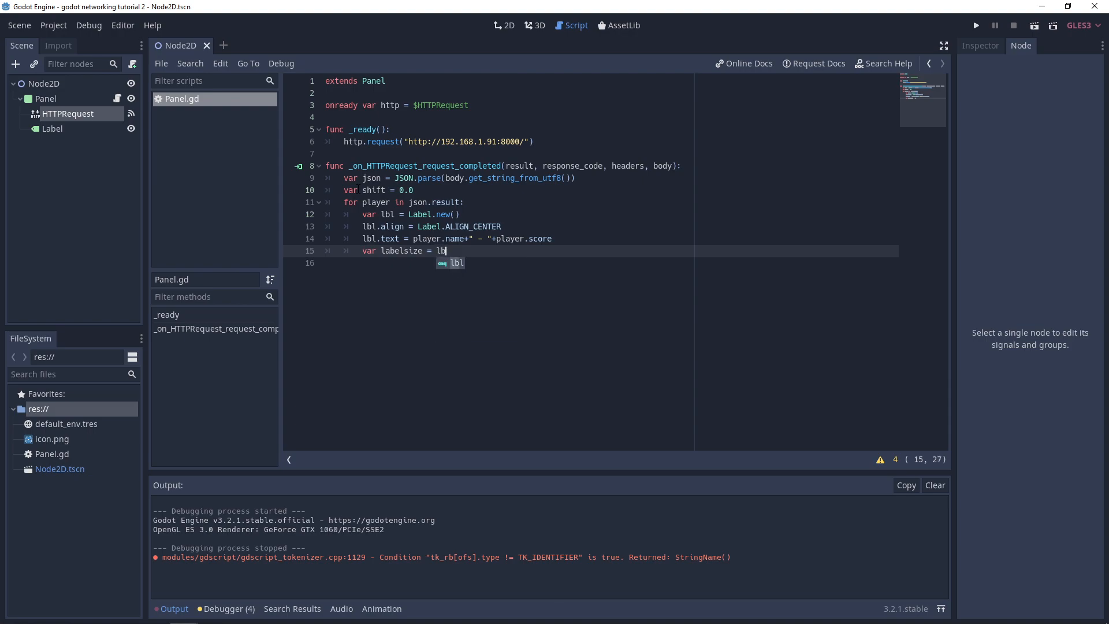
text(.get_combined_minimum_size()
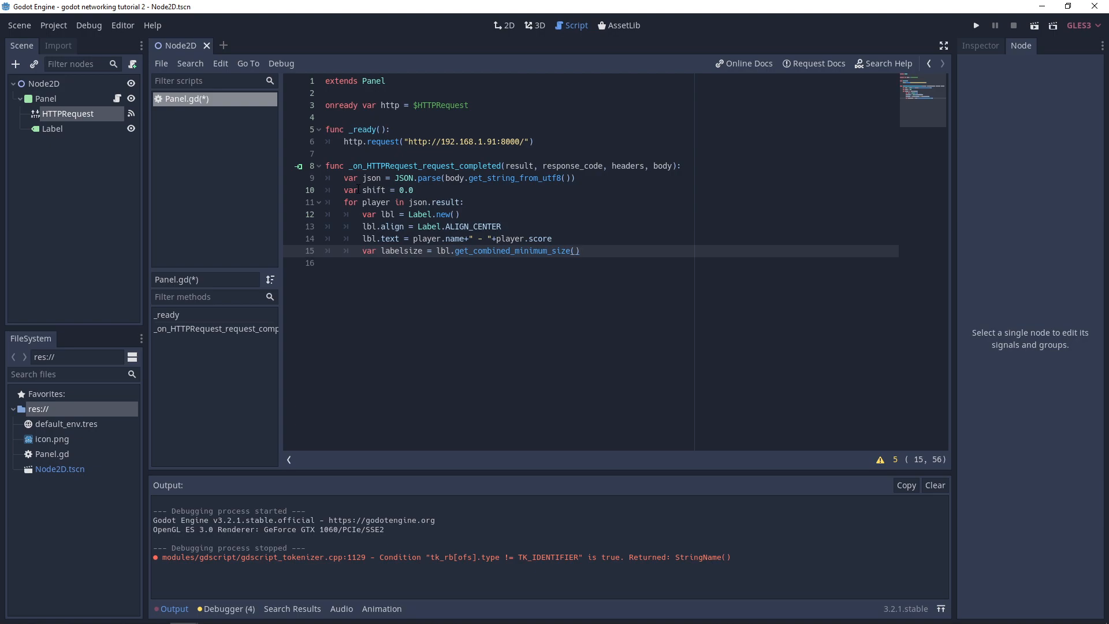
text(.x)
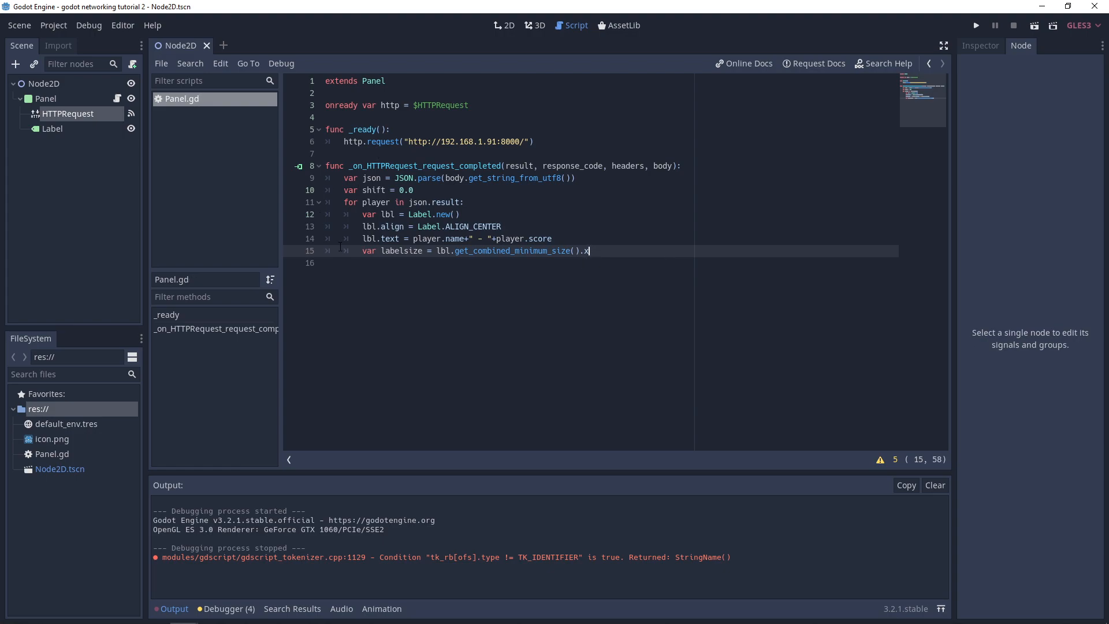
key(Return)
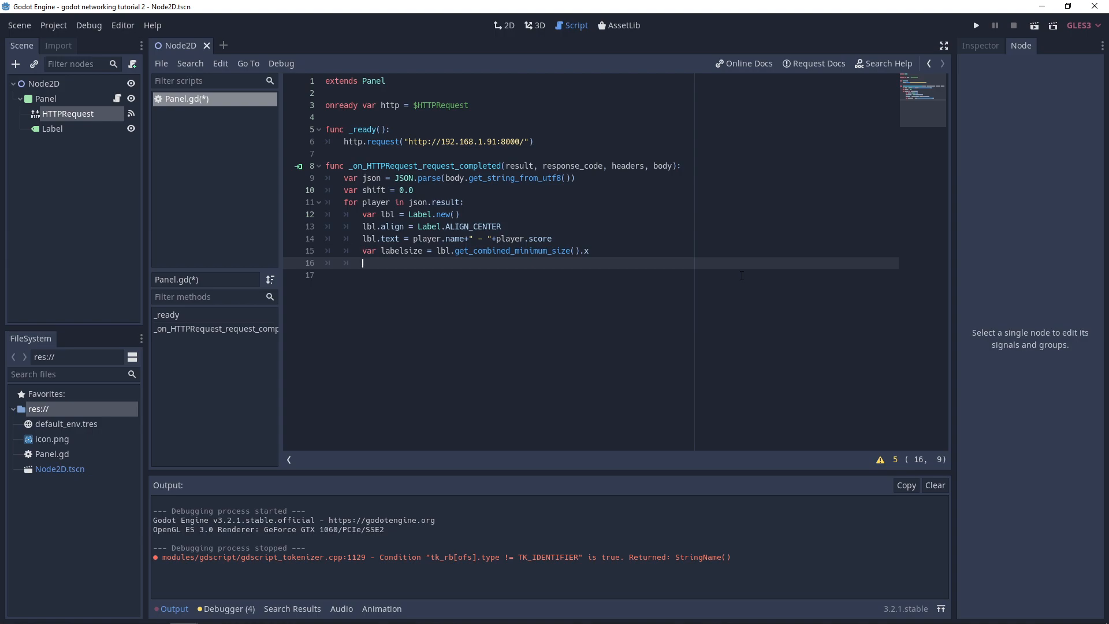
Add var center = (self.rect_size.x - labelsize) / 2 to the loop.
text(v)
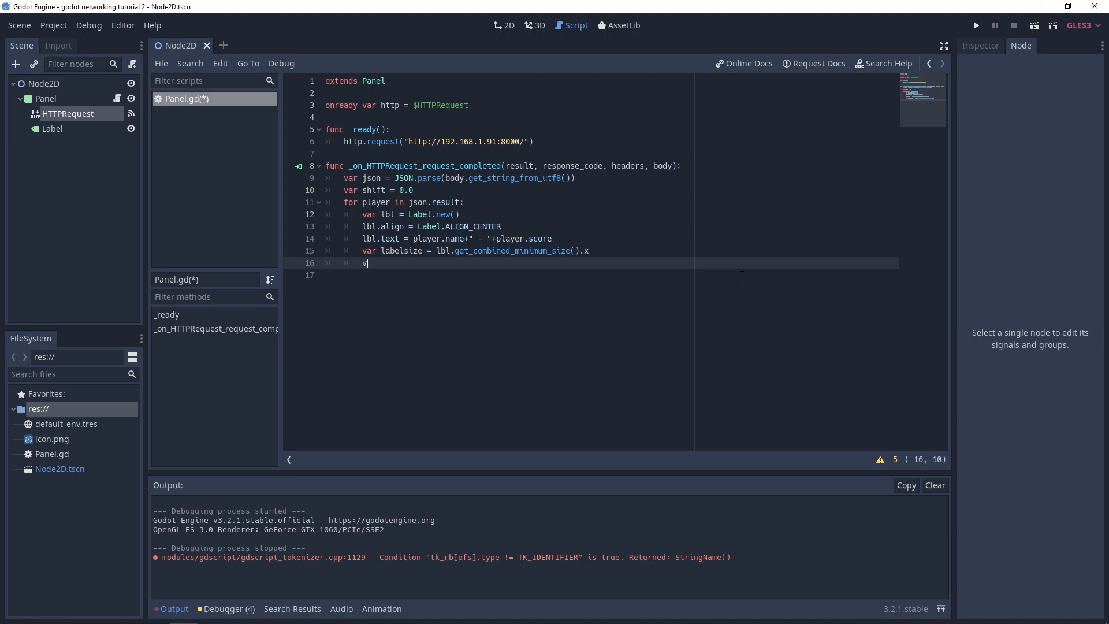
text(ar center)
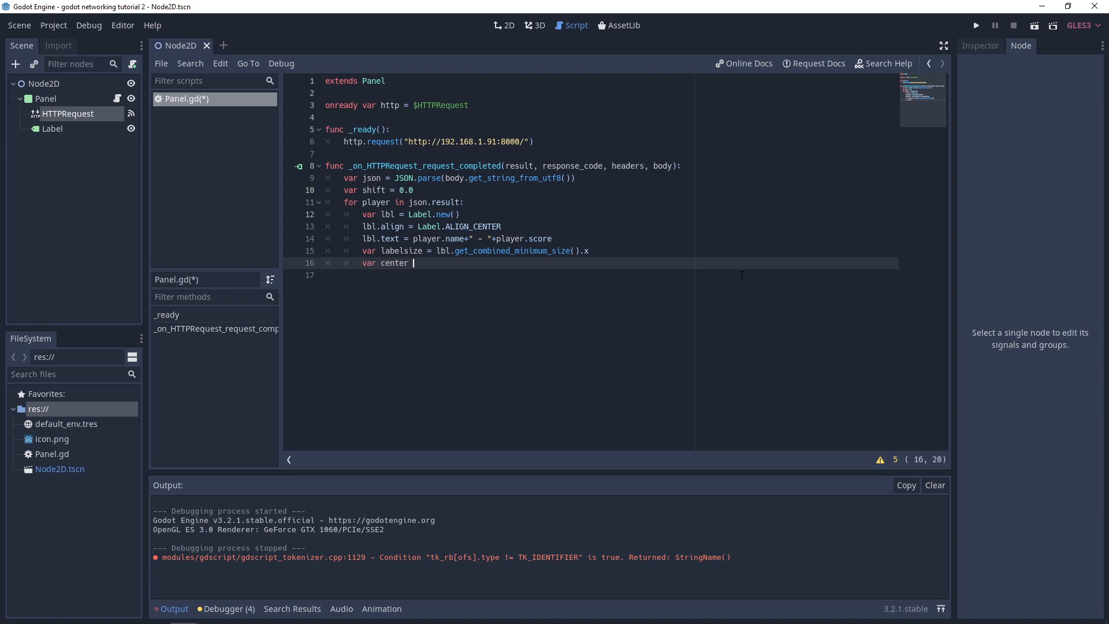
text(= (self)
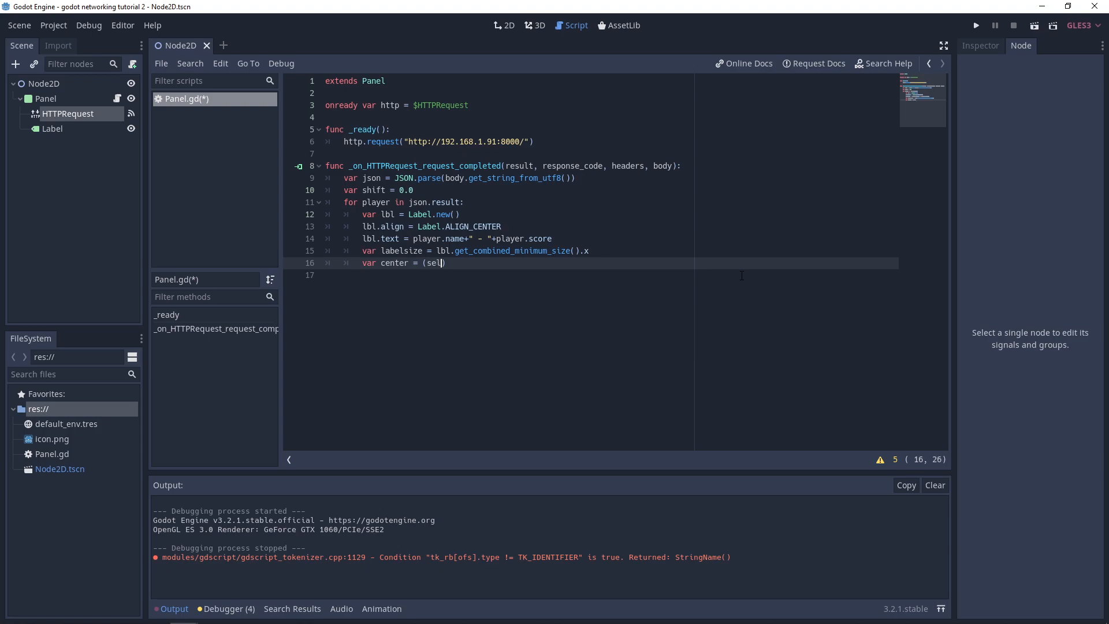
text(f.)
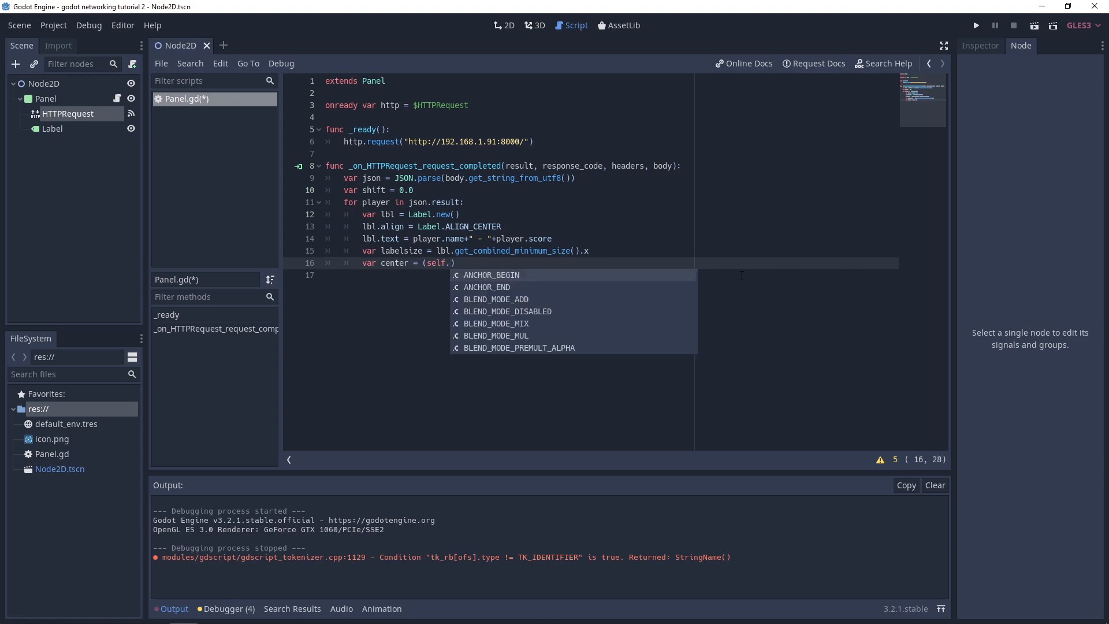
text(rec)
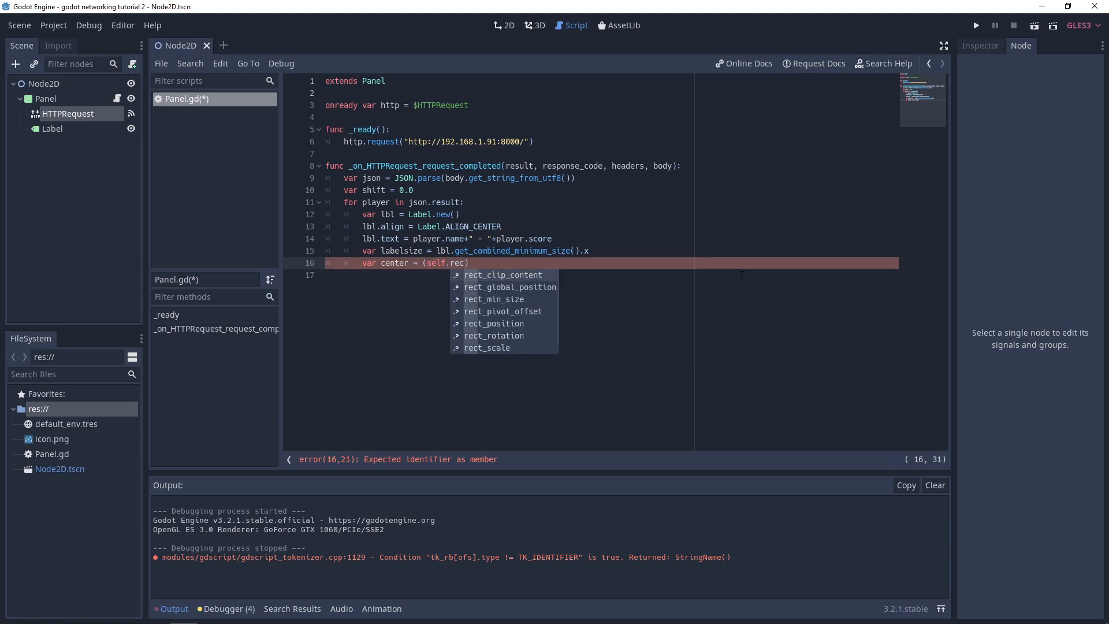
text(t)
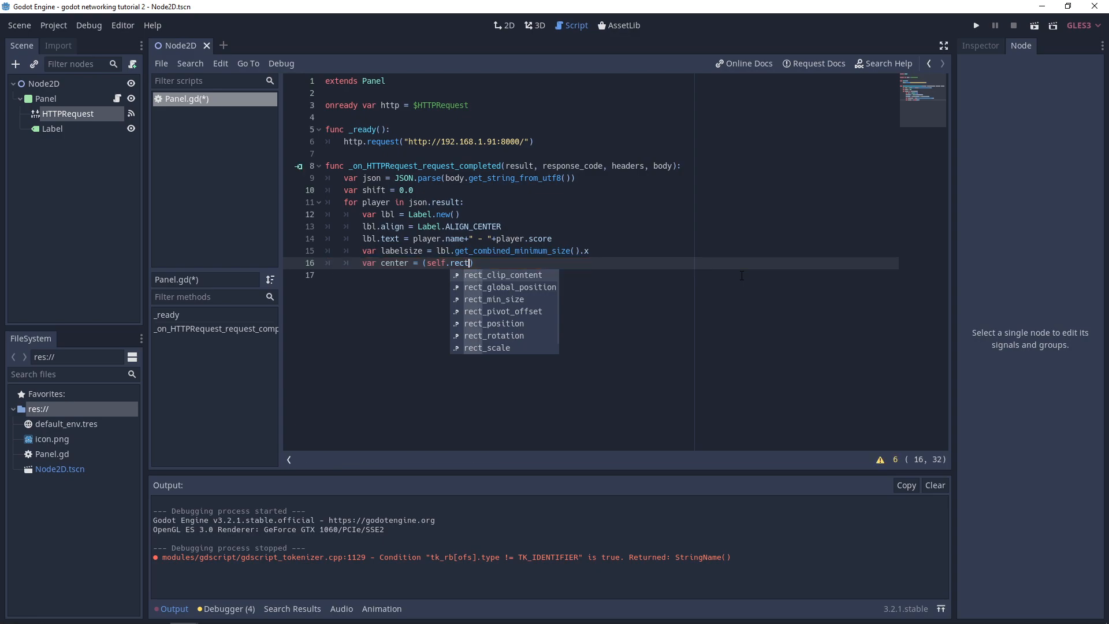
text(_s)
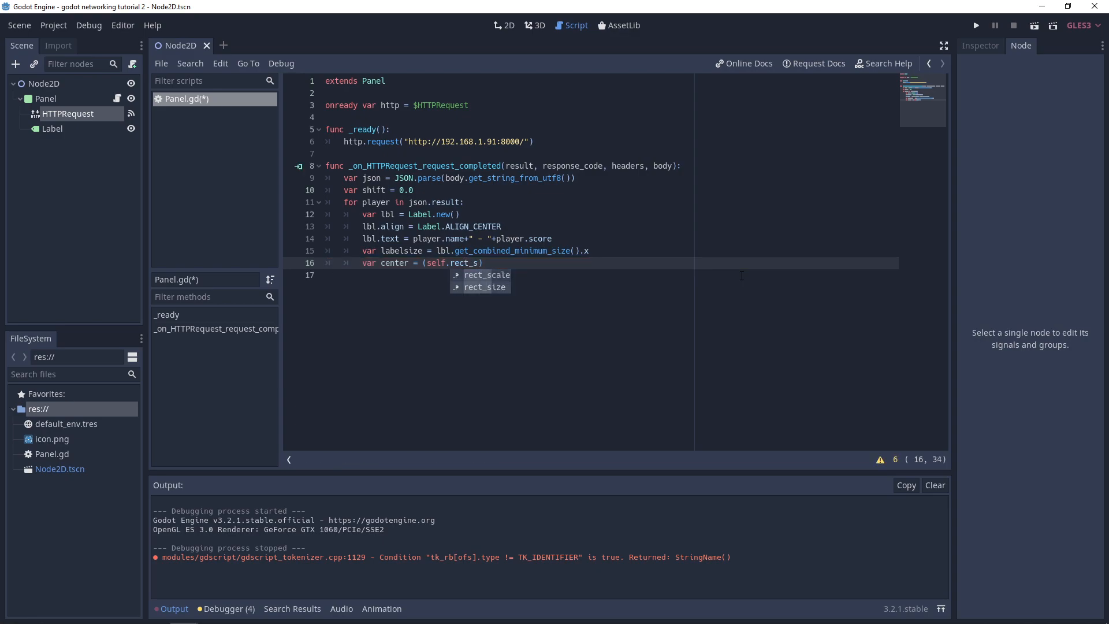
click(486, 286)
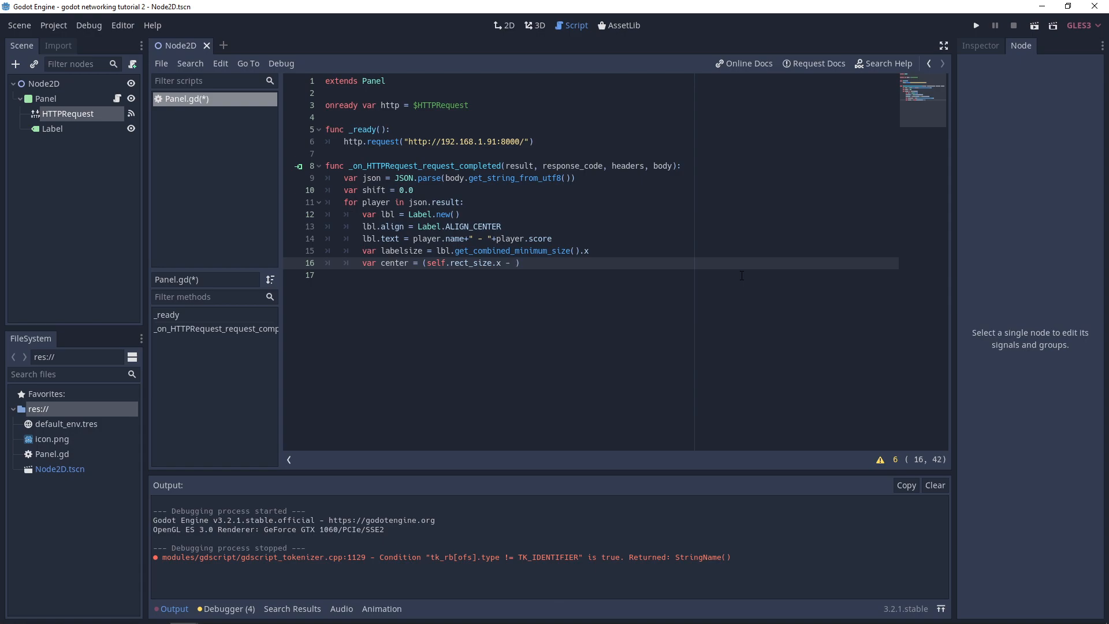
text(labelsize)
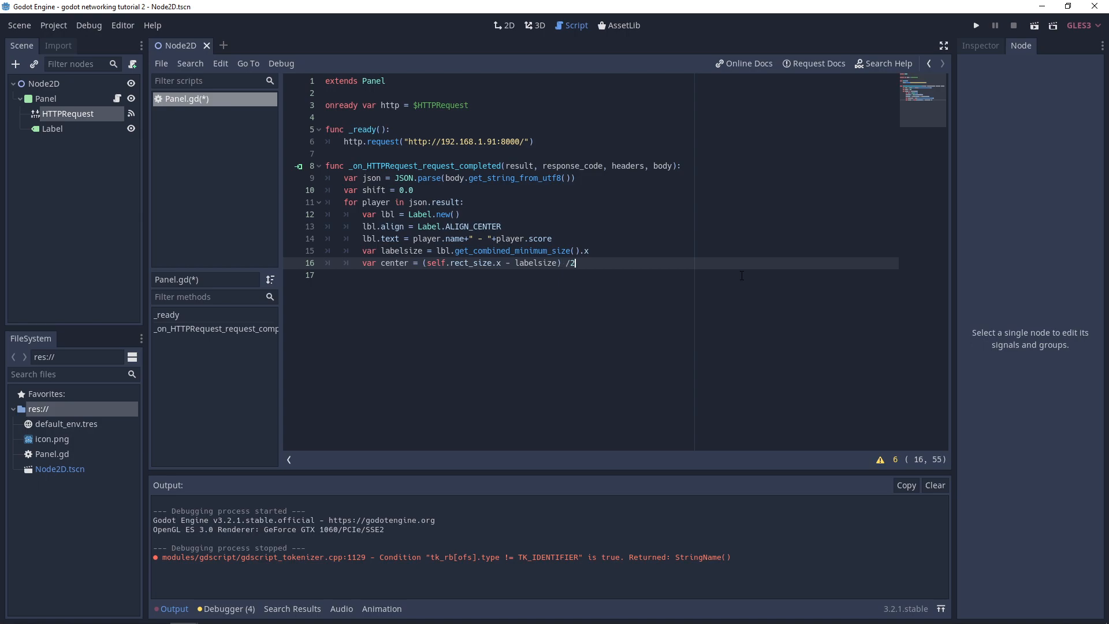
text(;)
key(Return)
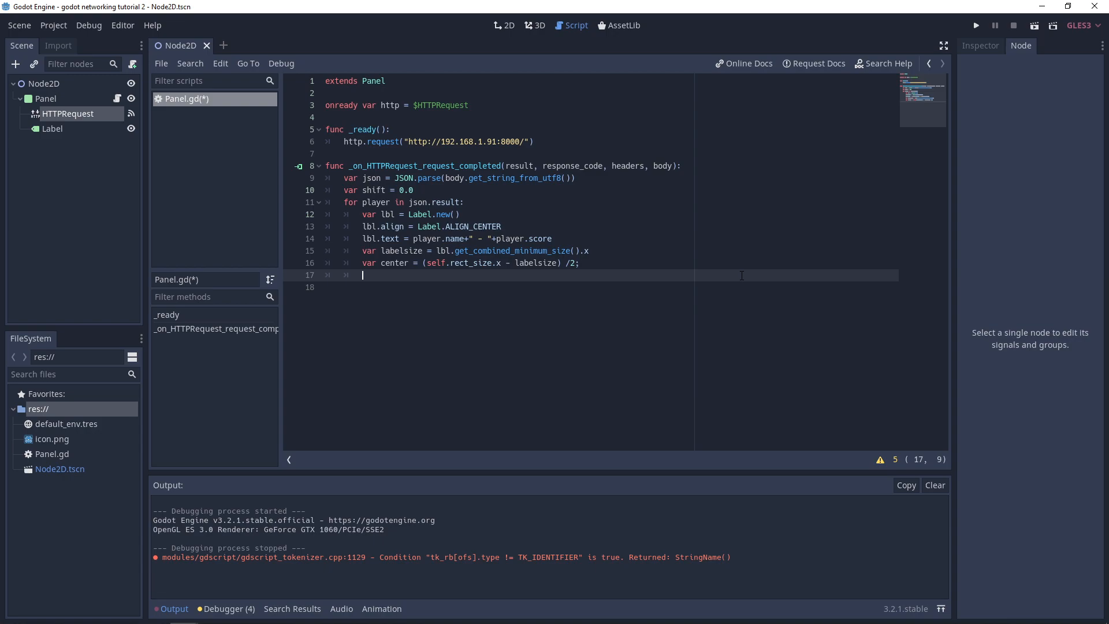
Add lbl.set_position(Vector2(center, 50.0 + shift)) to the loop.
text(lbl.s)
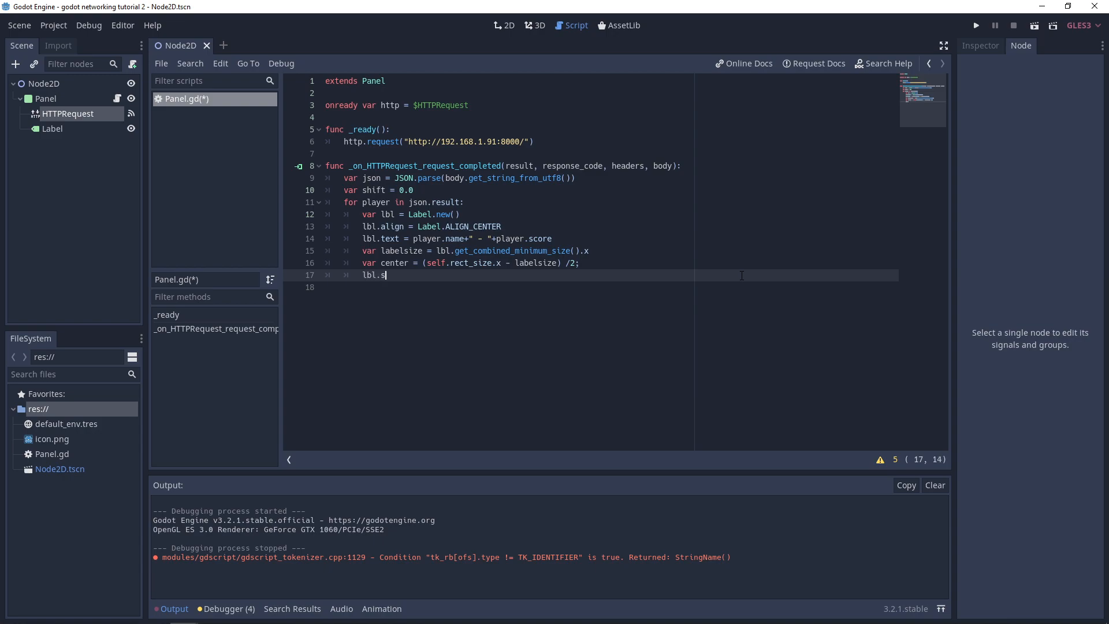
text(et_position()
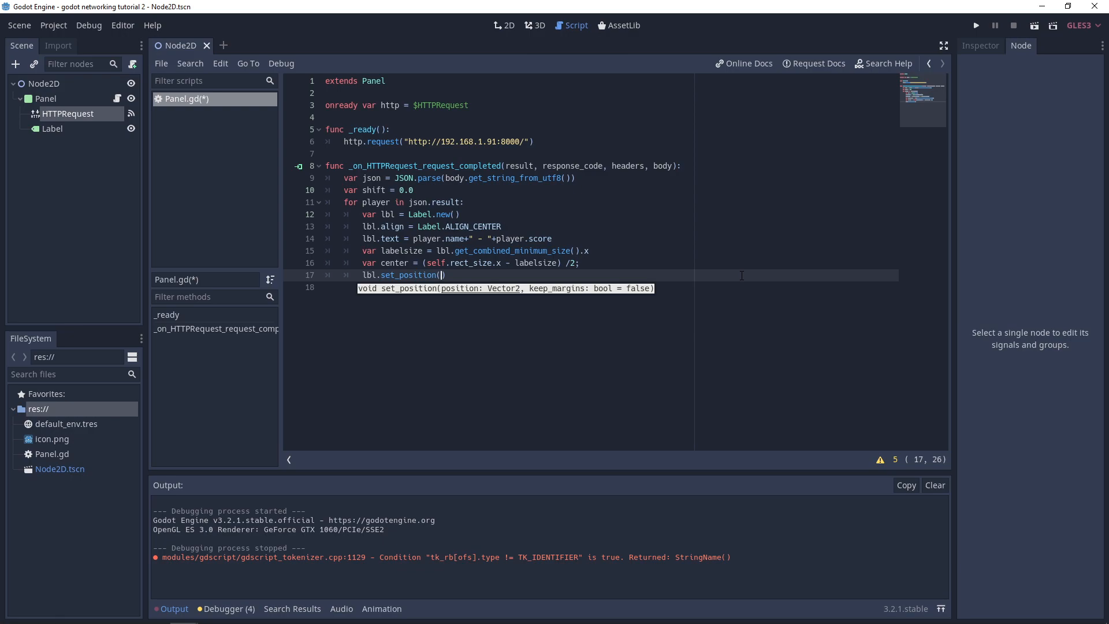
text(Vector2(center,)
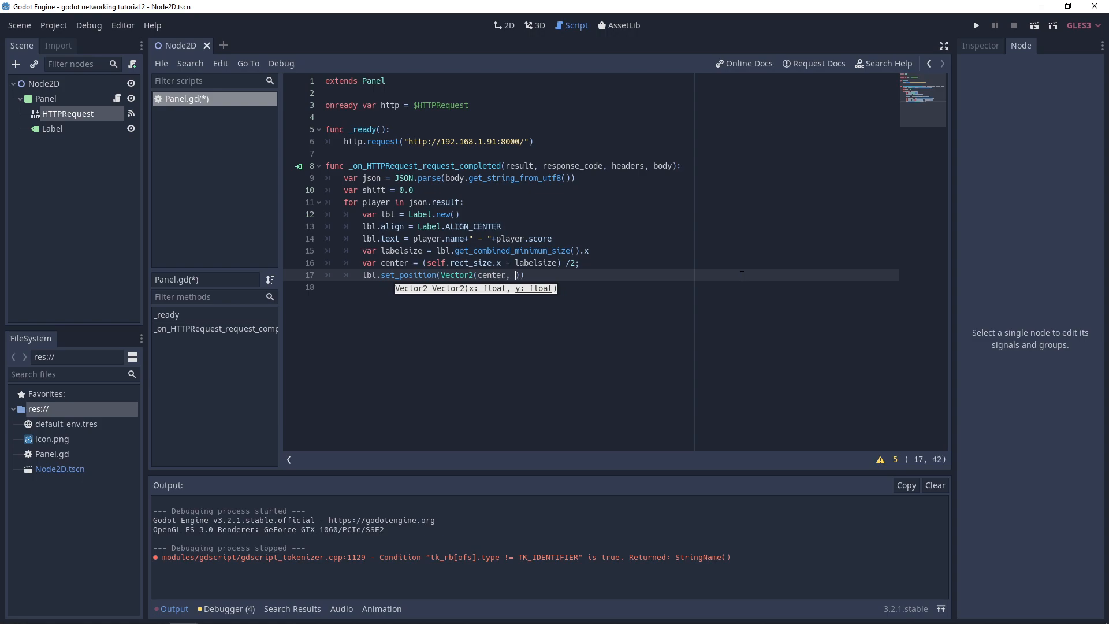
text(50.)
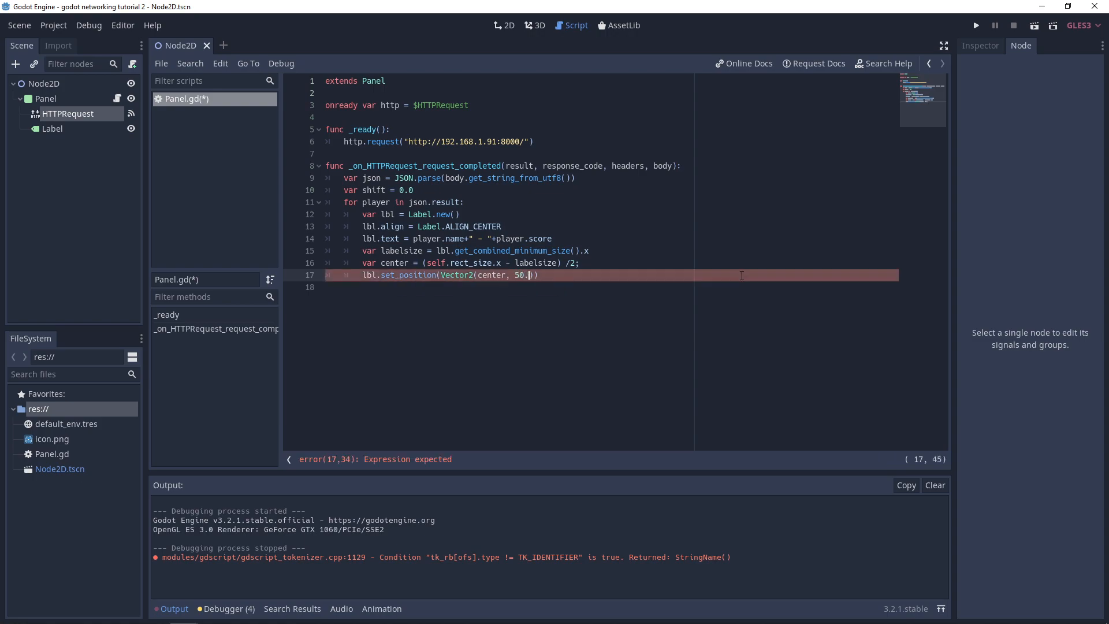
text(0)
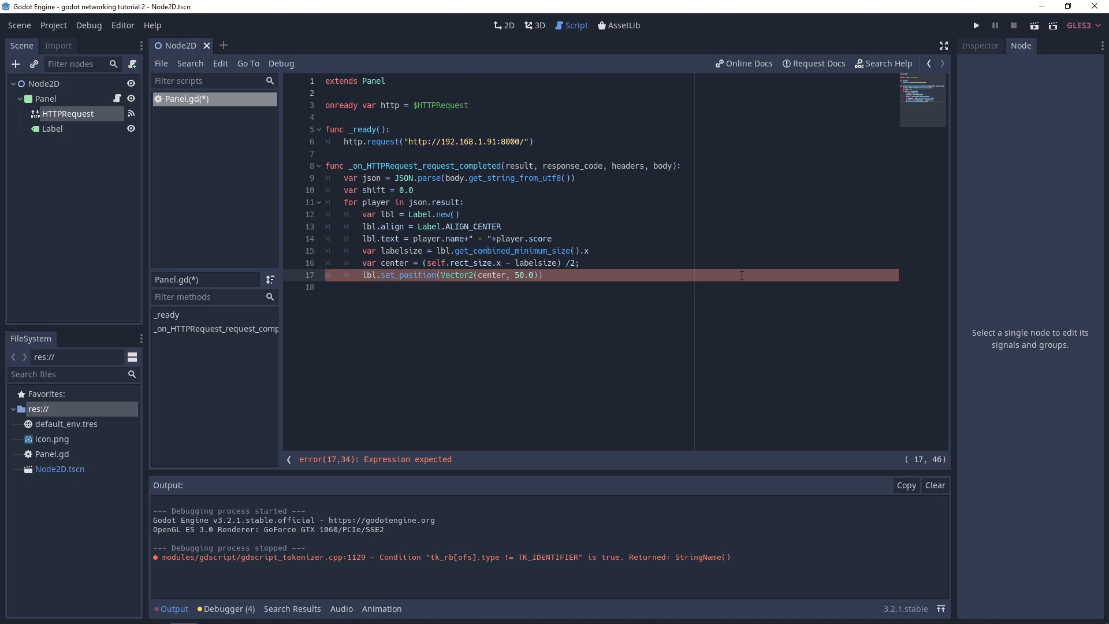
text(+dh)
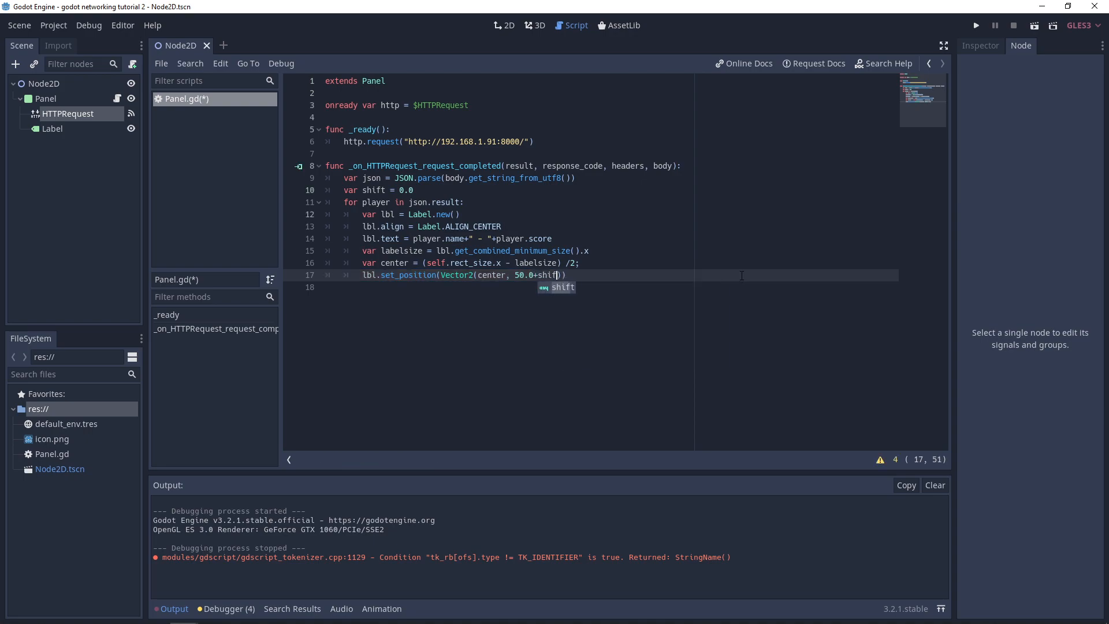
text())
key(Return)
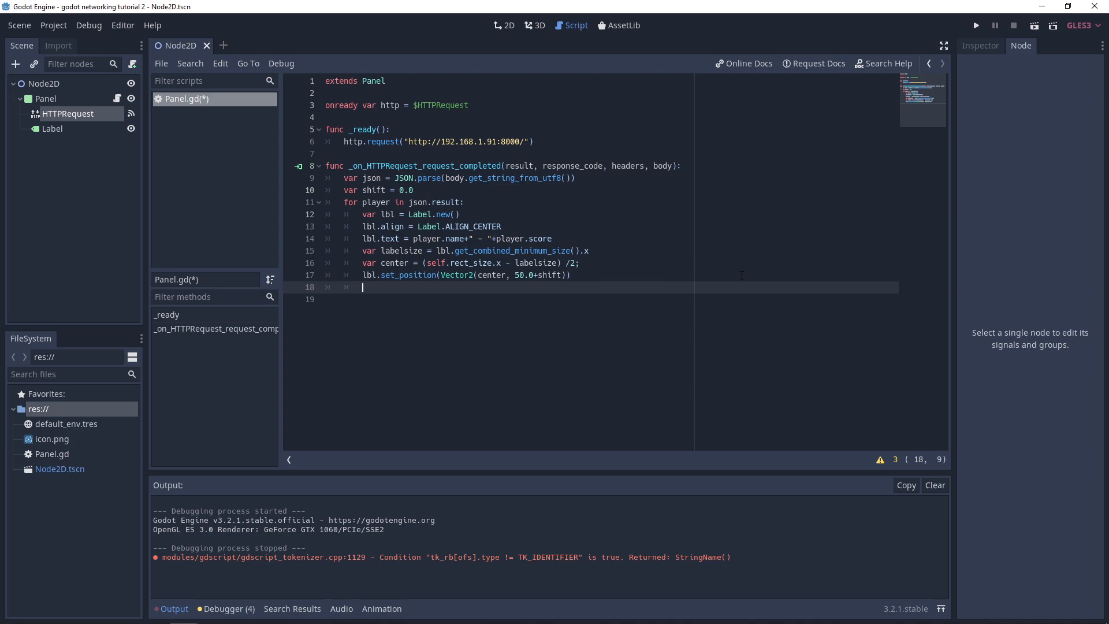
Add self.add_child(lbl) to the loop body.
text(ss)
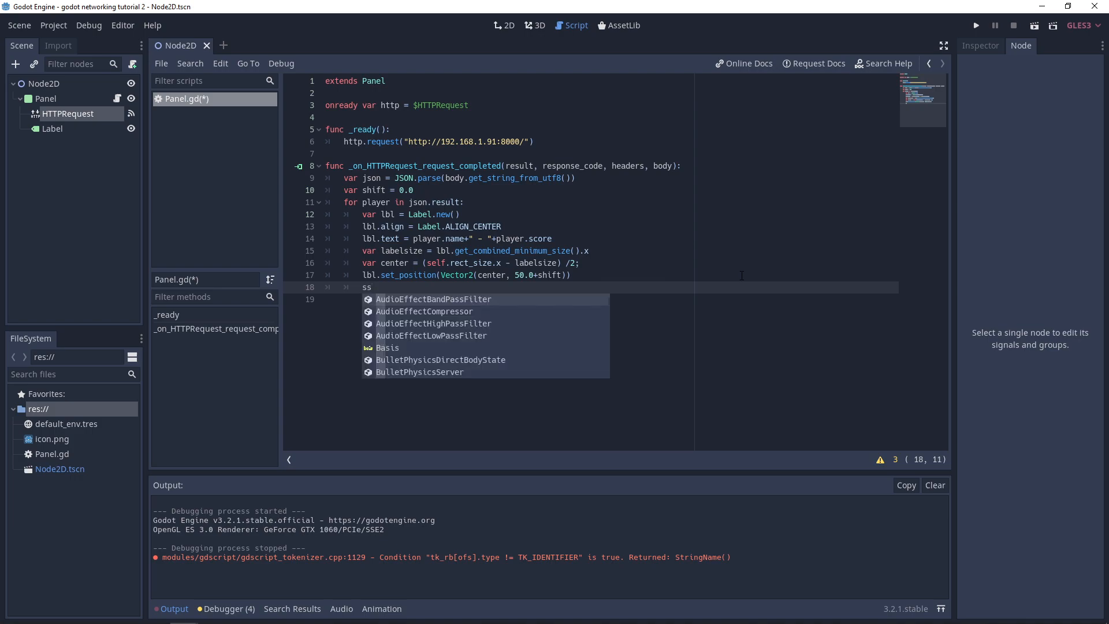
text(self.)
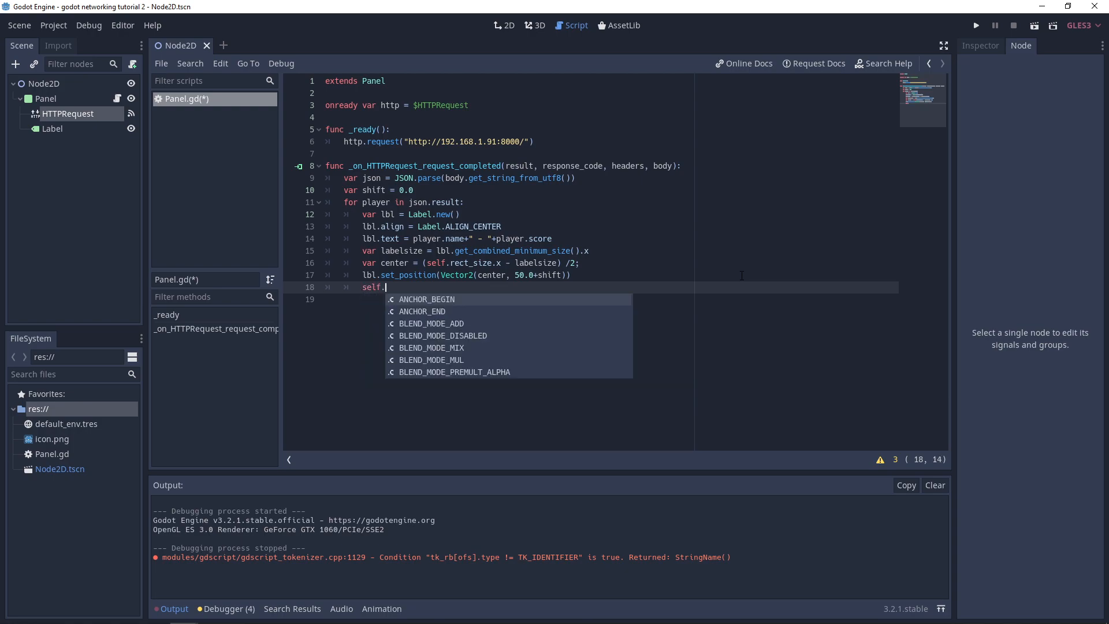
text(add_child()
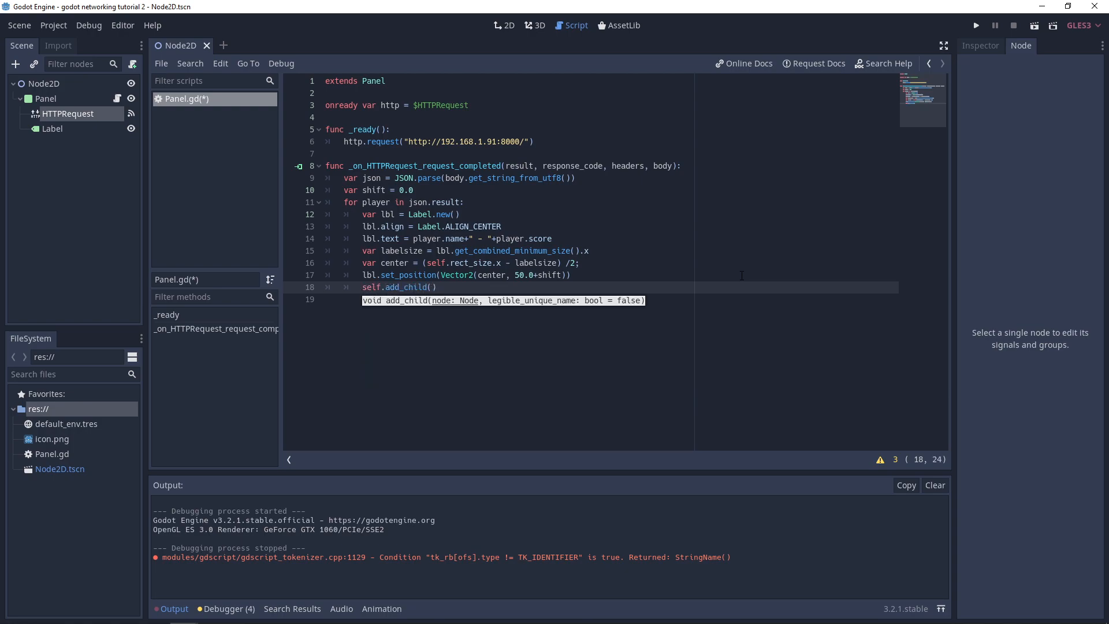
text(lbl)
click(609, 300)
text(sh)
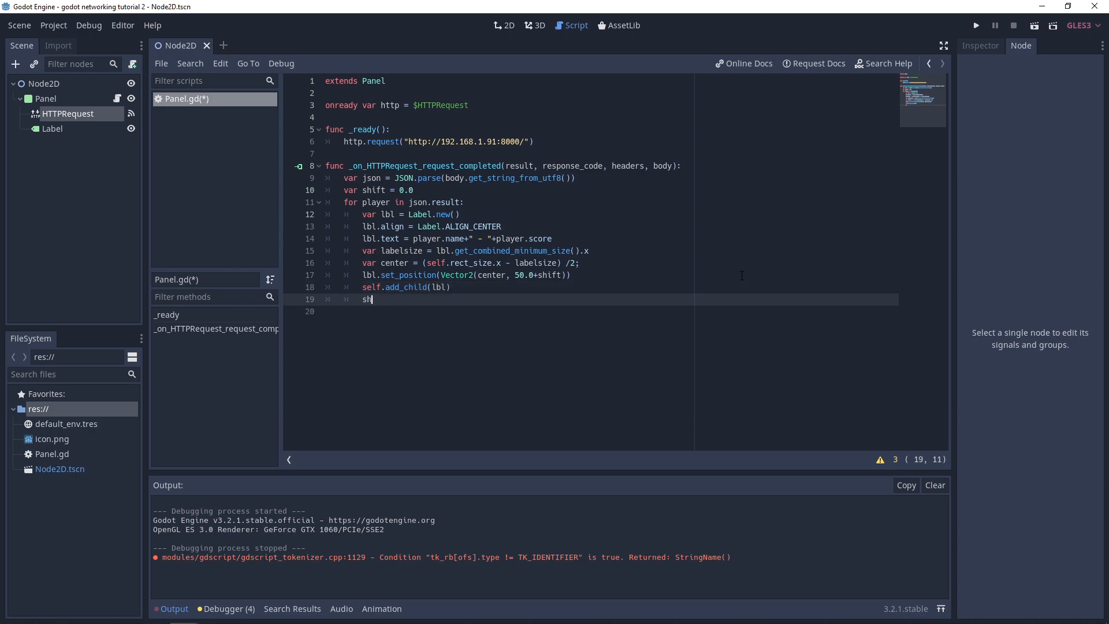
Increase shift by 20.0 per player and save Panel.gd.
text(ift+=)
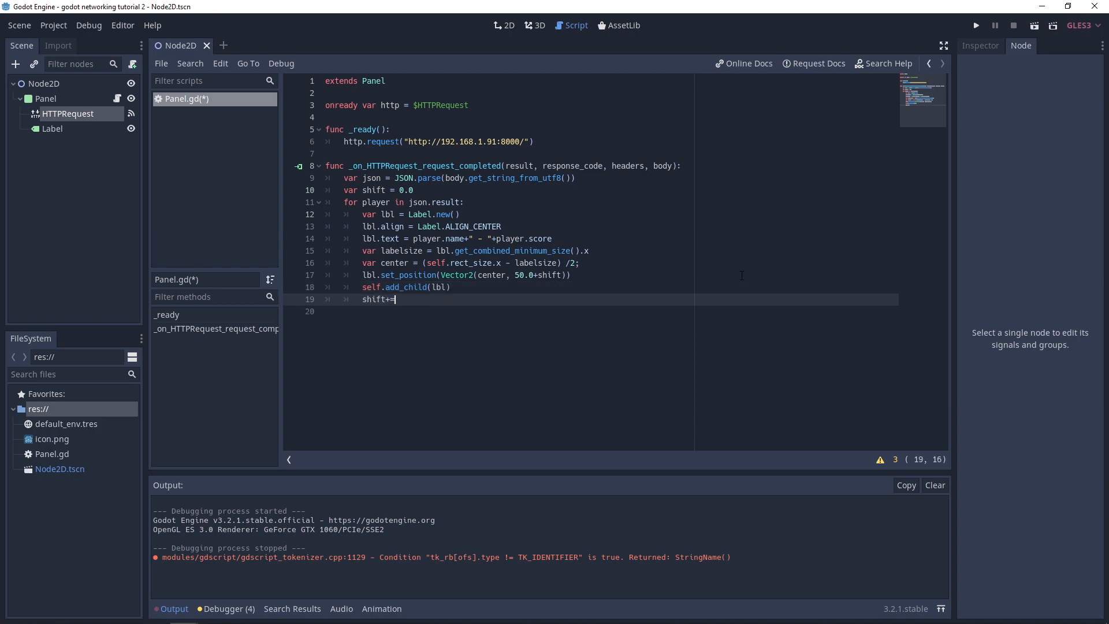
text(20.0)
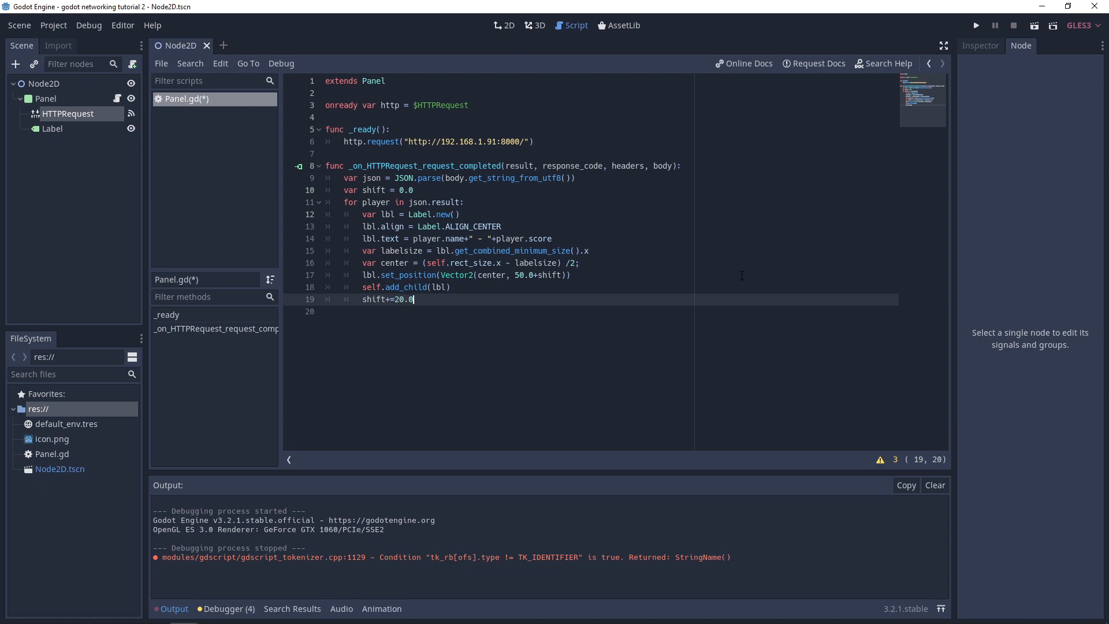
key(ctrl+s)
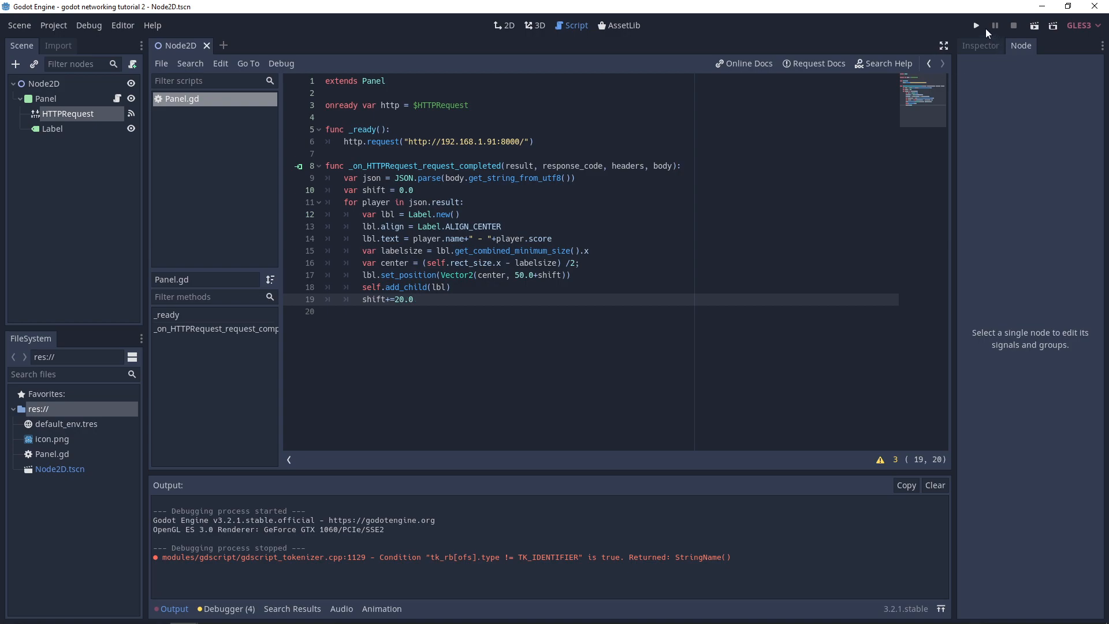
Run the project to show the Leaderboard with Dayle, Jane, John and Suzan.
click(976, 25)
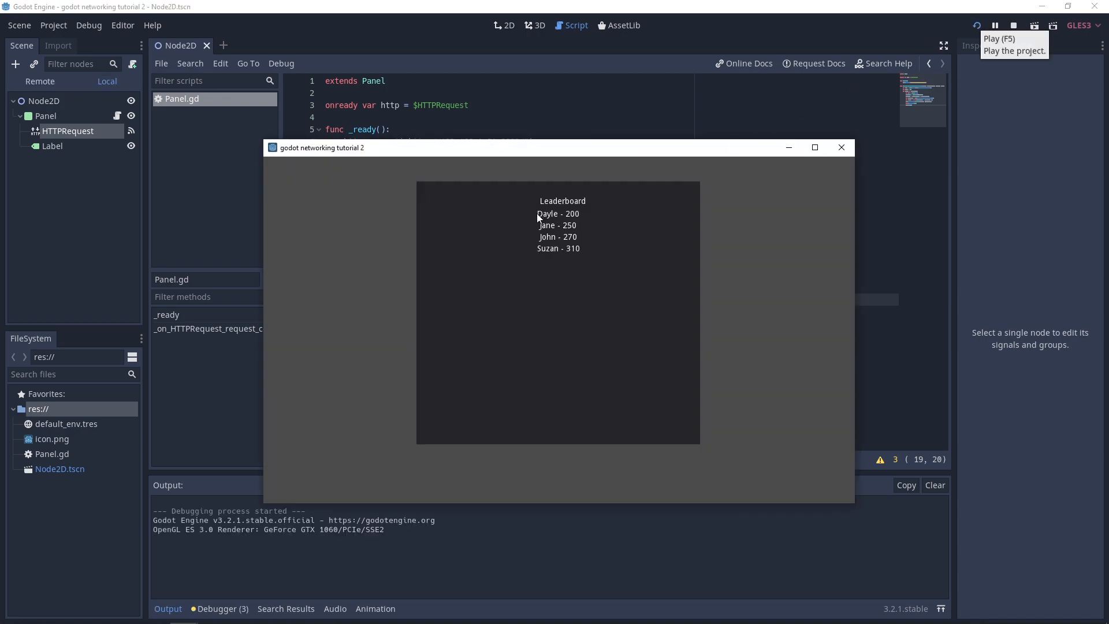
mouse_move(537, 233)
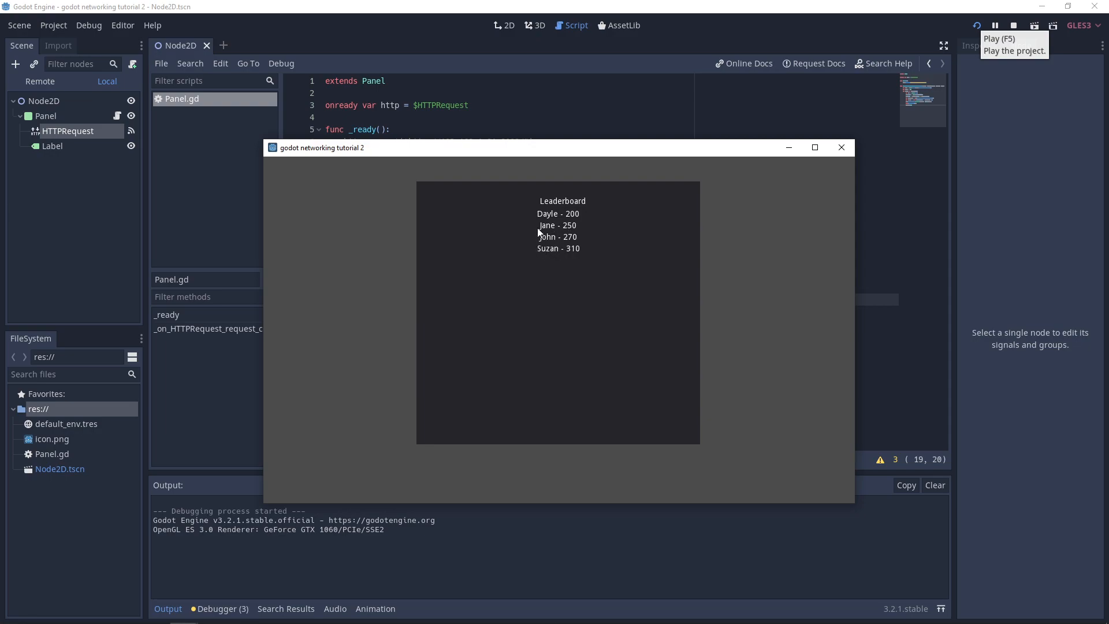
mouse_move(662, 234)
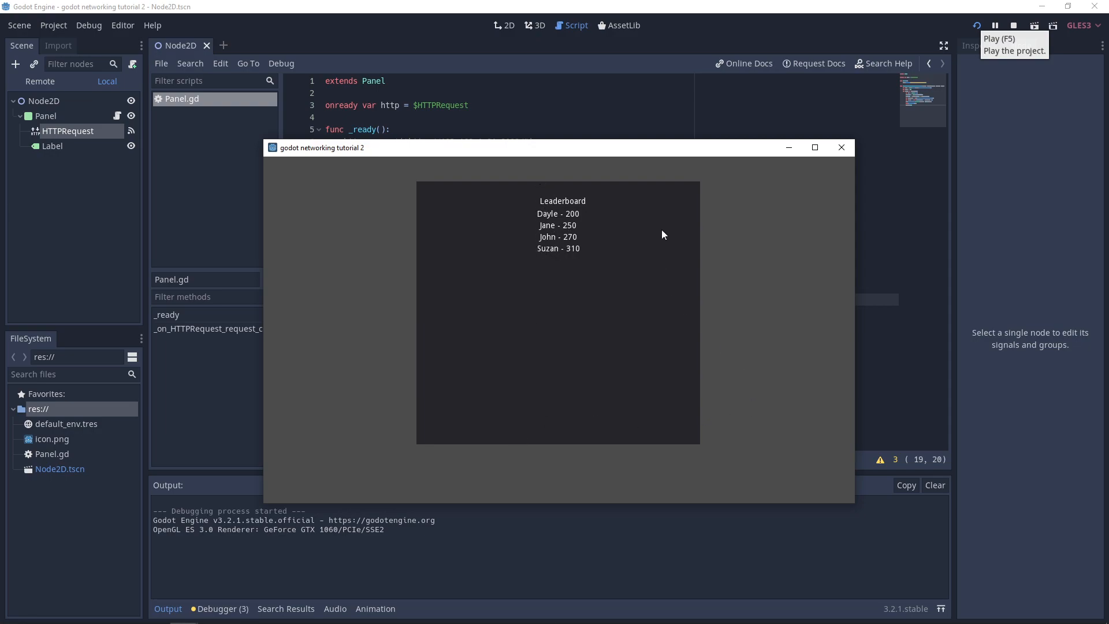
mouse_move(406, 268)
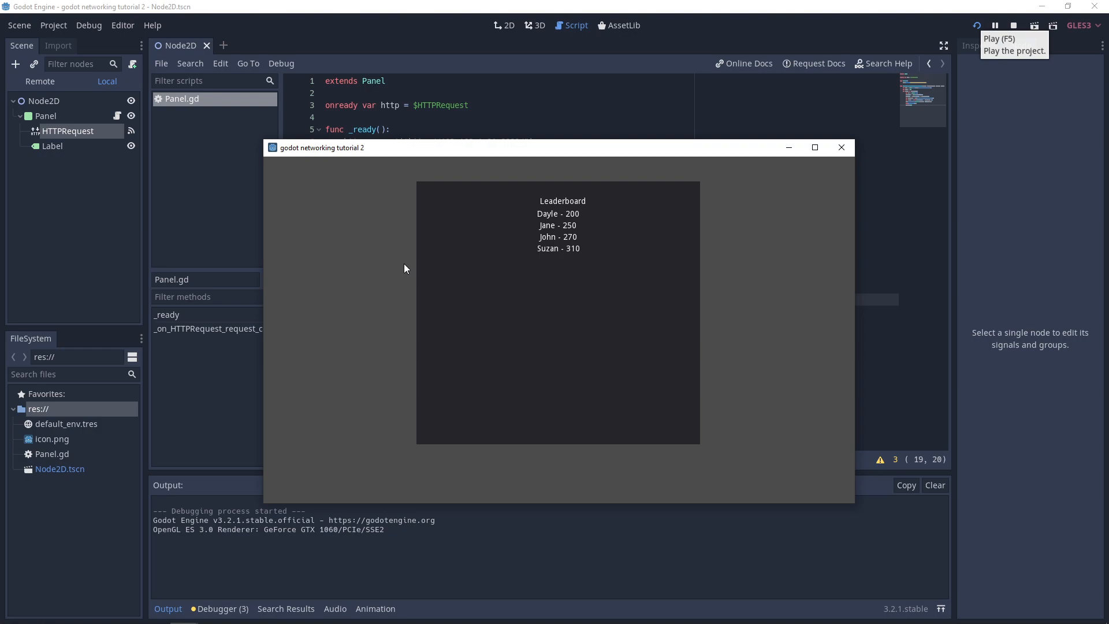
mouse_move(411, 270)
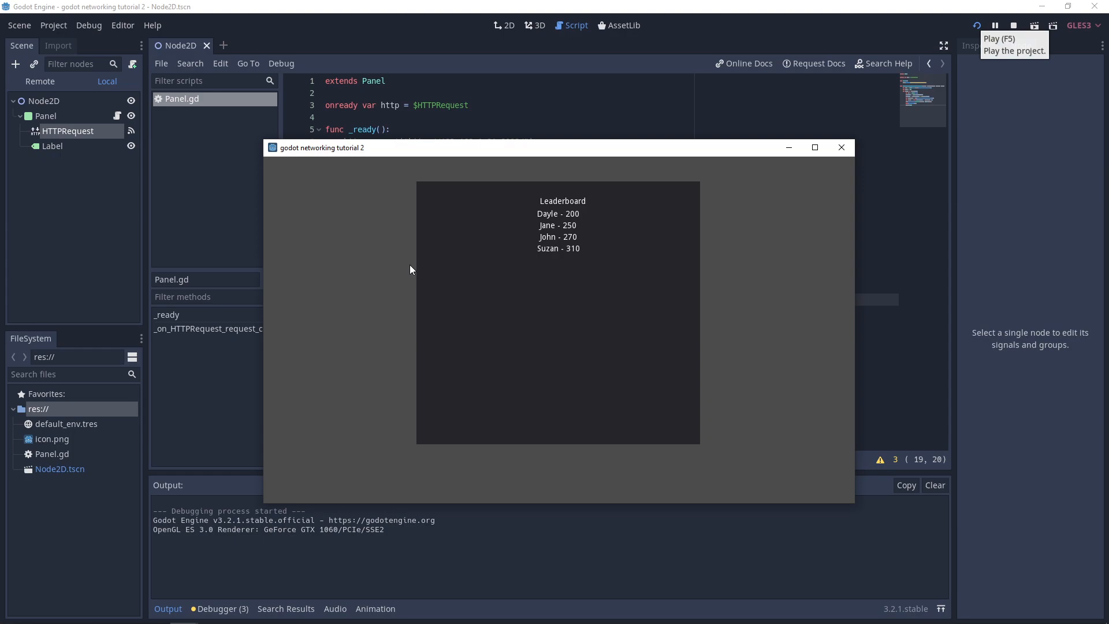
mouse_move(412, 270)
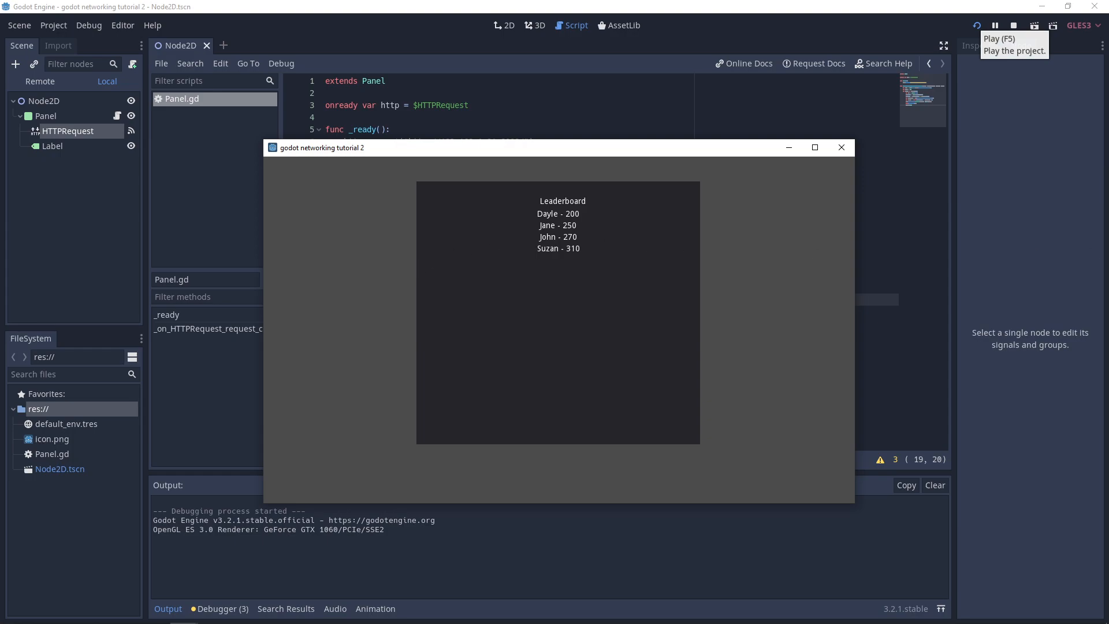